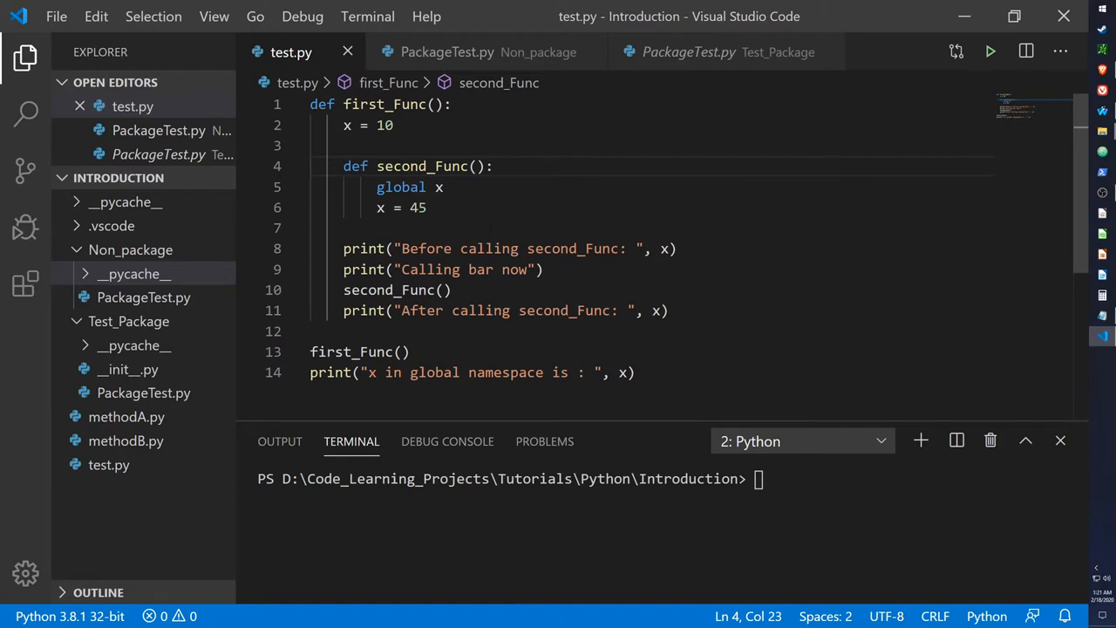
# Declare x as global inside second_Func in test.py
pyautogui.click(493, 166)
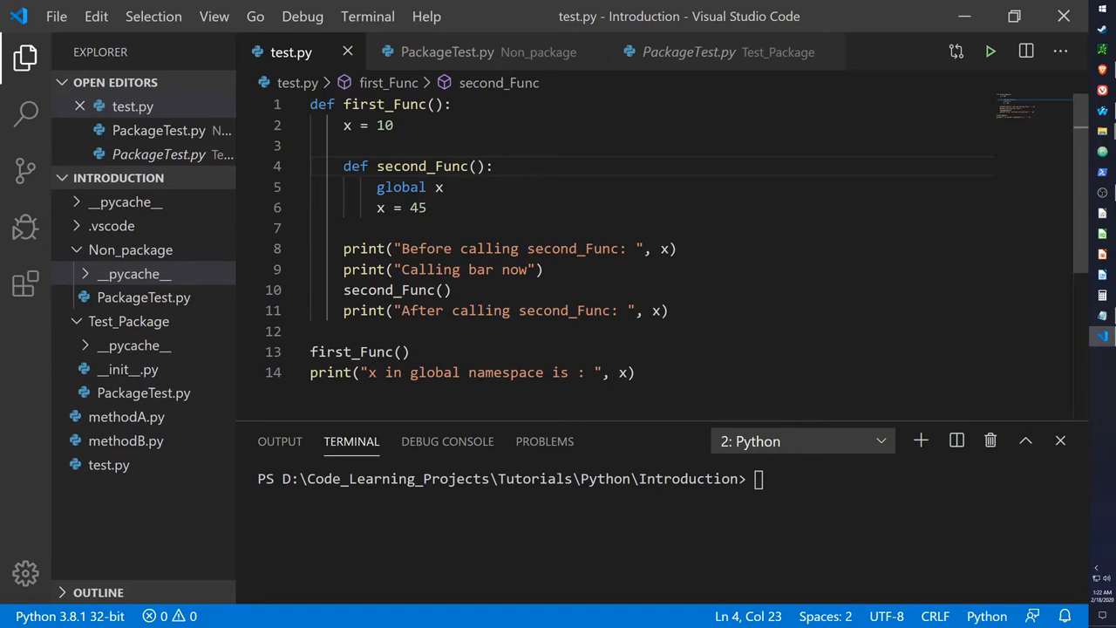
pyautogui.moveTo(361, 104)
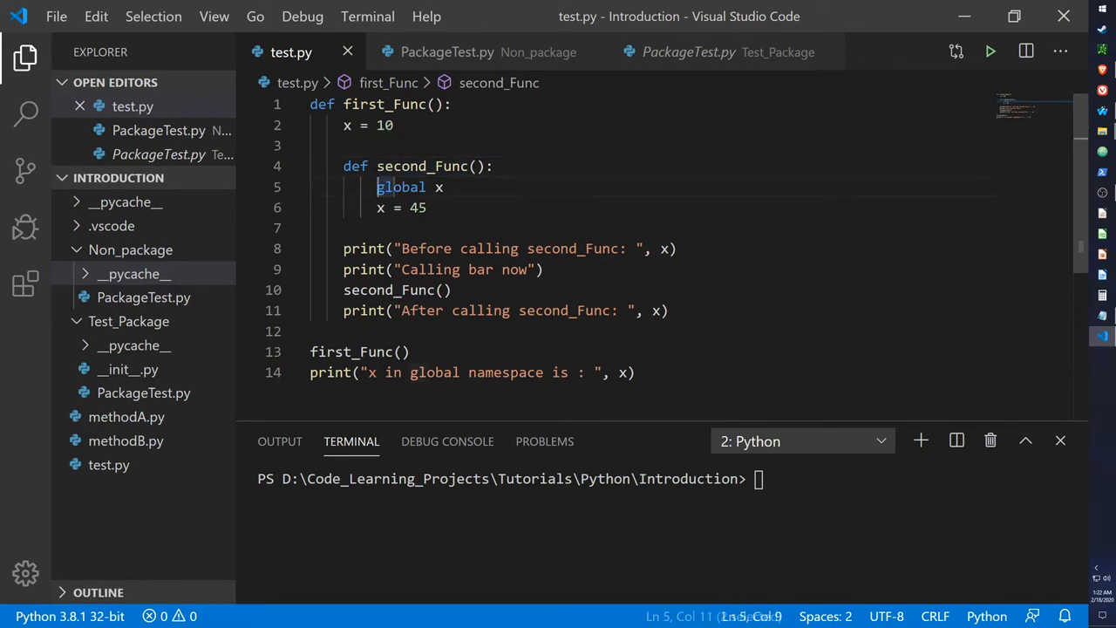
pyautogui.doubleClick(402, 187)
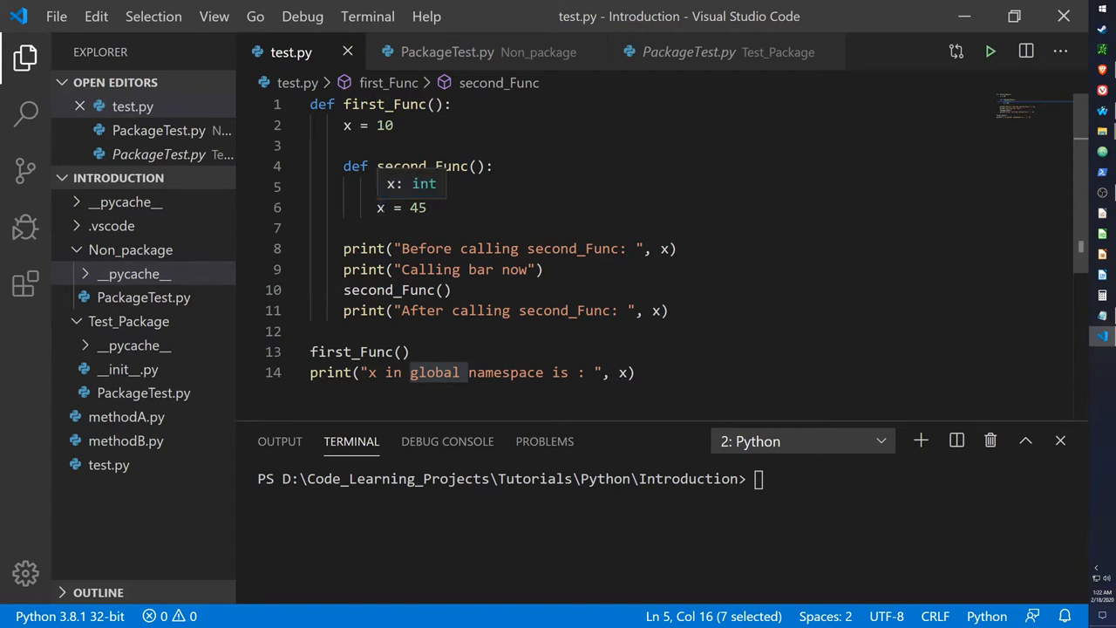
pyautogui.write('global x')
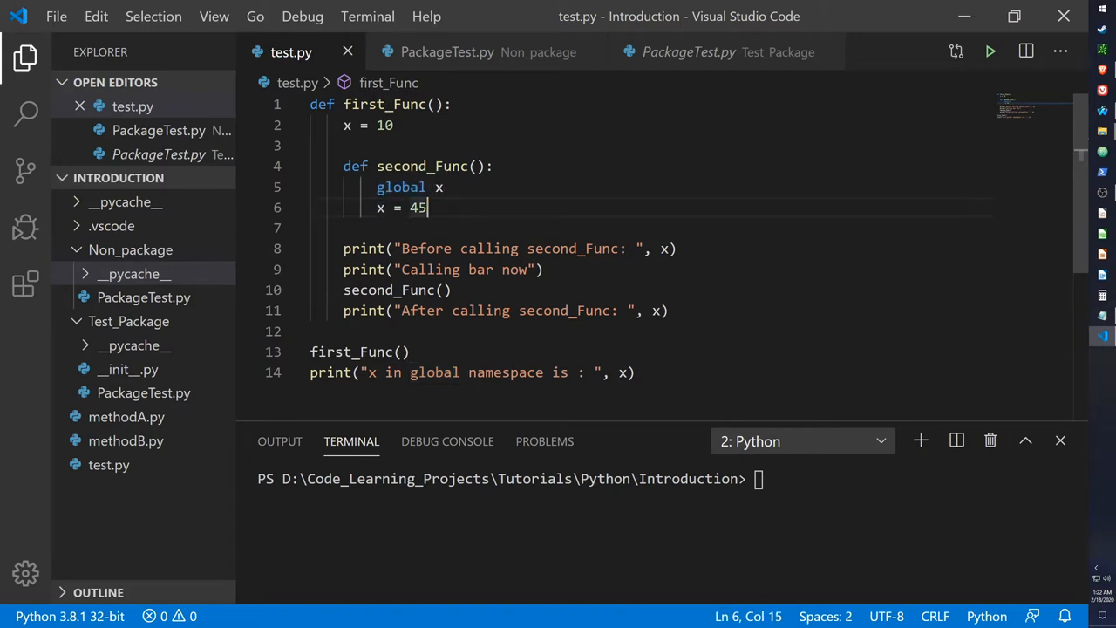
pyautogui.moveTo(363, 248)
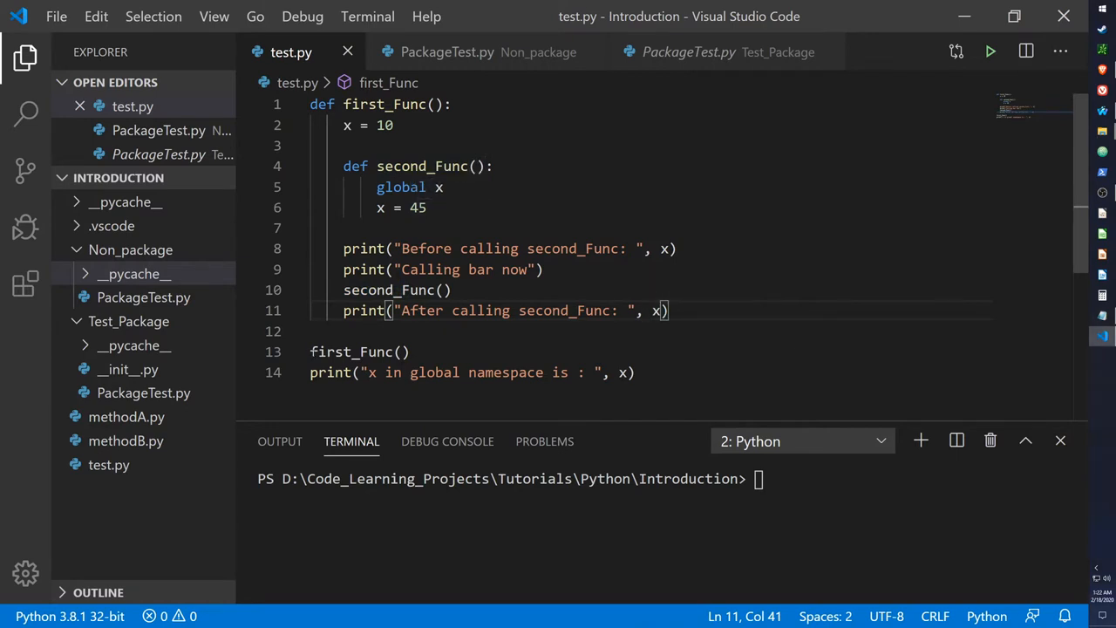
# Run test.py, printing x as 10 before and after second_Func and 45 globally
pyautogui.doubleClick(358, 352)
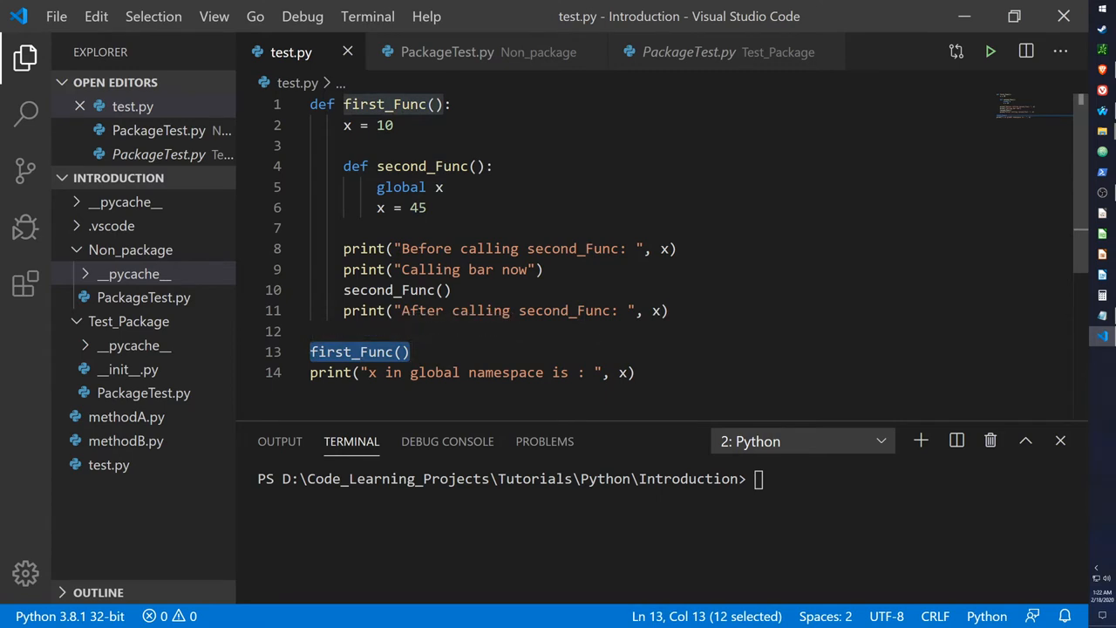
pyautogui.click(621, 372)
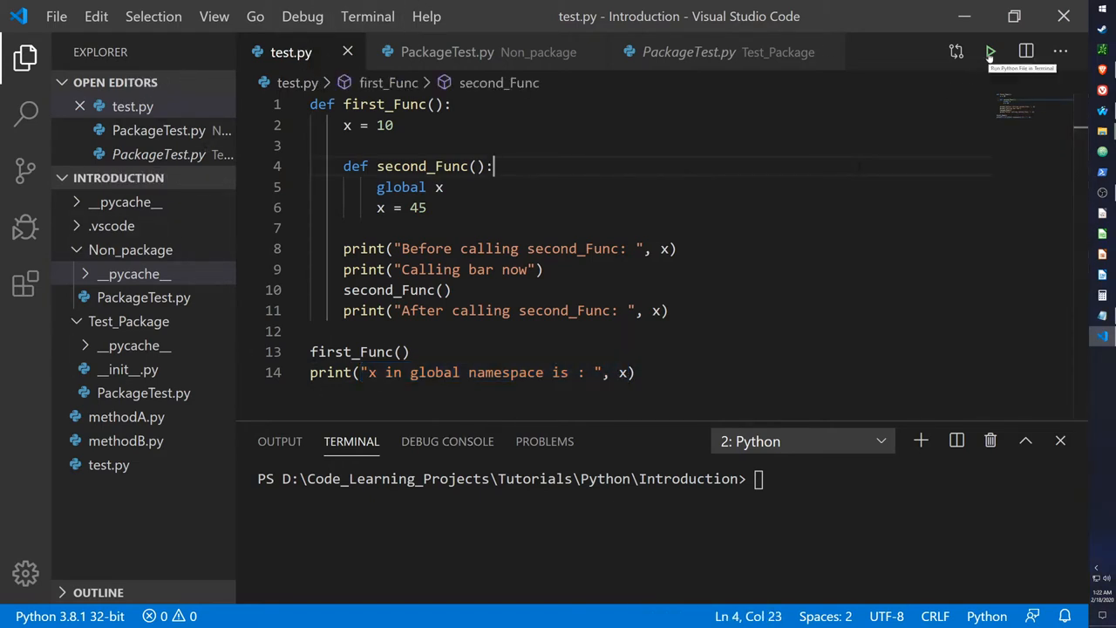
pyautogui.click(990, 51)
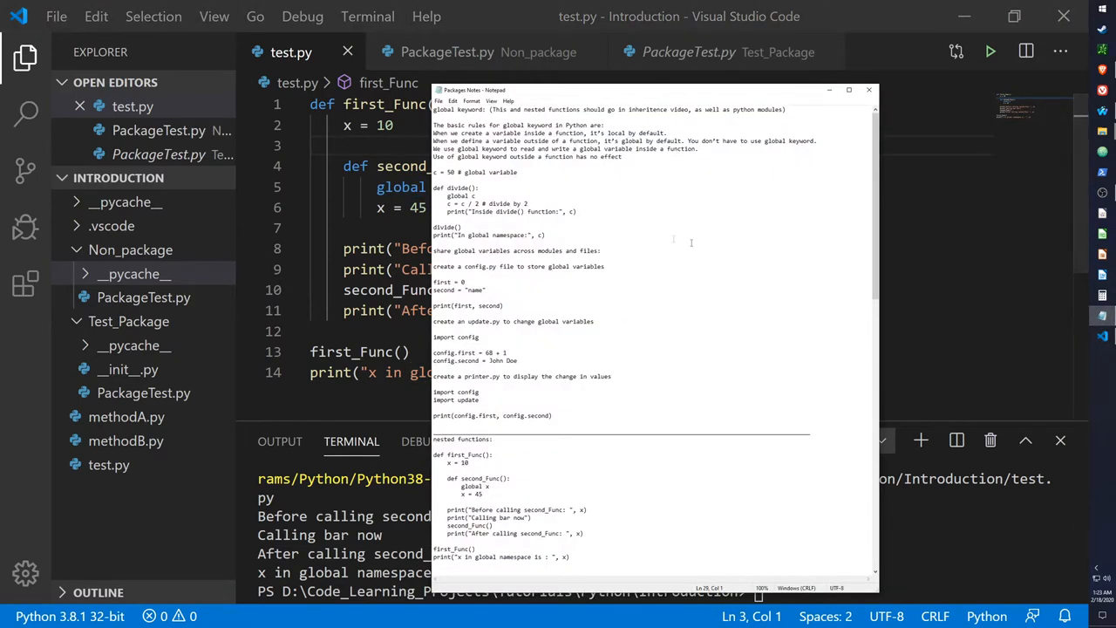
pyautogui.scroll(-3)
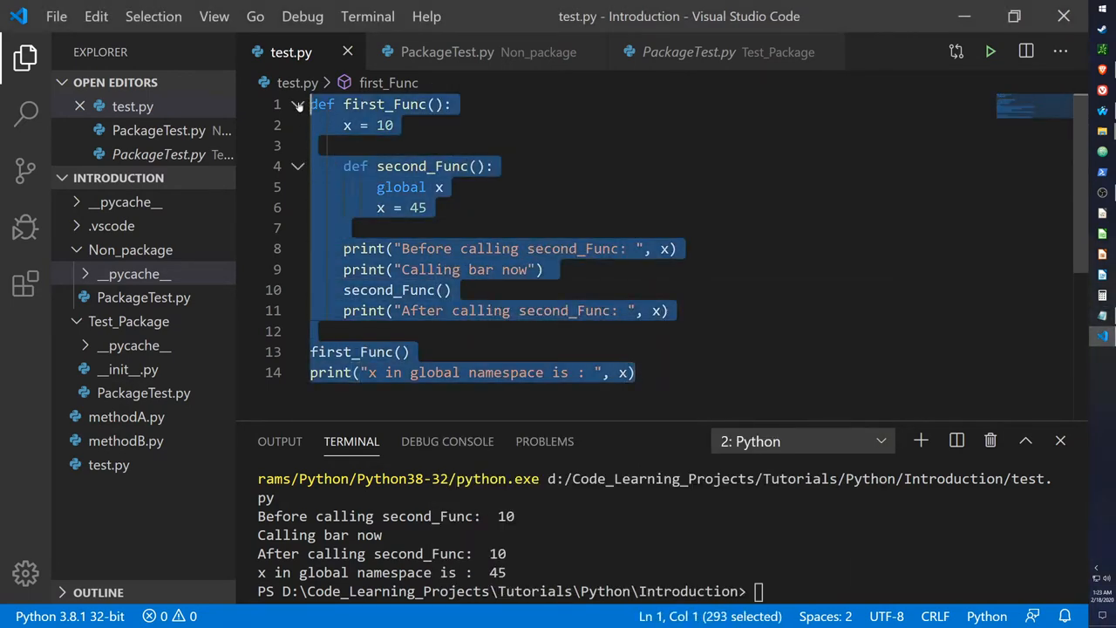
# Clear all code from test.py and view the methodA.py example file
pyautogui.write('""')
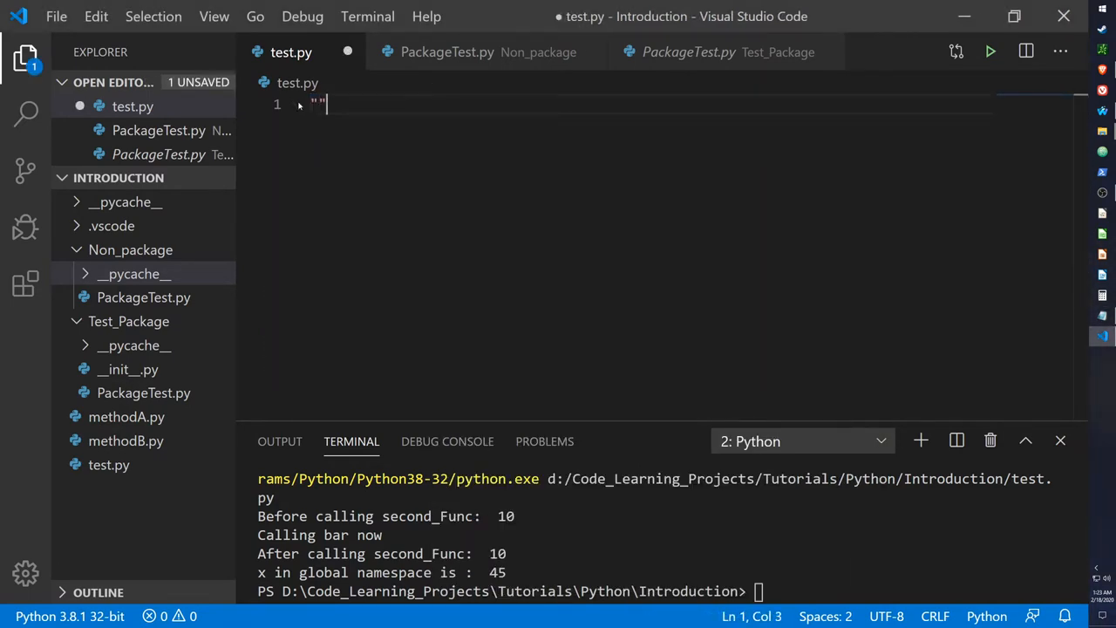
pyautogui.write('"')
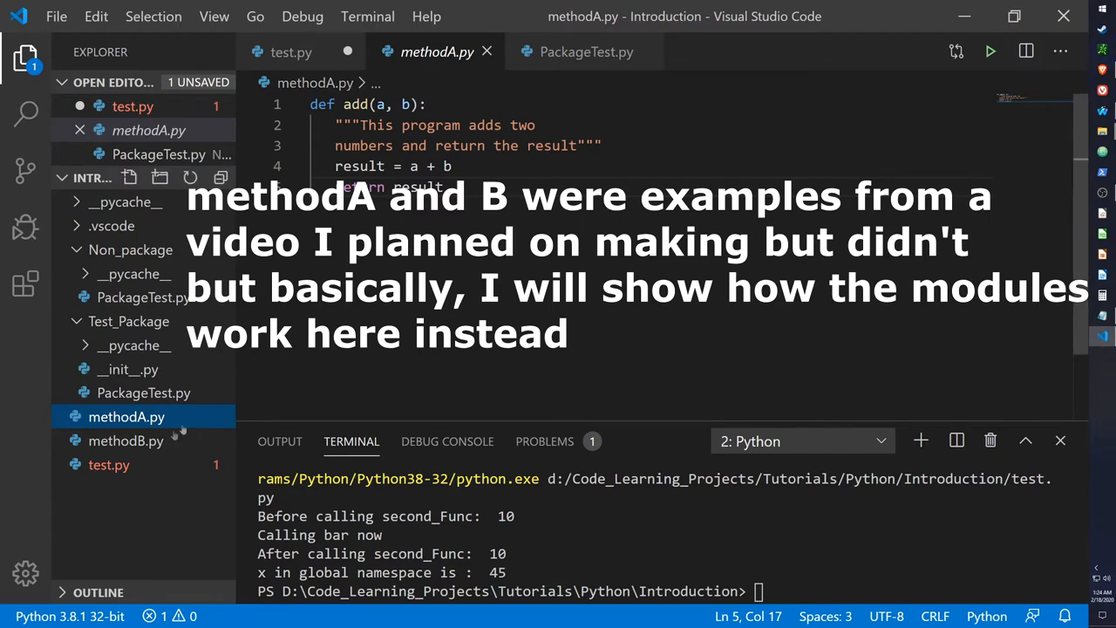
pyautogui.click(126, 440)
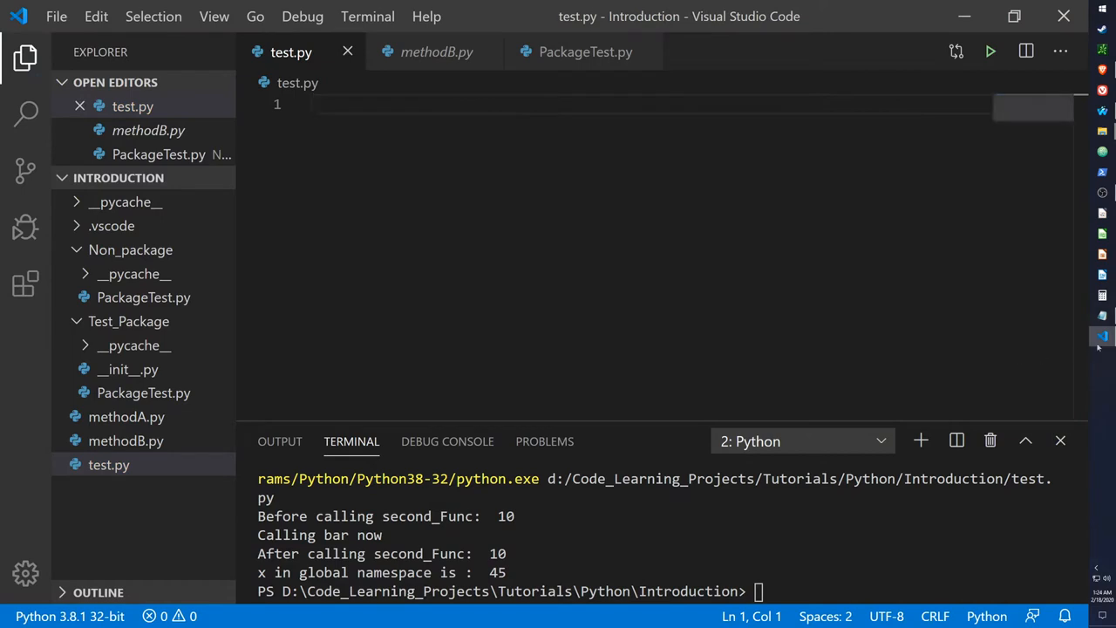
# Create module.py with a commented add(a, b) function returning a + b, and save it
pyautogui.click(130, 178)
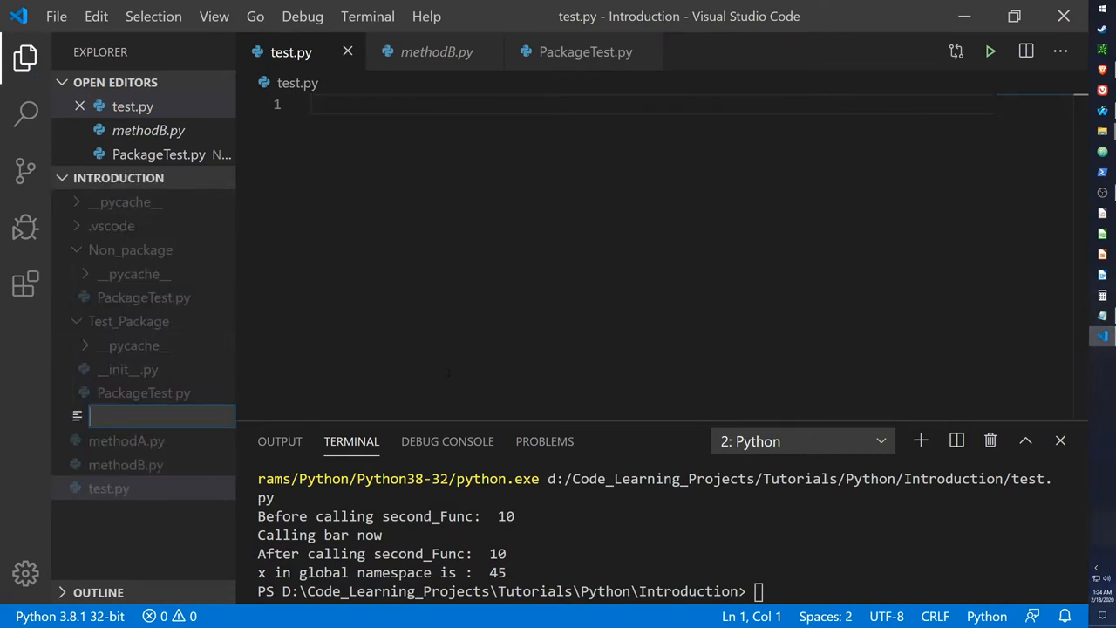
pyautogui.write('module.p')
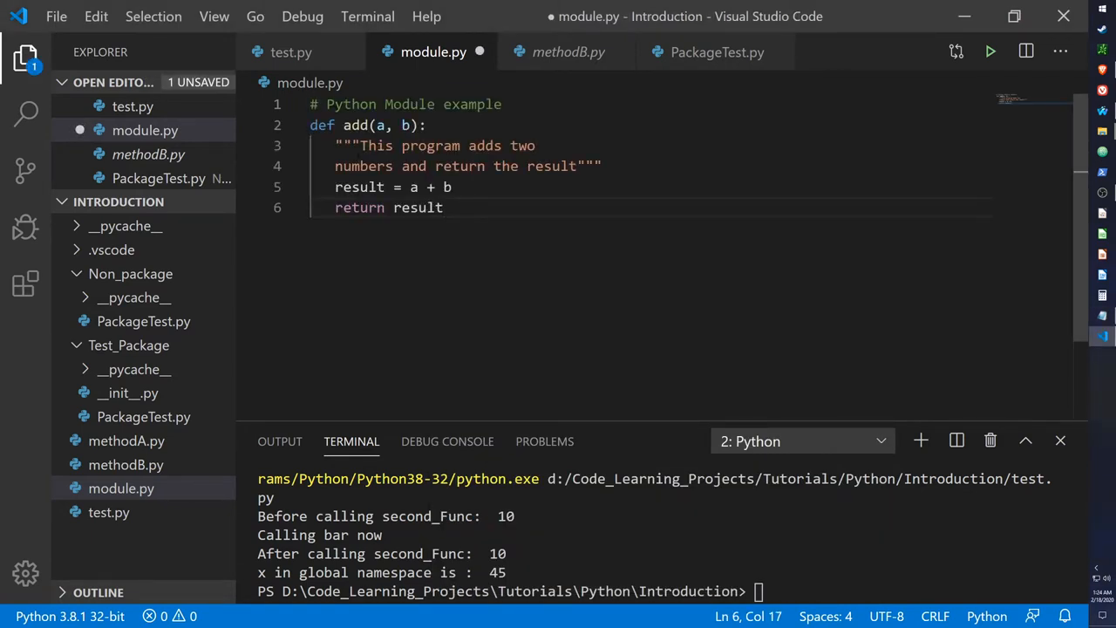
pyautogui.press('ctrl+s')
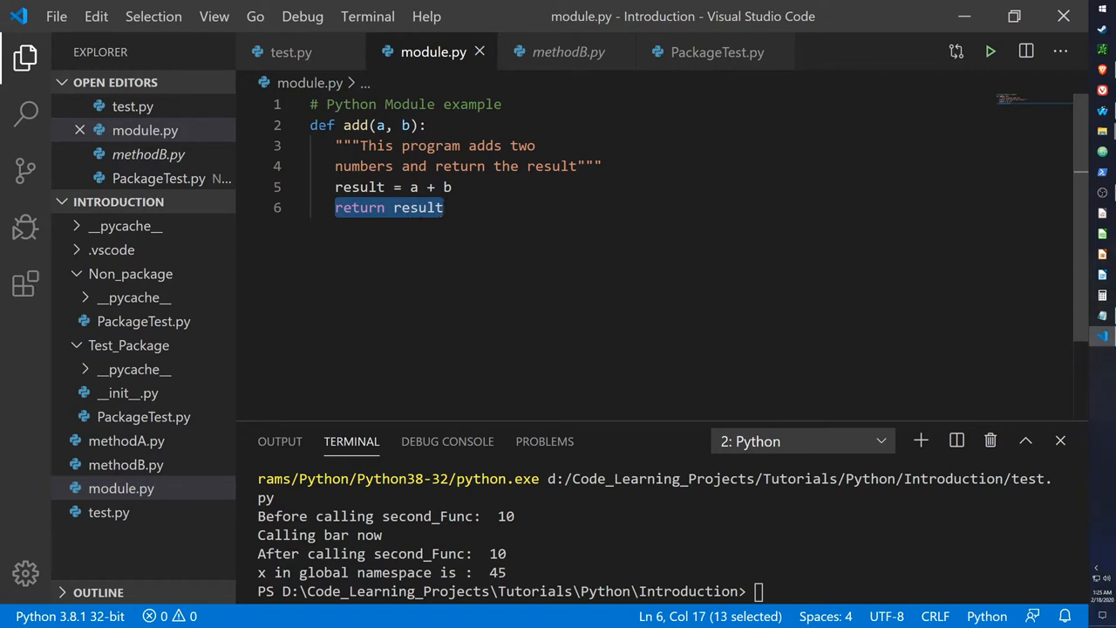
pyautogui.click(426, 125)
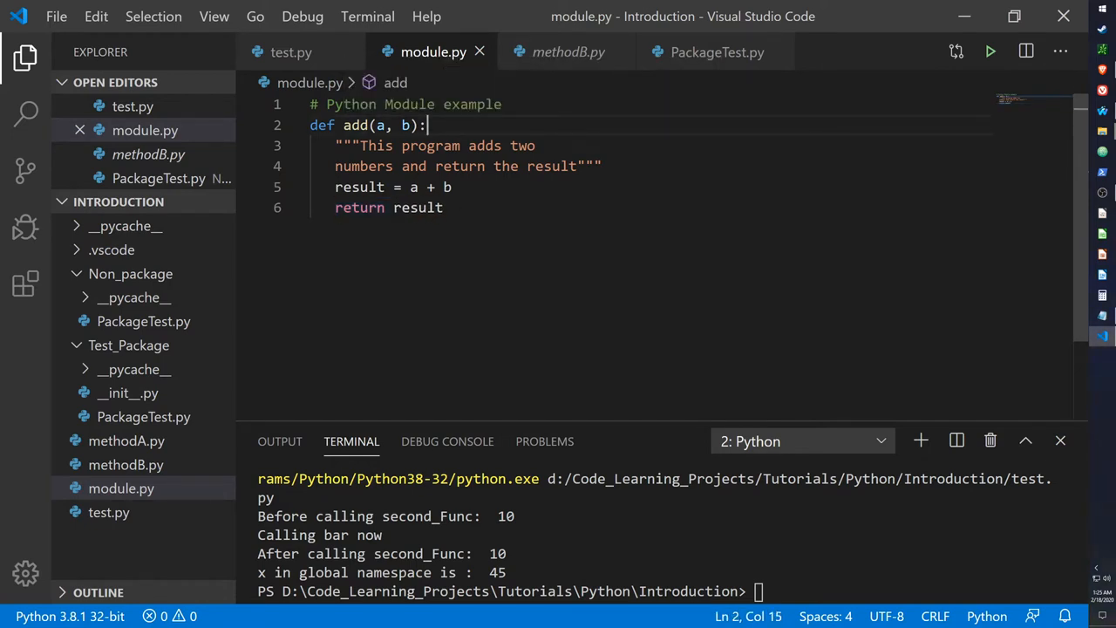
pyautogui.click(291, 52)
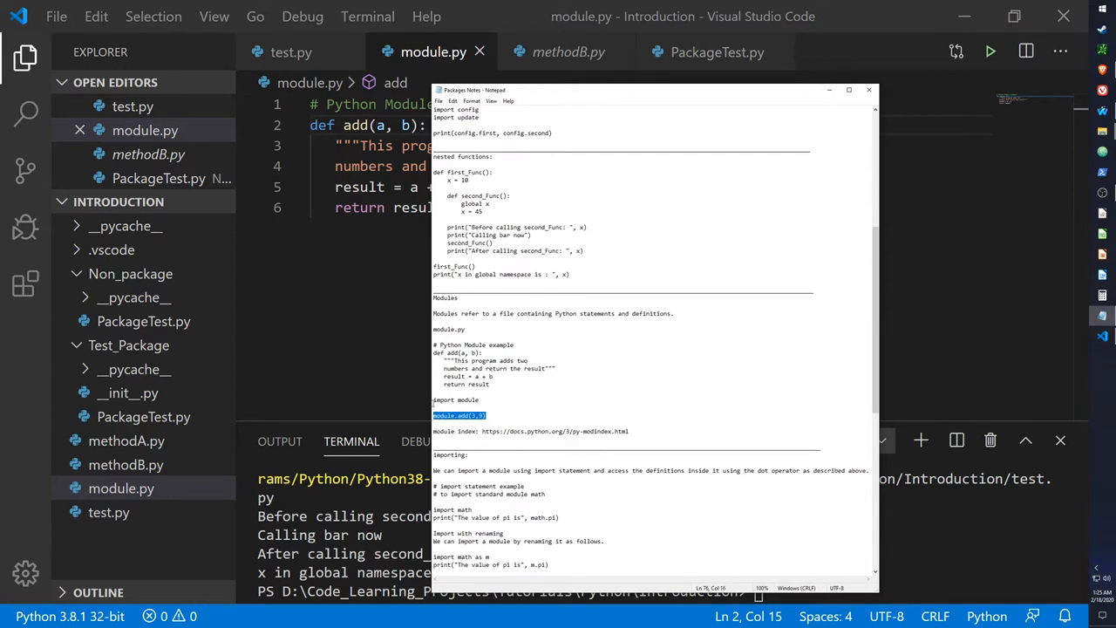
# Paste 'import module' and the module.add(3,9) call from the notes into test.py
pyautogui.rightClick(458, 415)
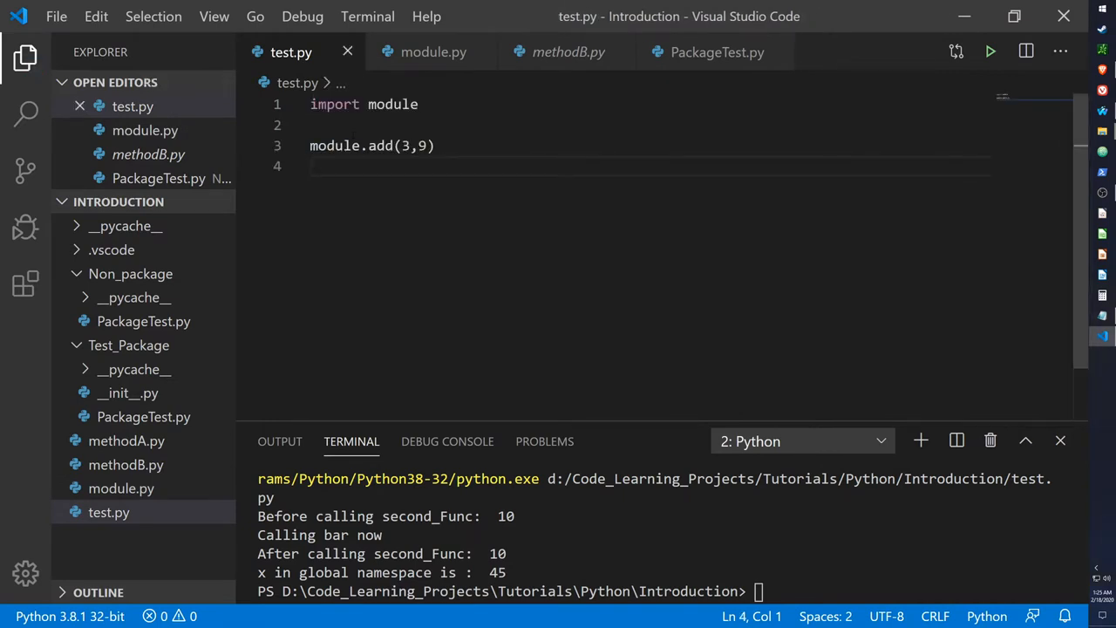
pyautogui.click(433, 52)
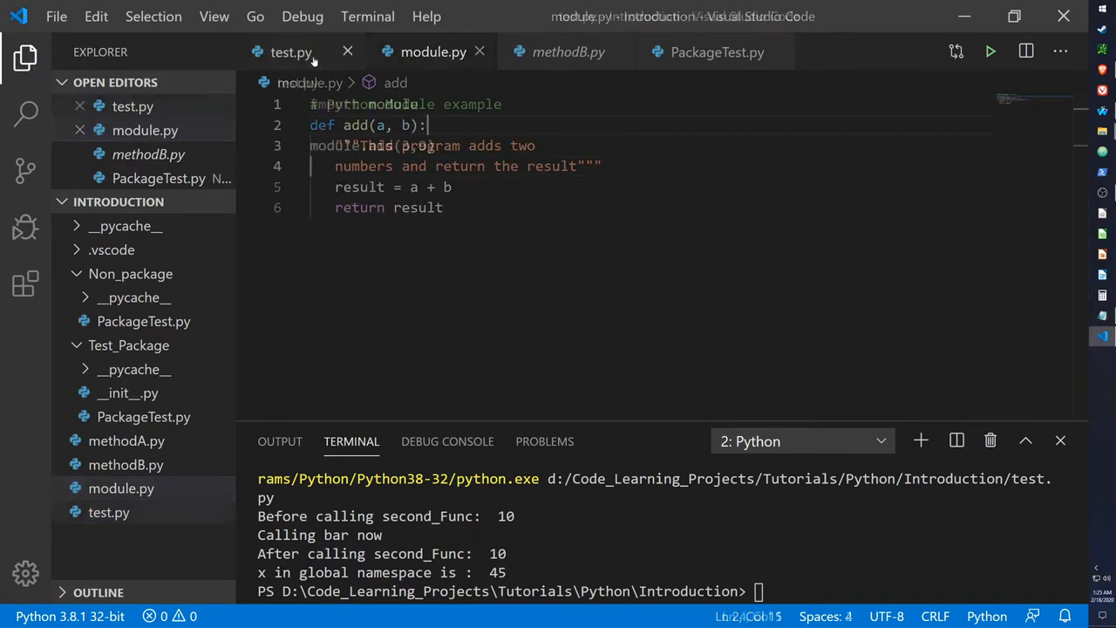
pyautogui.click(291, 53)
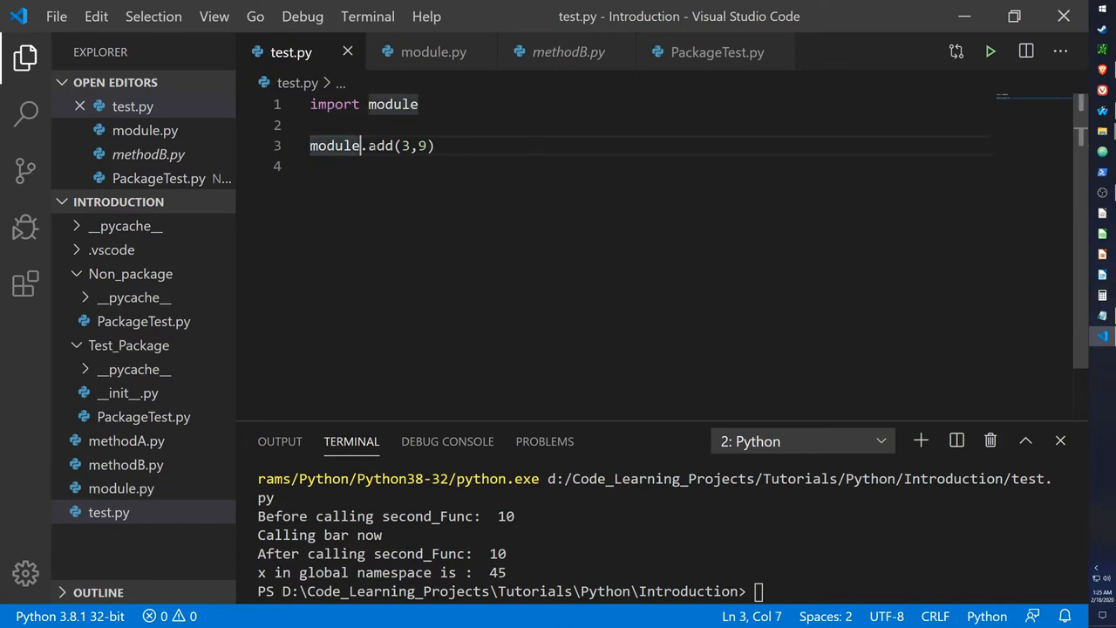
pyautogui.moveTo(402, 145); pyautogui.dragTo(426, 146)
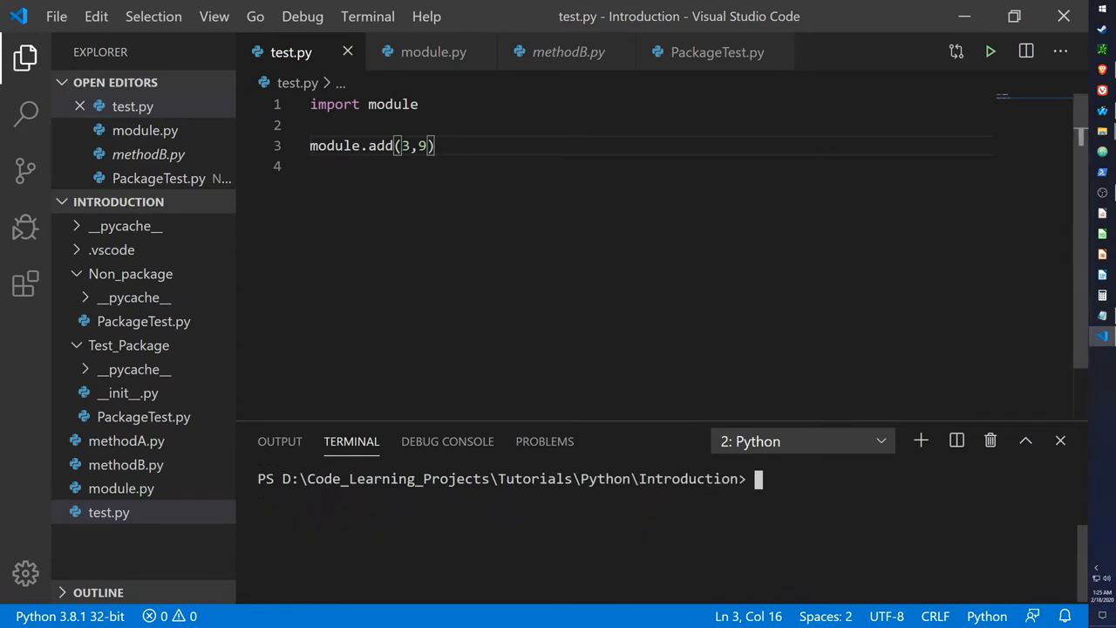
# Wrap module.add(3,9) in print() and run test.py to output 12
pyautogui.click(990, 51)
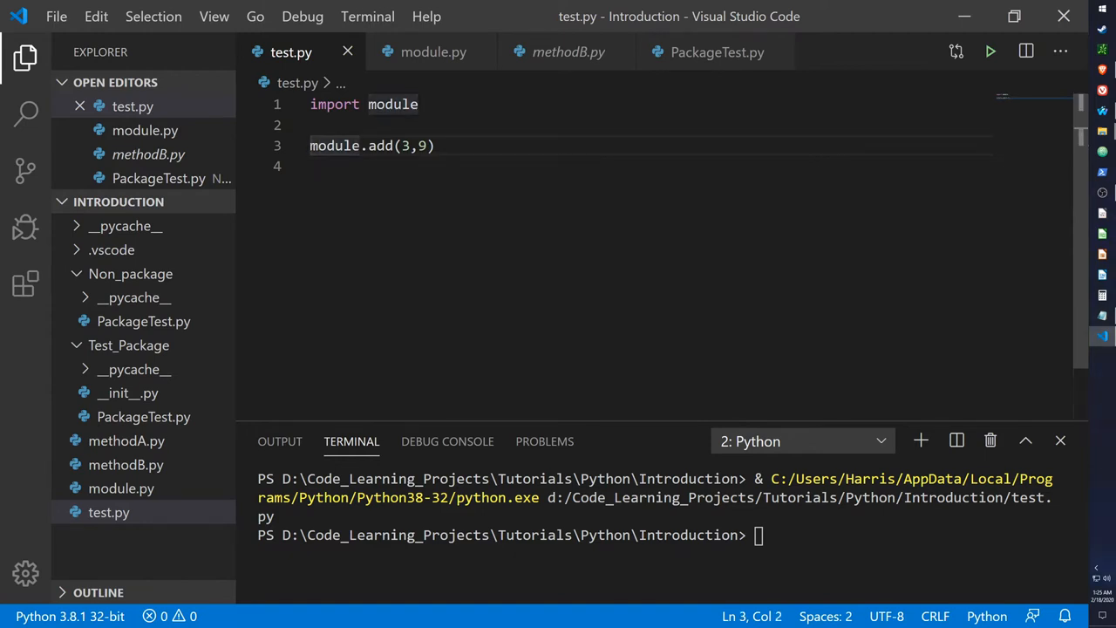
pyautogui.click(319, 145)
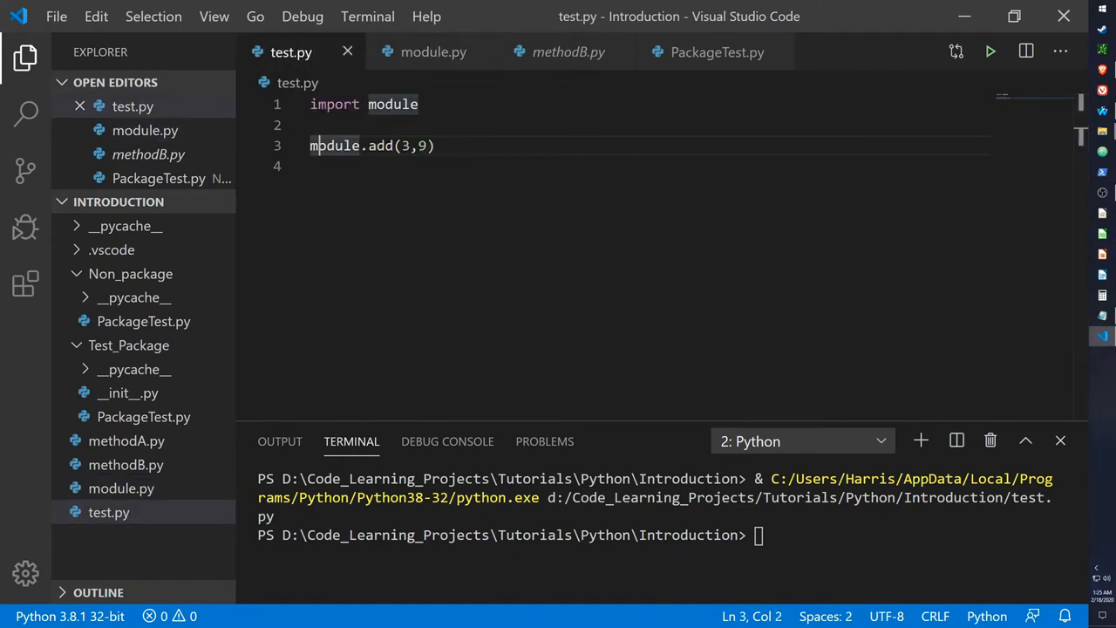
pyautogui.click(311, 146)
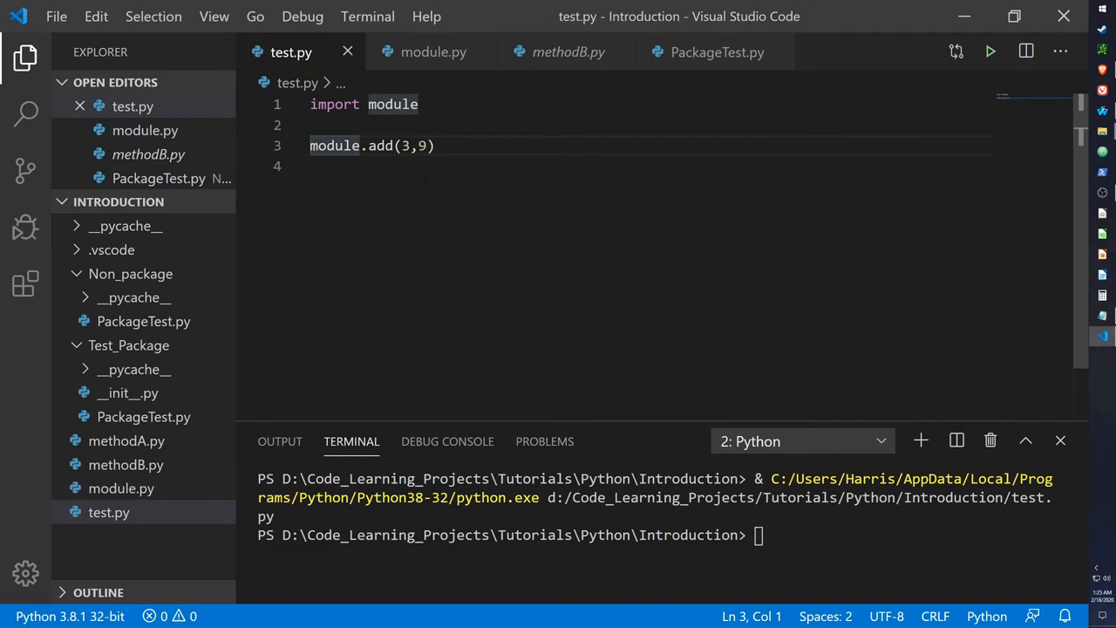
pyautogui.write('print(')
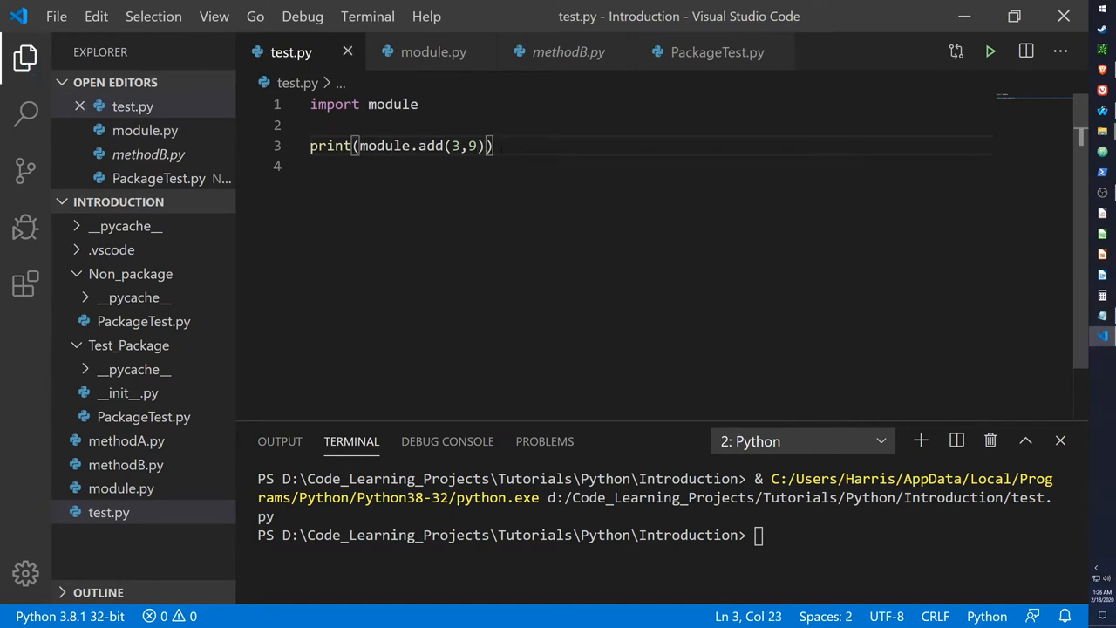
pyautogui.click(990, 51)
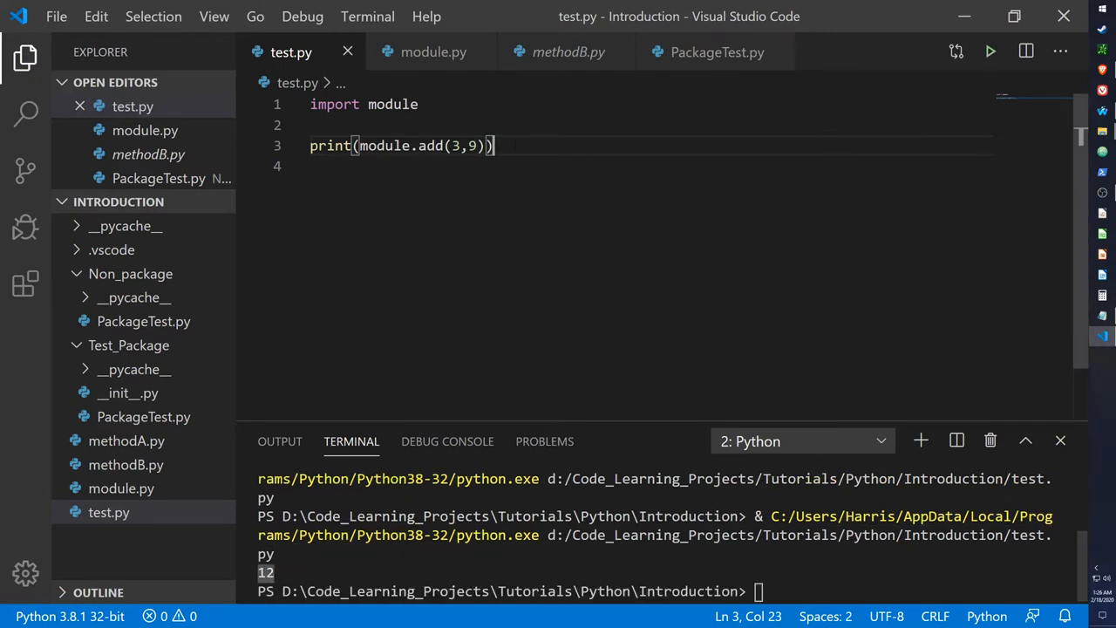
pyautogui.click(279, 441)
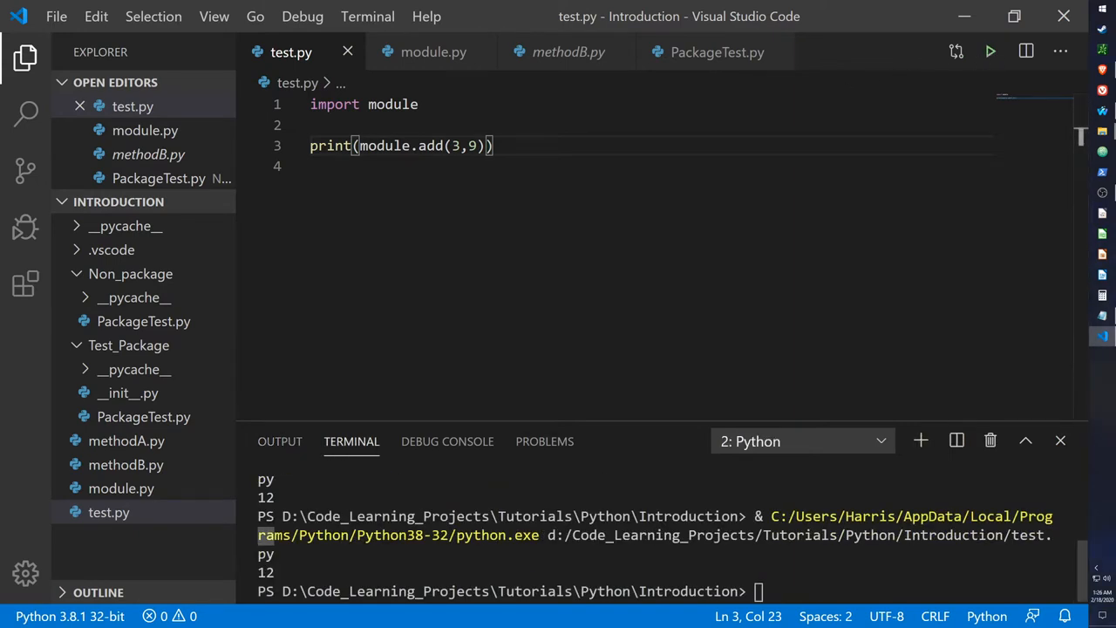
pyautogui.click(544, 441)
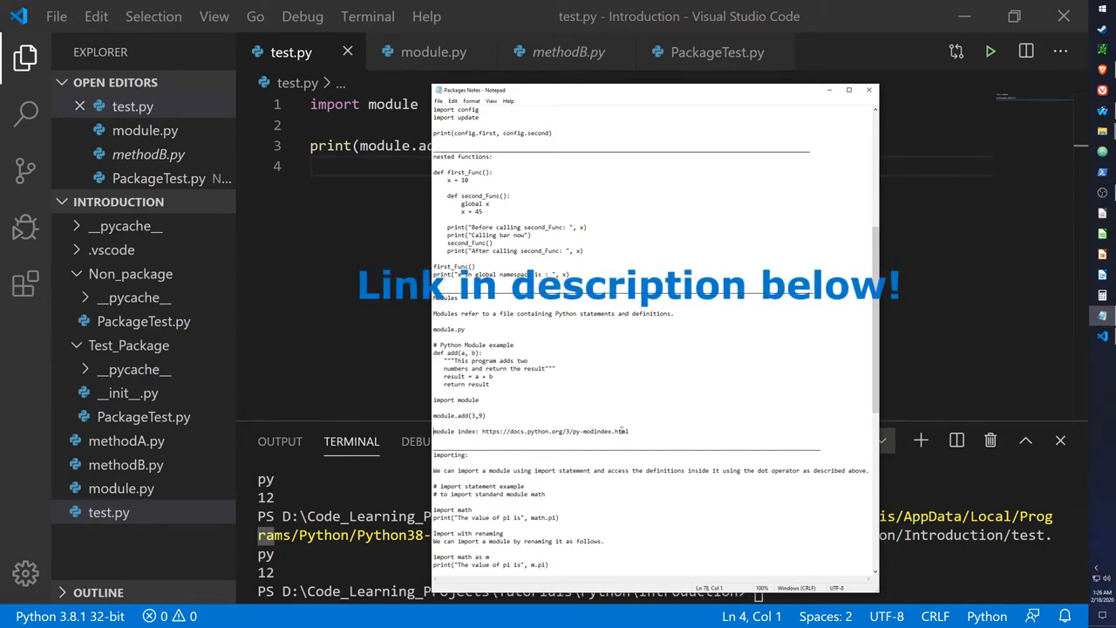
# Scroll the Notepad notes to the renaming-import example, importing math as m
pyautogui.scroll(-3)
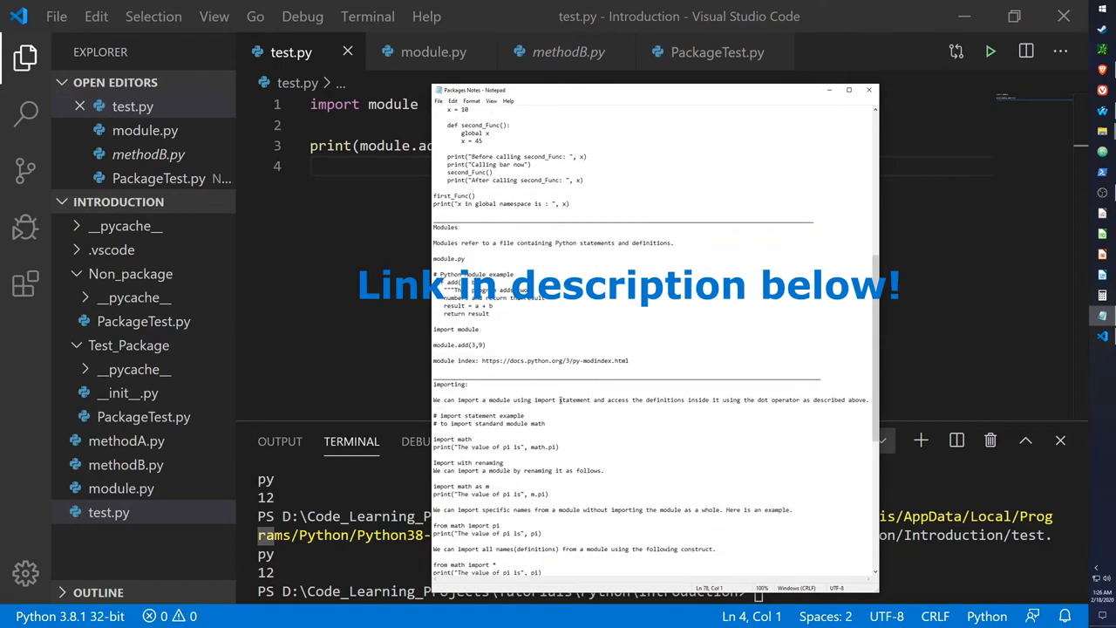
pyautogui.scroll(-3)
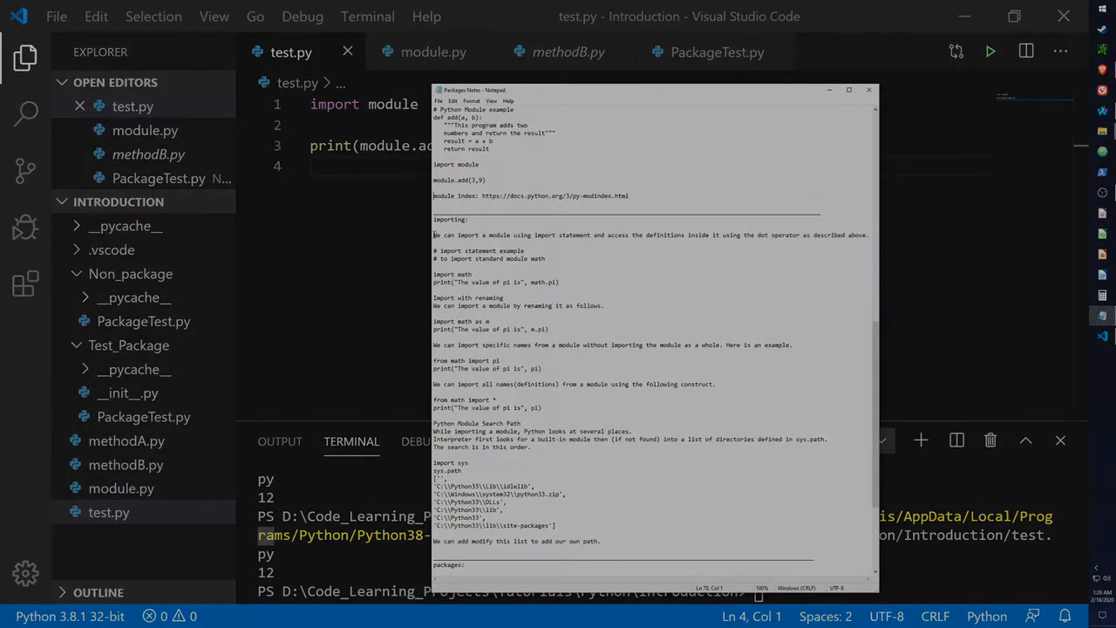
pyautogui.click(868, 89)
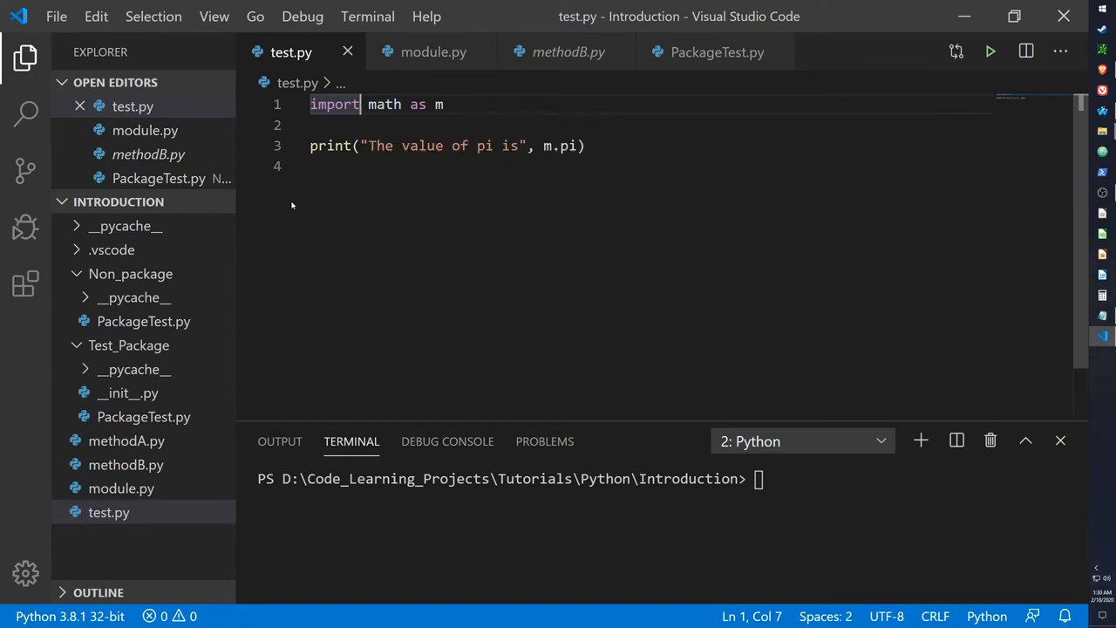
pyautogui.moveTo(384, 103)
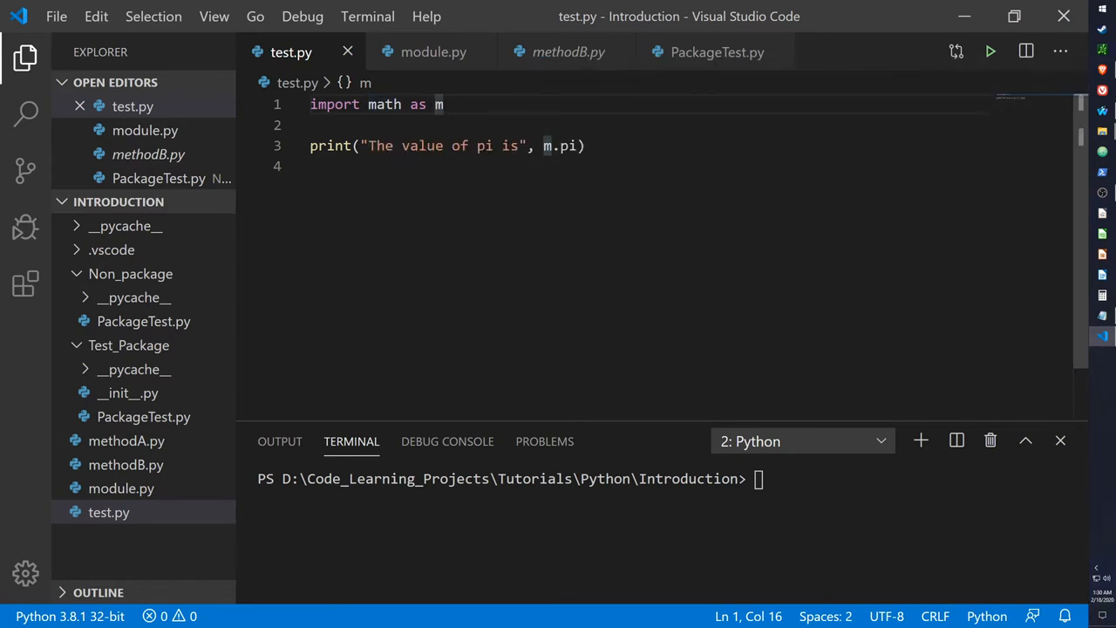
# Run test.py, printing pi as 3.141592653589793
pyautogui.click(989, 51)
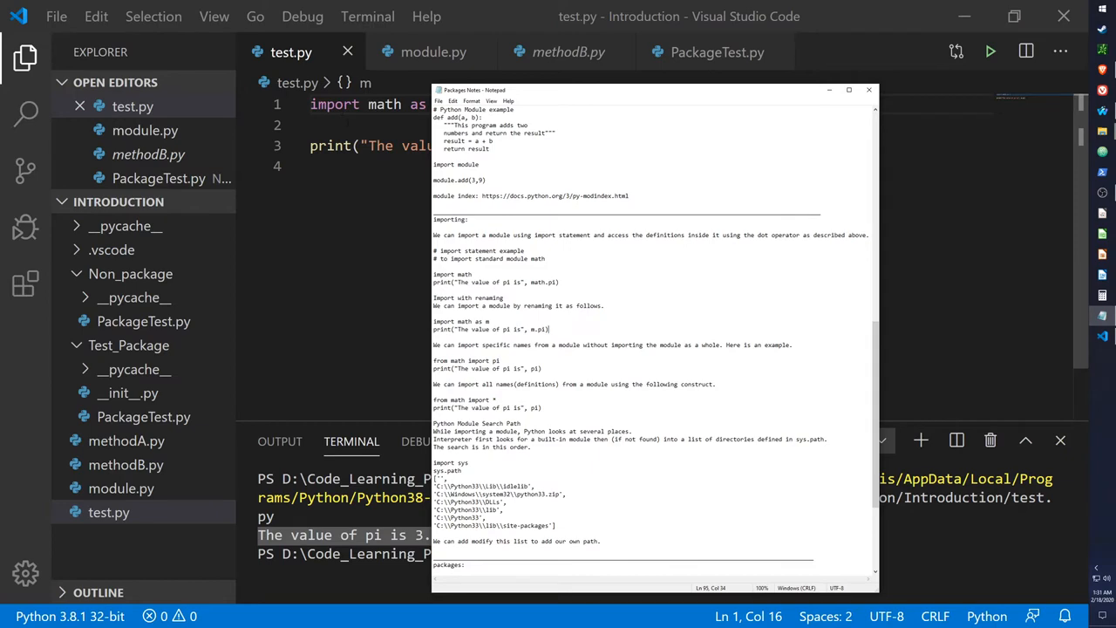
pyautogui.click(869, 90)
pyautogui.write('from')
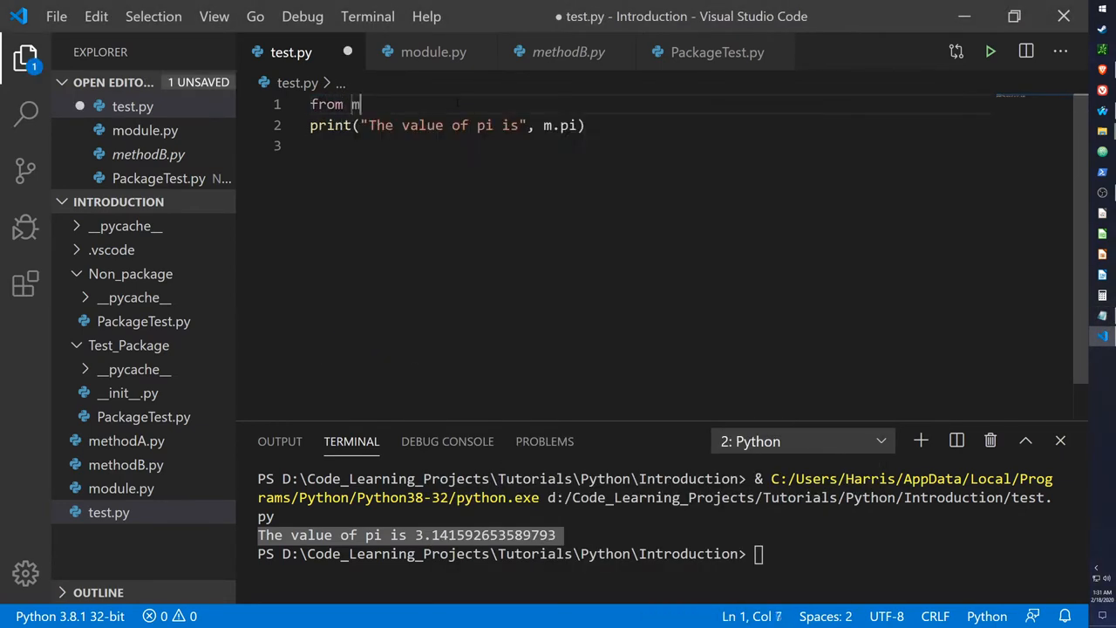
# Change line 1 to 'from math import pi', print pi directly, and rerun
pyautogui.write('ath')
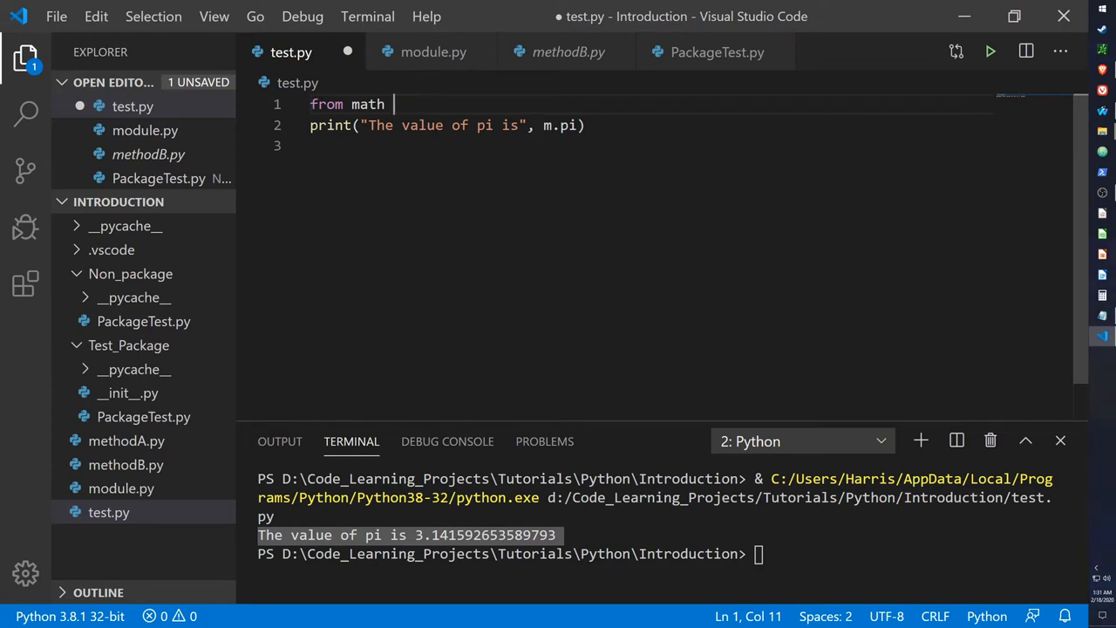
pyautogui.write('import pi')
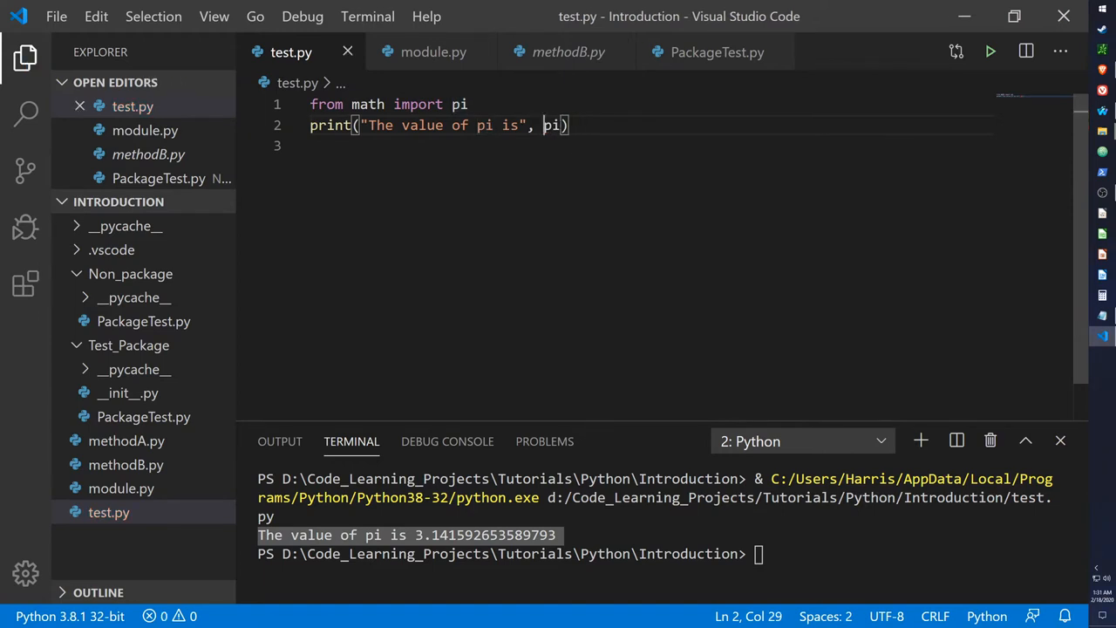
pyautogui.moveTo(552, 125)
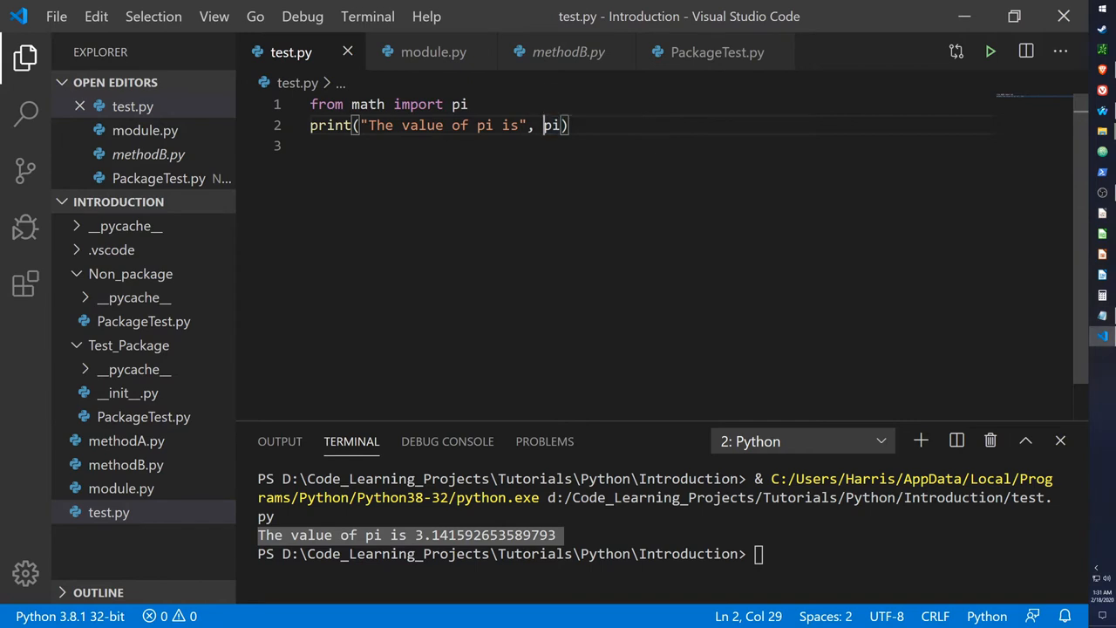
pyautogui.moveTo(551, 125)
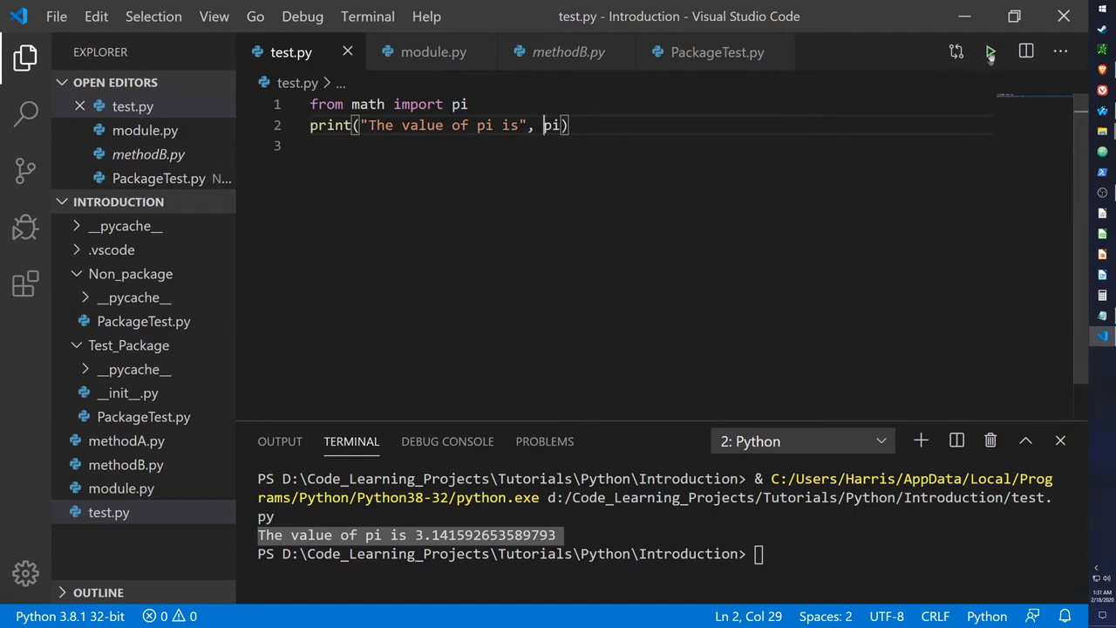
pyautogui.click(989, 51)
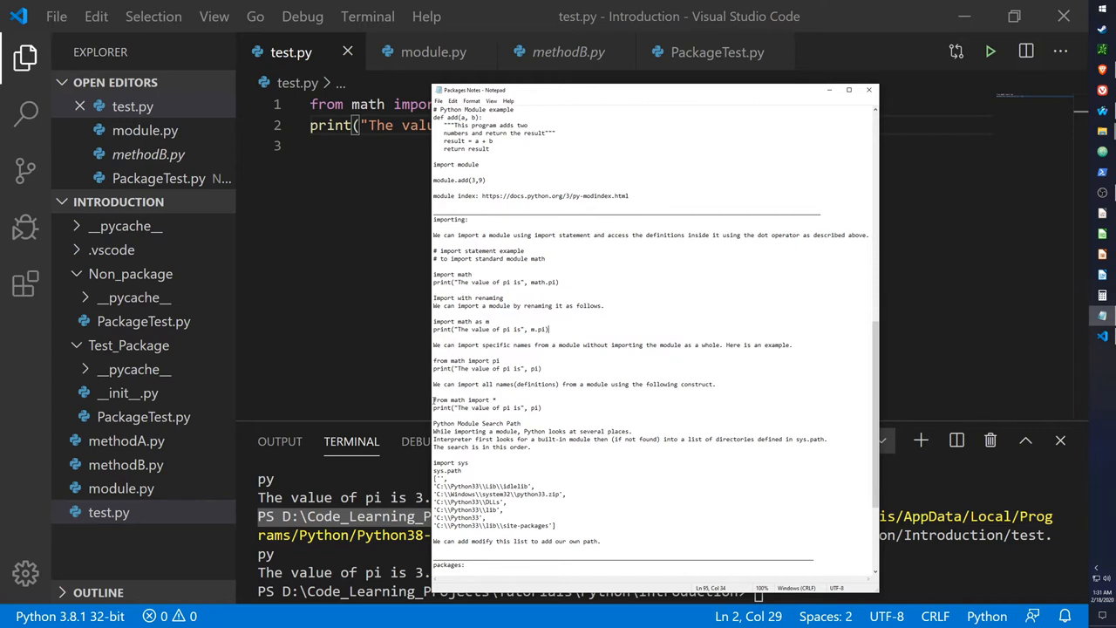
# Select the import-everything example in the notes and save test.py
pyautogui.moveTo(434, 399); pyautogui.dragTo(541, 408)
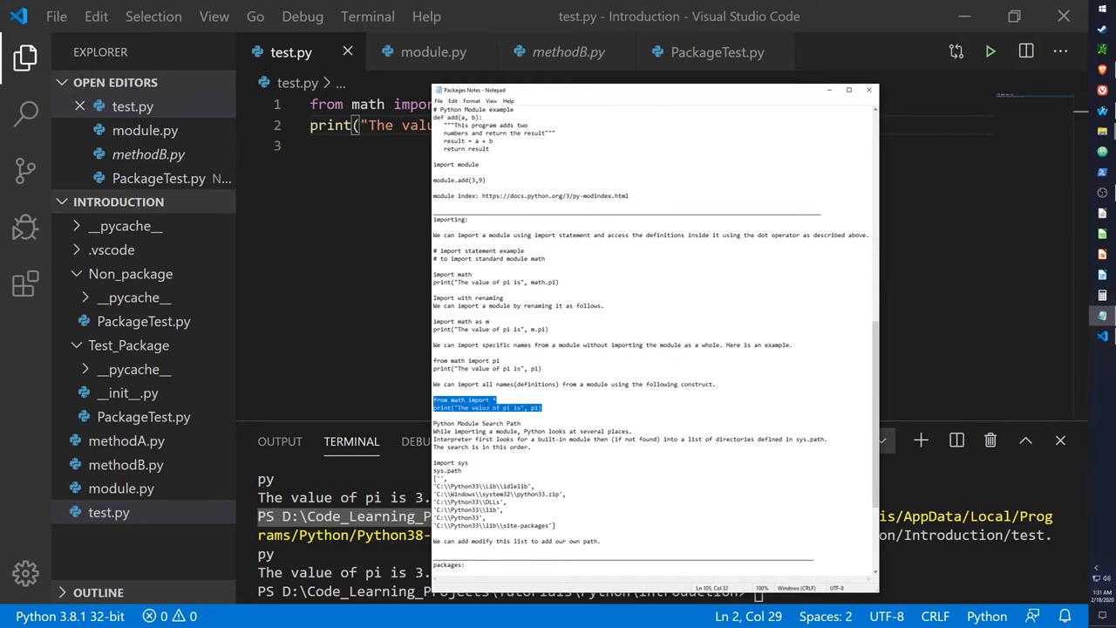
pyautogui.click(868, 89)
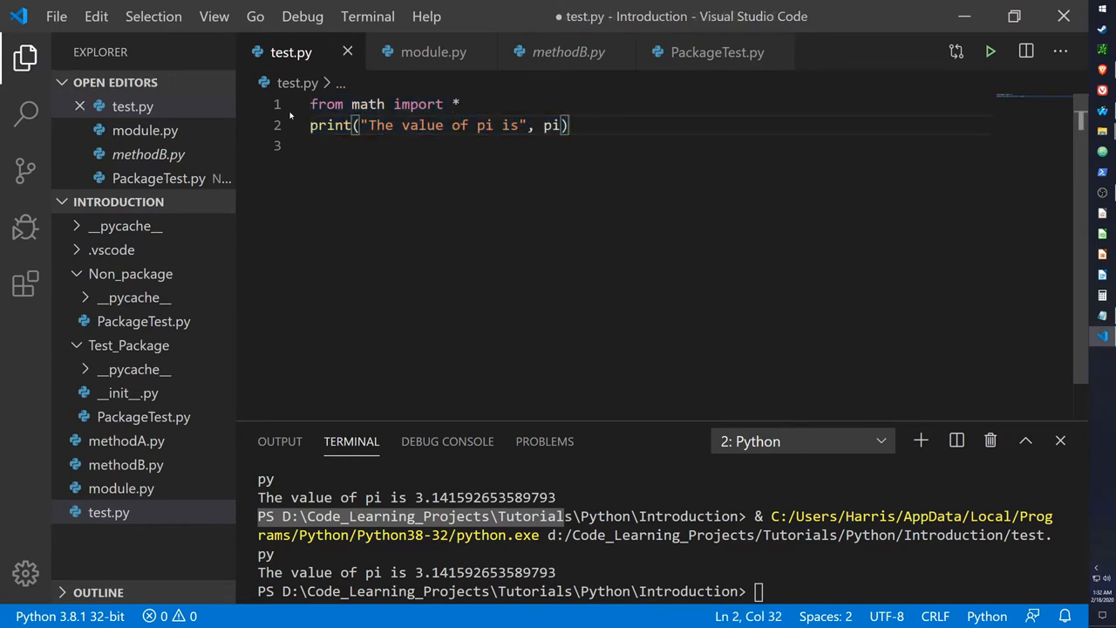
pyautogui.press('ctrl+s')
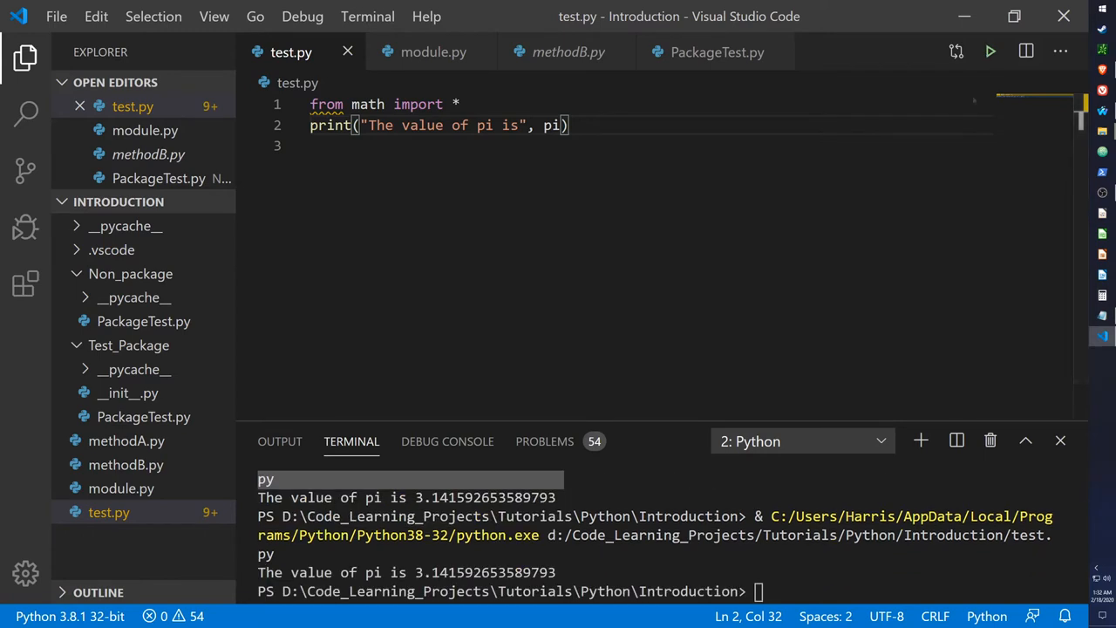
# Retype the first import line as a math wildcard import and save
pyautogui.tripleClick(384, 104)
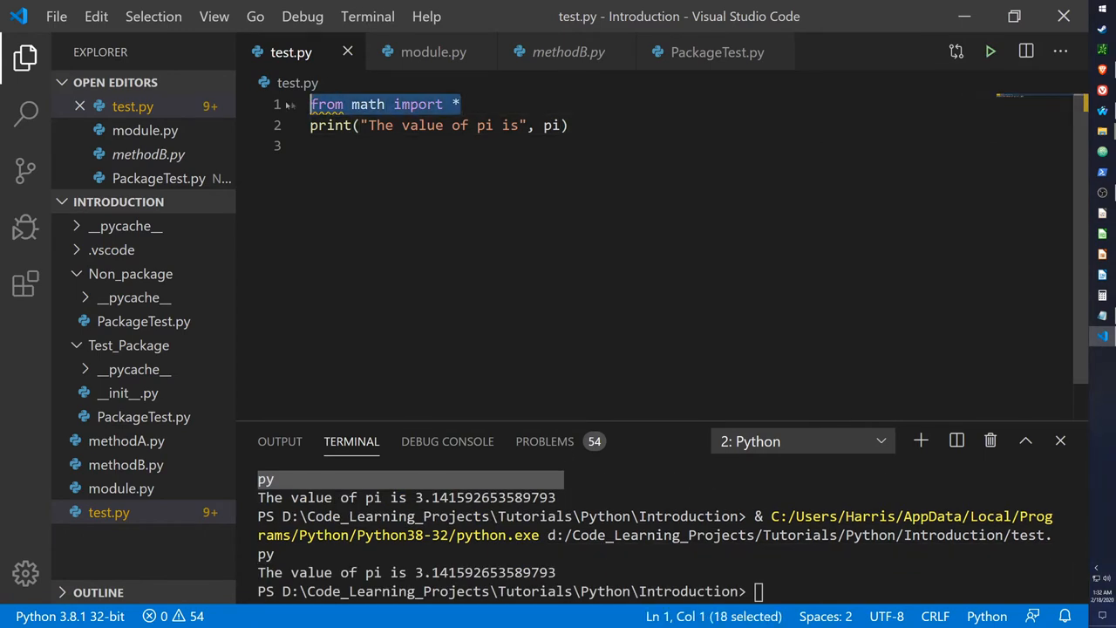
pyautogui.write('import')
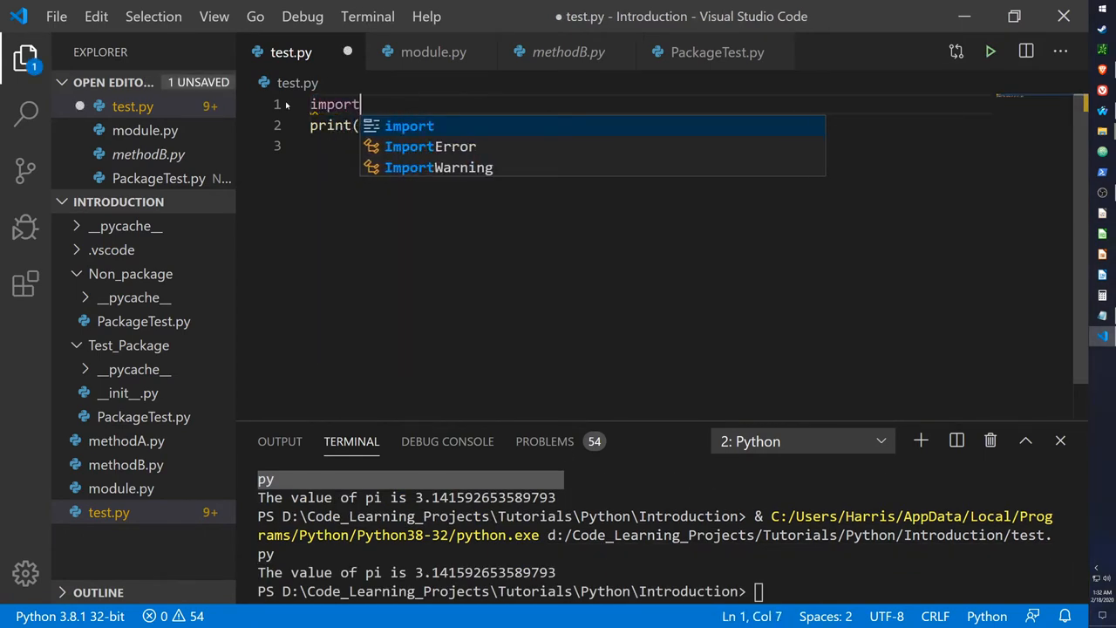
pyautogui.write('mat')
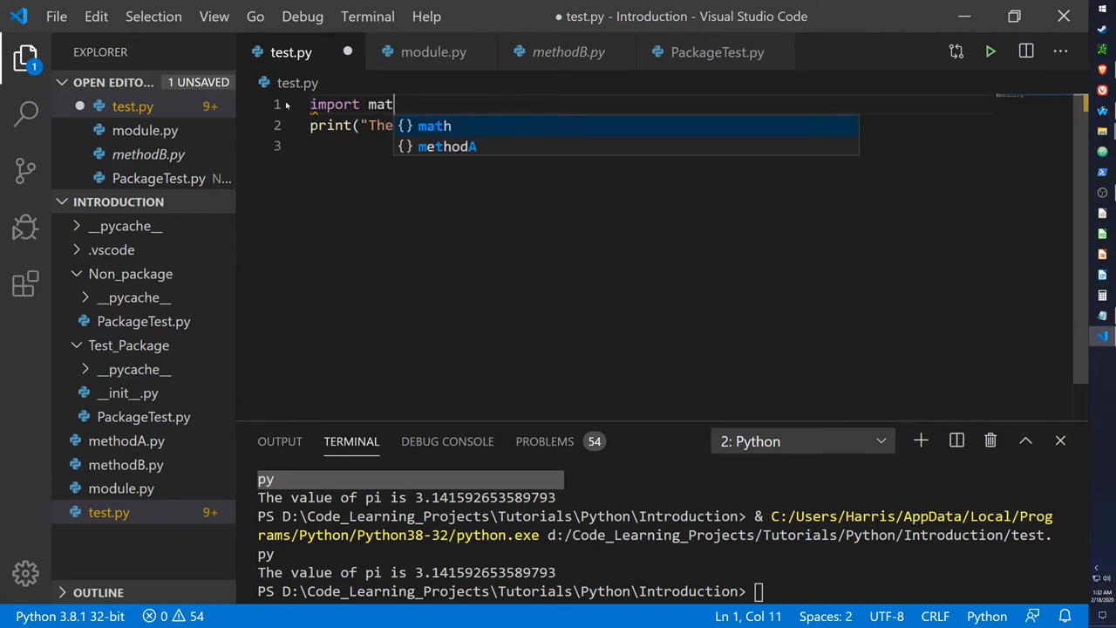
pyautogui.write('h*')
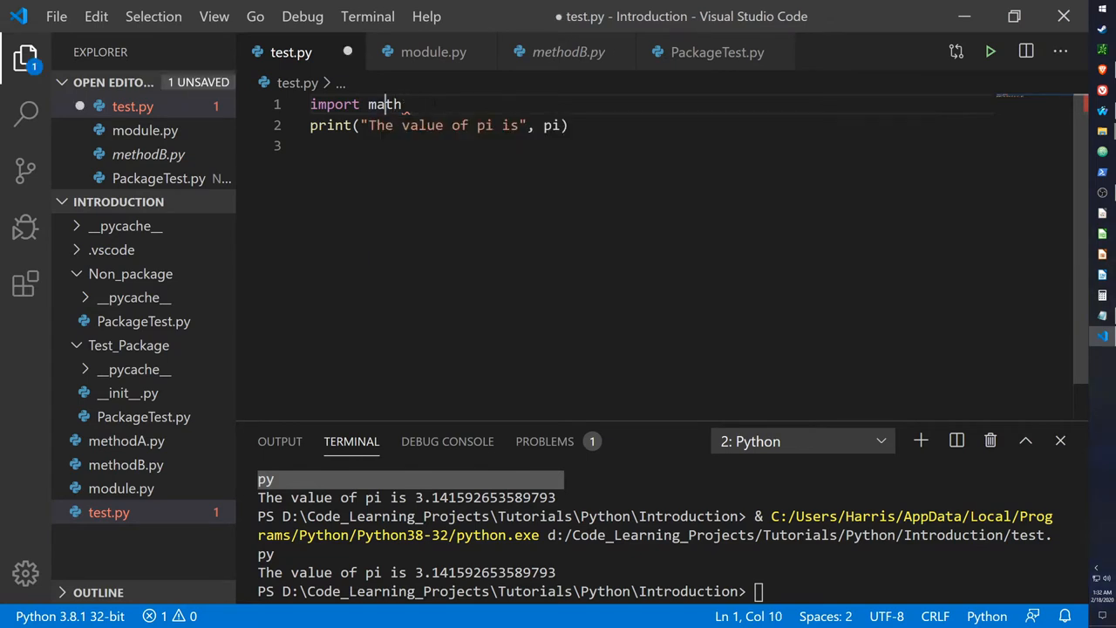
pyautogui.write('*')
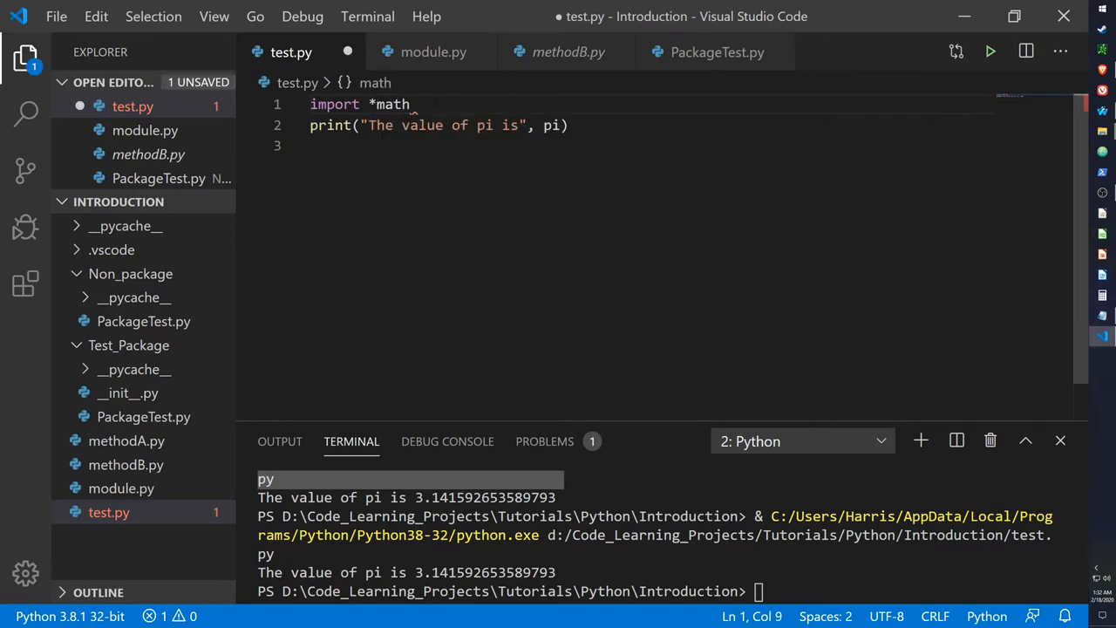
pyautogui.press('ctrl+s')
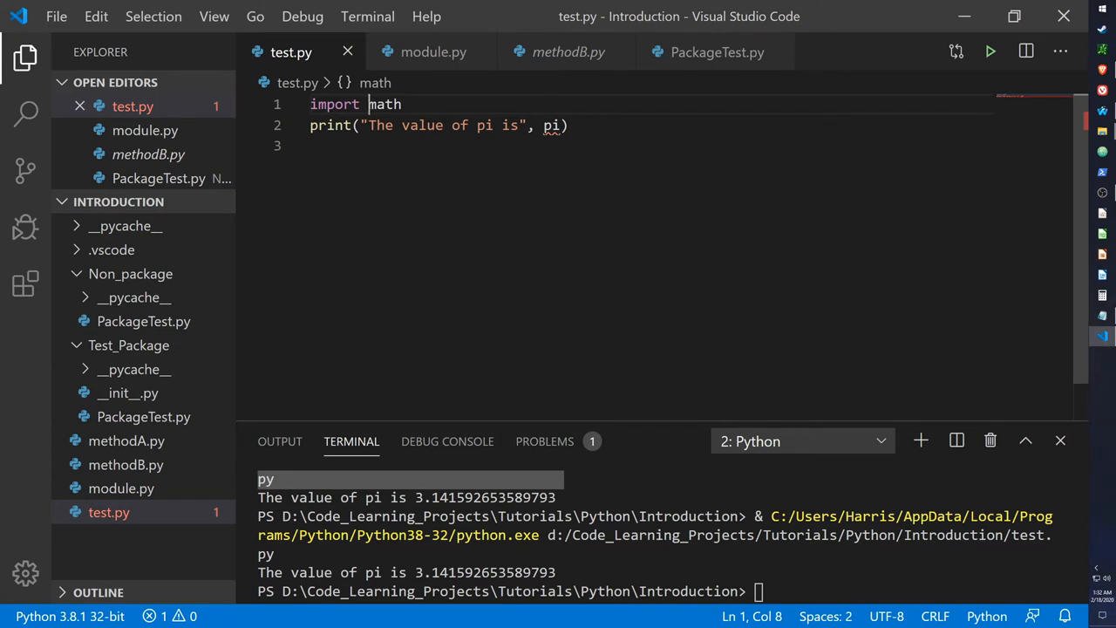
# Adjust the pi reference in print and set line 1 to 'from math import *'
pyautogui.click(565, 124)
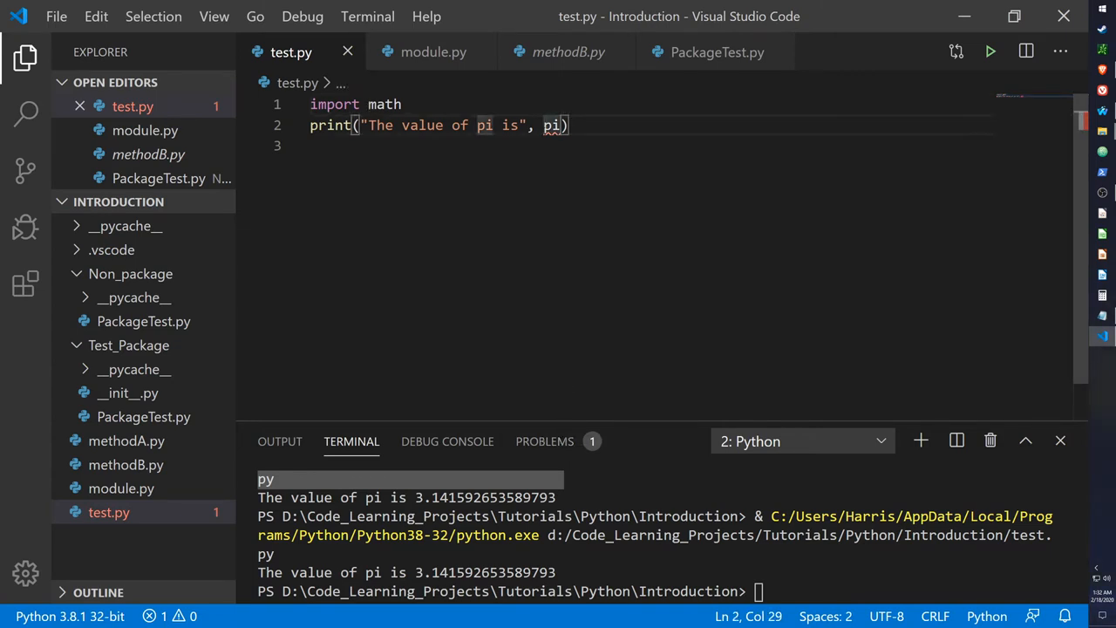
pyautogui.write('math.')
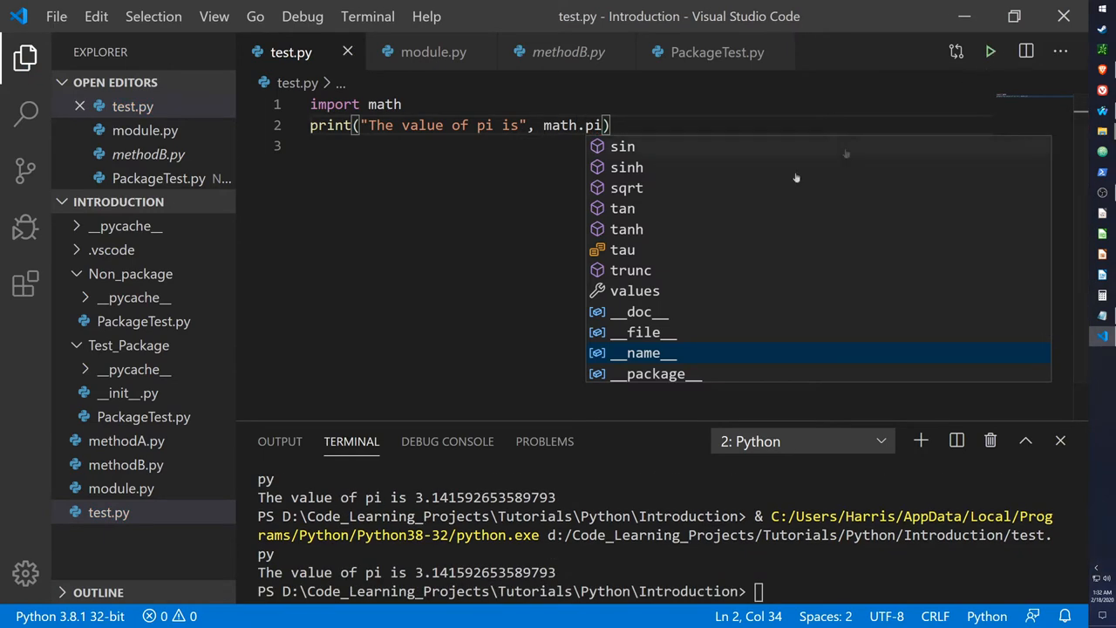
pyautogui.press('Escape')
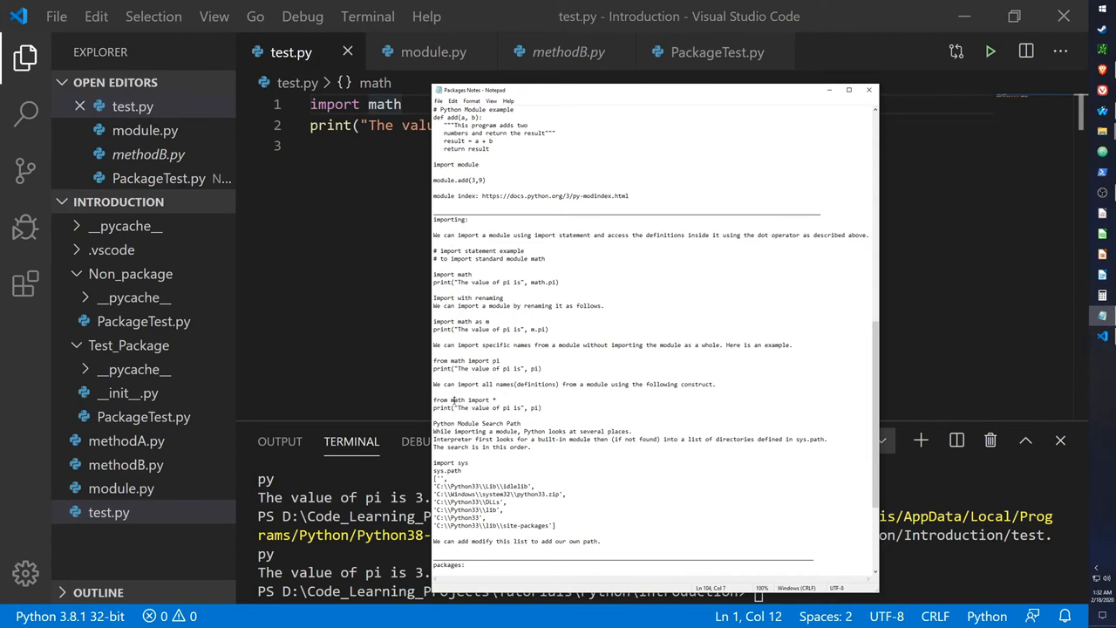
pyautogui.doubleClick(465, 399)
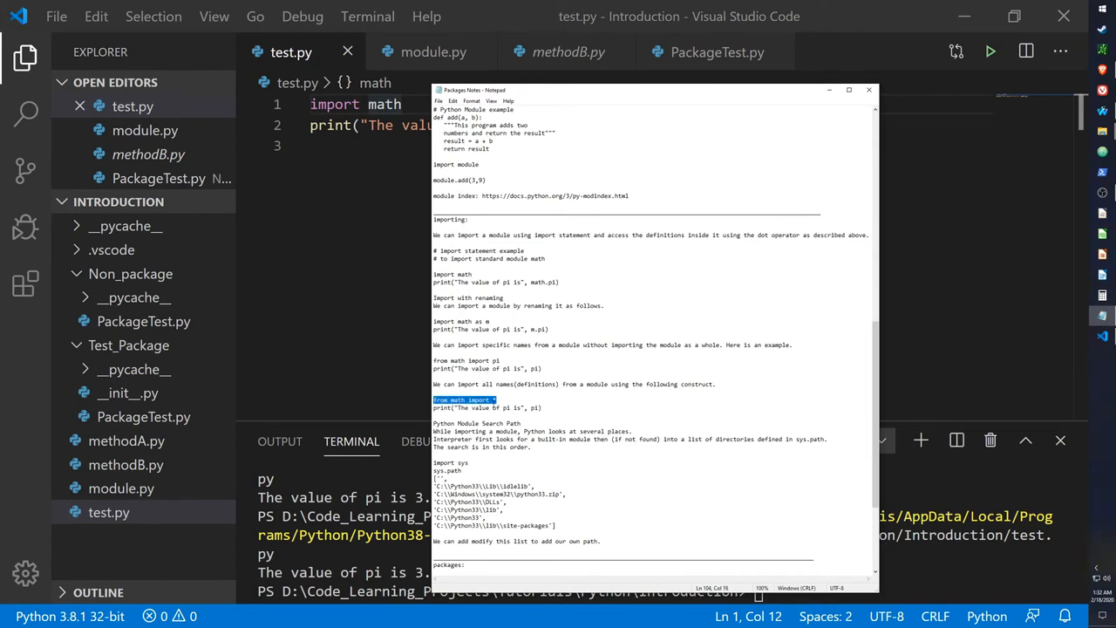
pyautogui.click(868, 89)
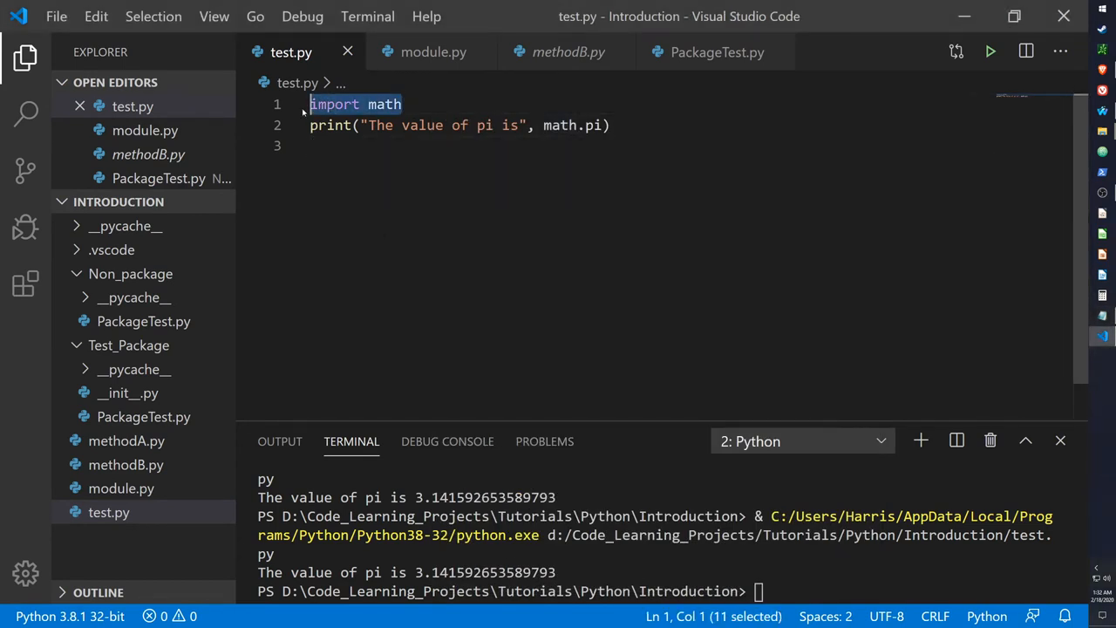
pyautogui.write('from math import *')
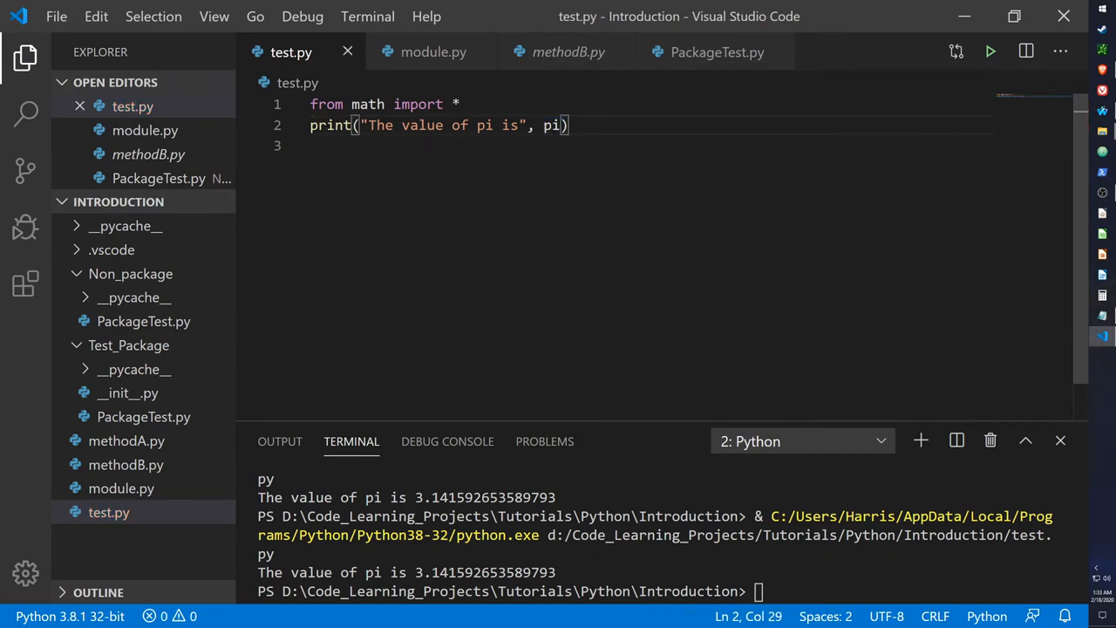
# Review the unused wildcard-import warnings in PROBLEMS, then scroll the notes to packages
pyautogui.click(544, 441)
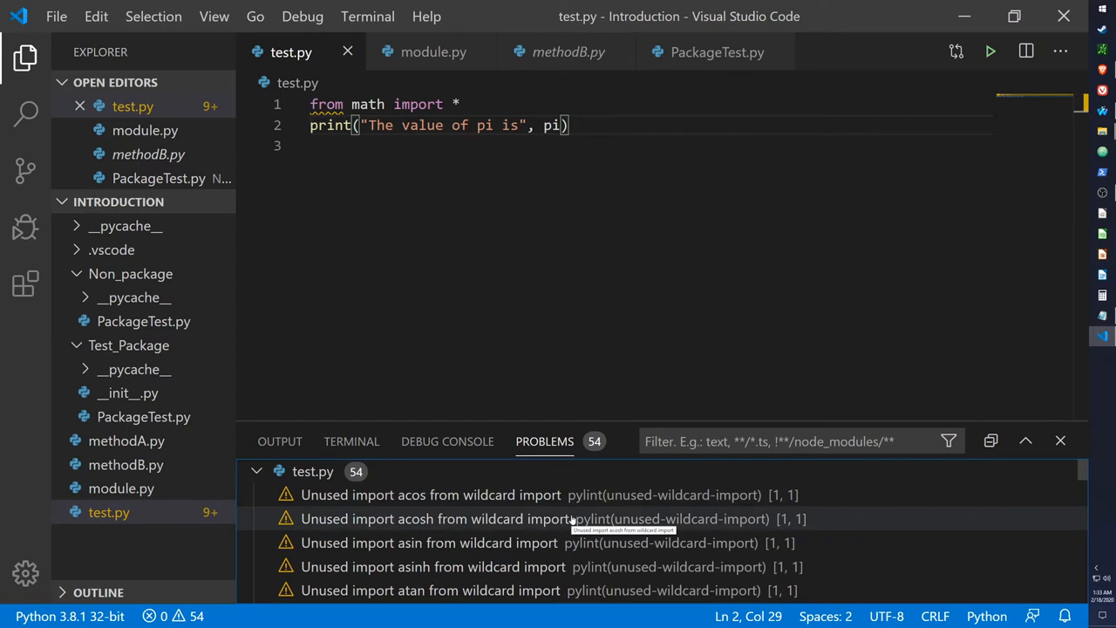
pyautogui.scroll(-3)
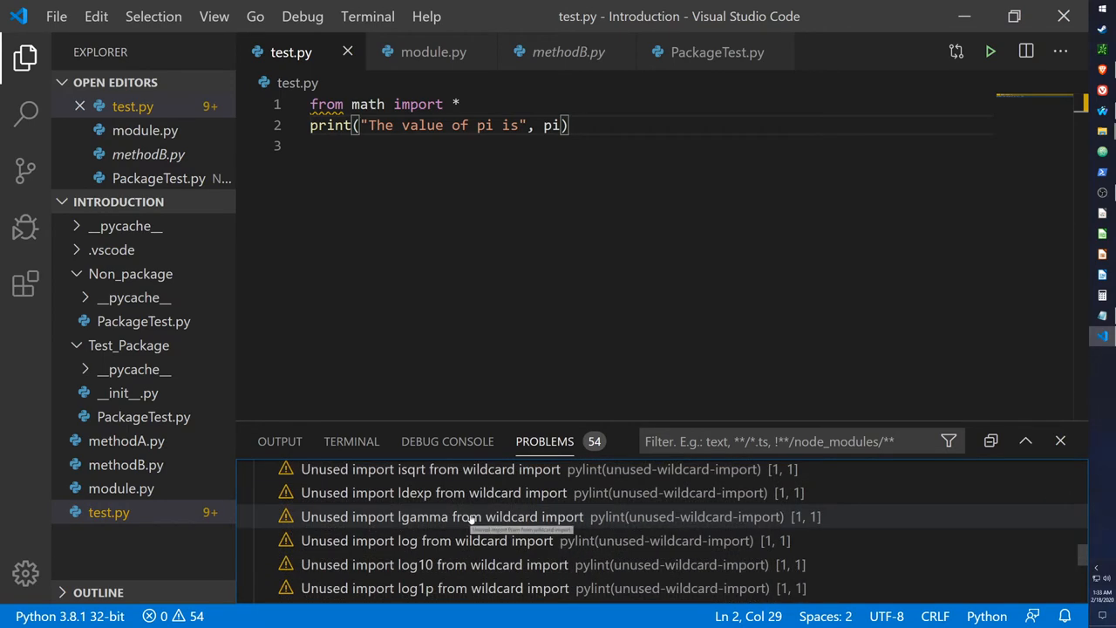
pyautogui.click(352, 441)
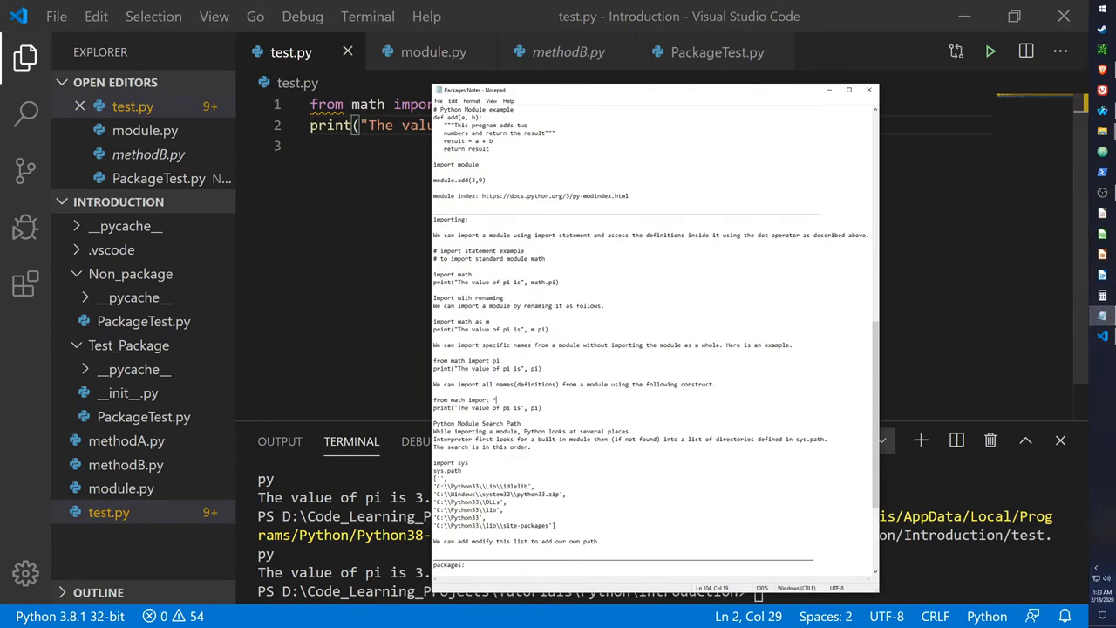
pyautogui.scroll(-3)
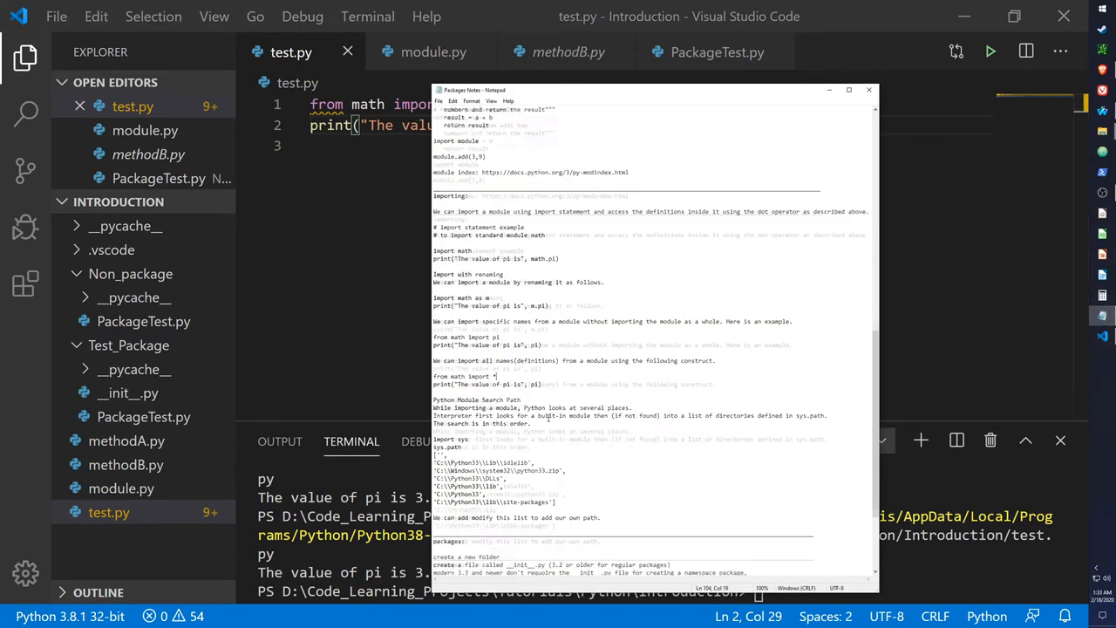
pyautogui.scroll(-3)
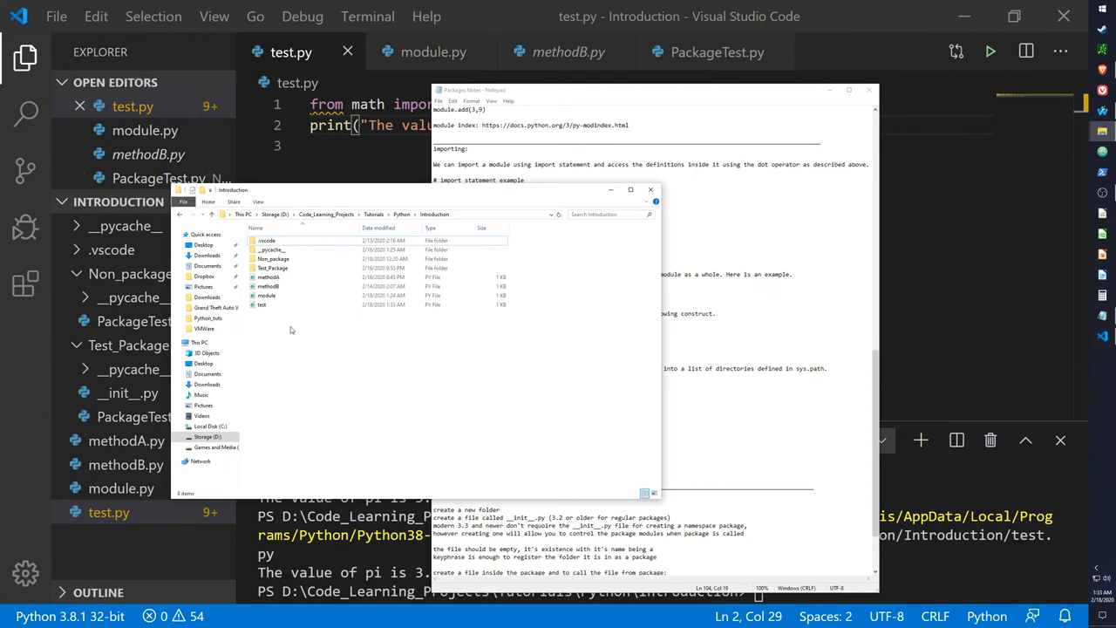
# Close the Introduction folder window so VS Code and the Notepad notes show
pyautogui.click(261, 304)
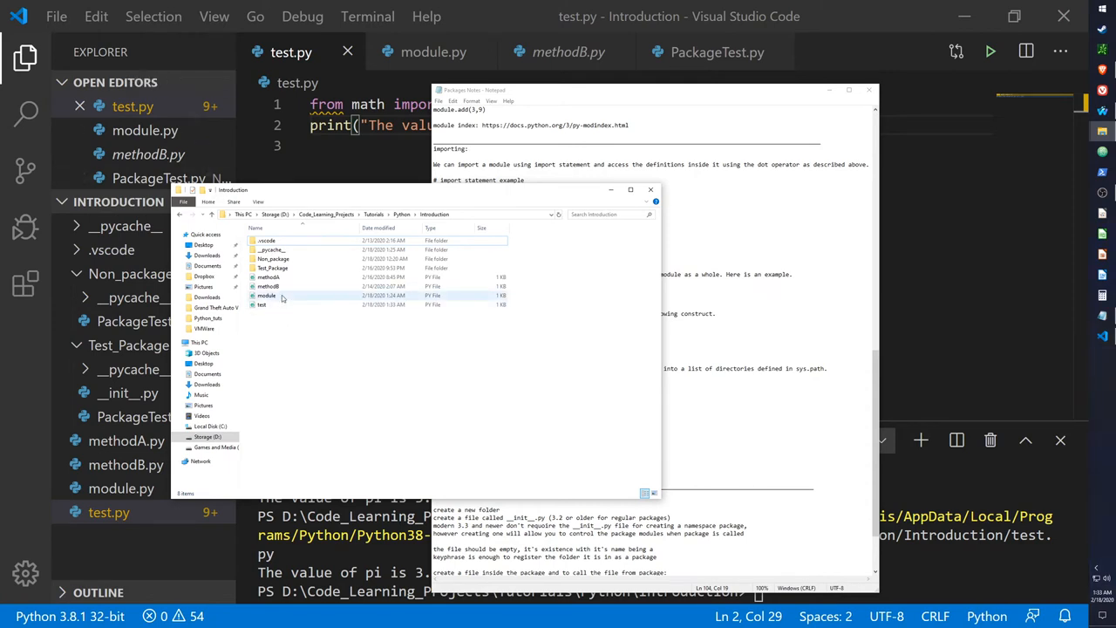
pyautogui.click(261, 304)
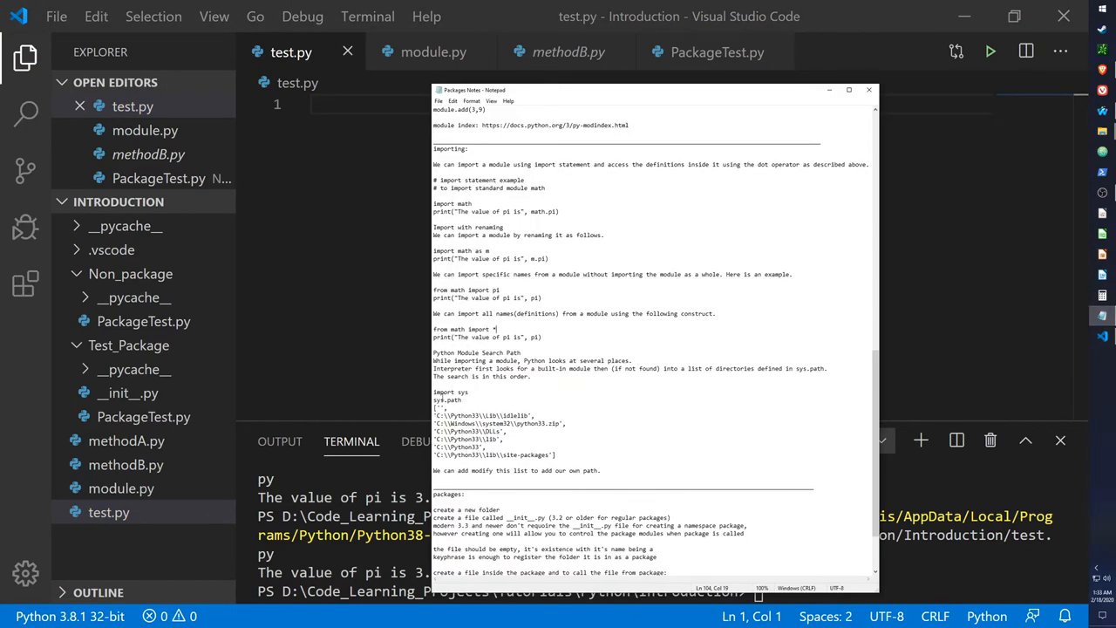
# Put the import sys and sys.path directory-list example into test.py and save it
pyautogui.moveTo(433, 392); pyautogui.dragTo(555, 454)
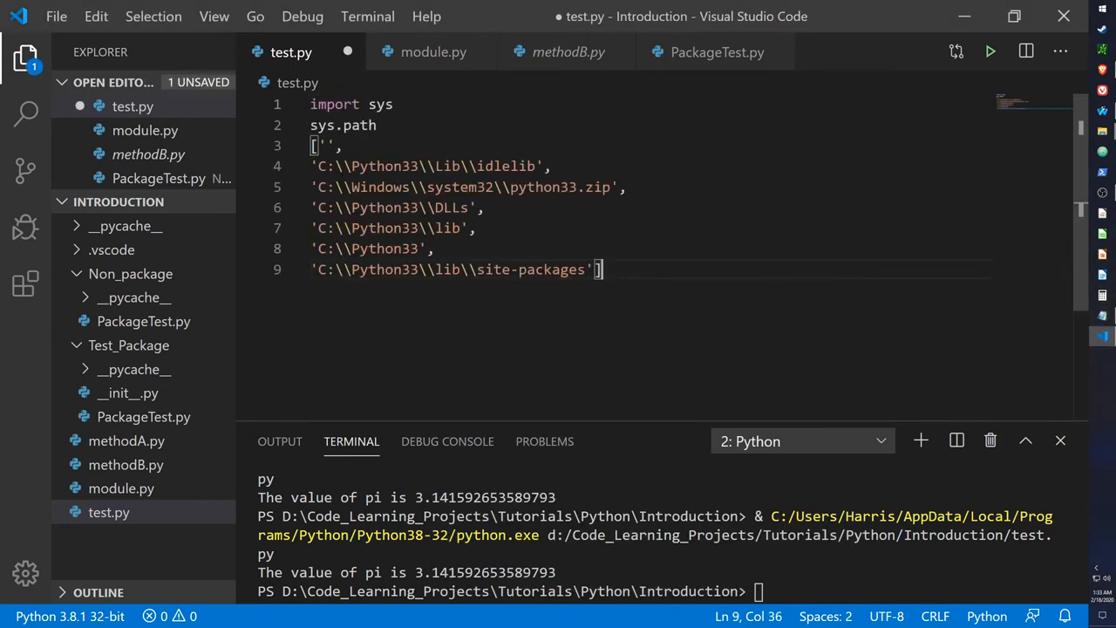
pyautogui.press('ctrl+s')
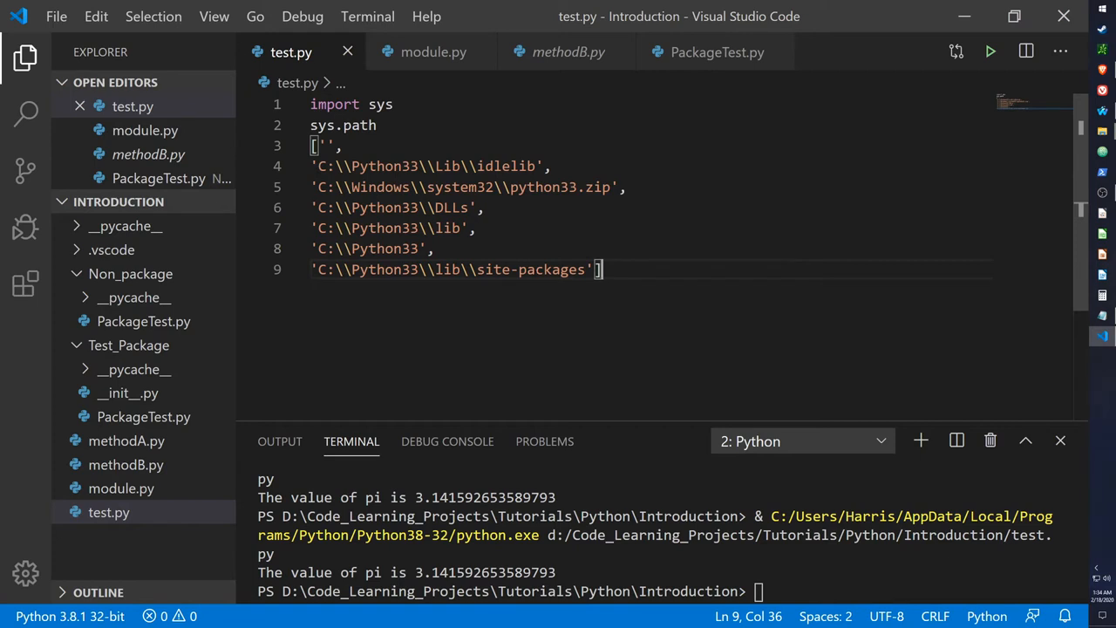
# Append 'D:\Documents\lib\yourmodule' as the final sys.path entry, then select all code
pyautogui.press('Enter')
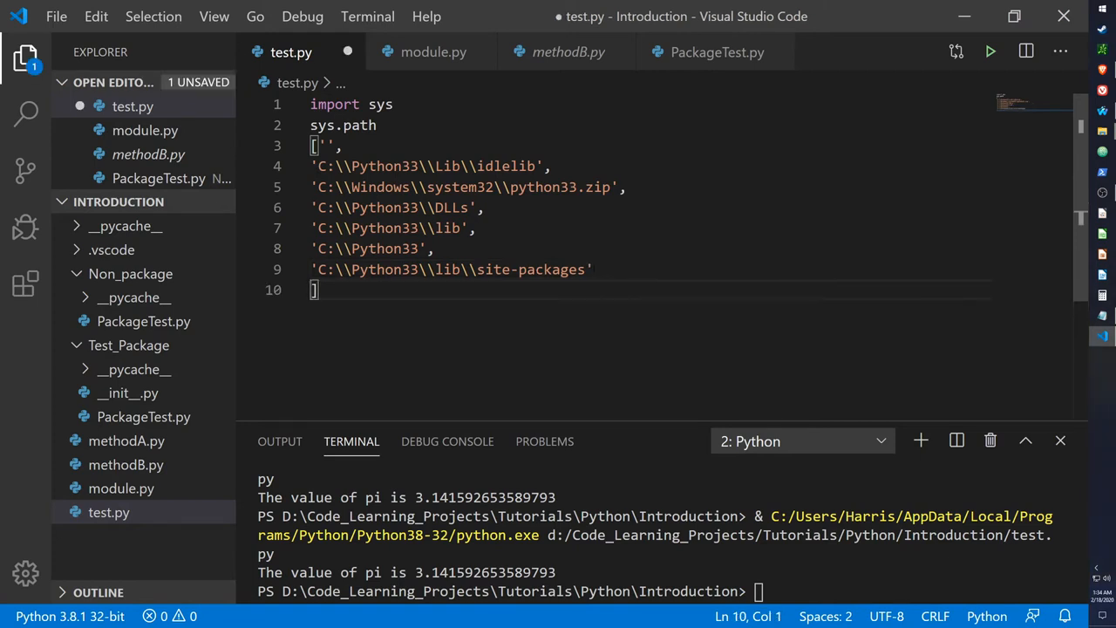
pyautogui.write("'D://'")
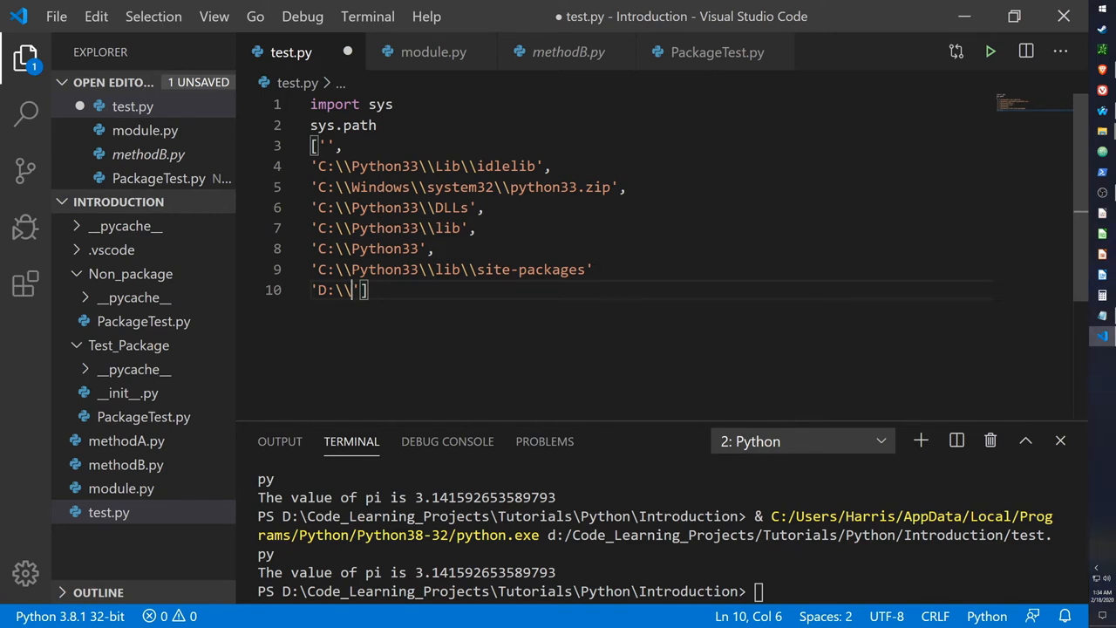
pyautogui.write('Documents\\\\')
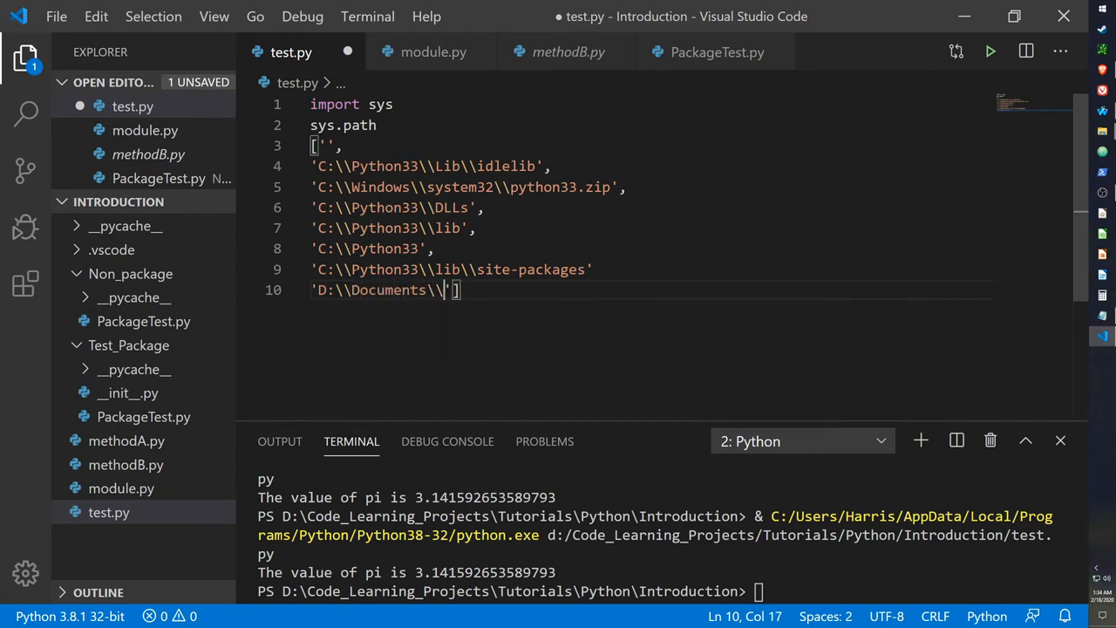
pyautogui.write('lib\\\\')
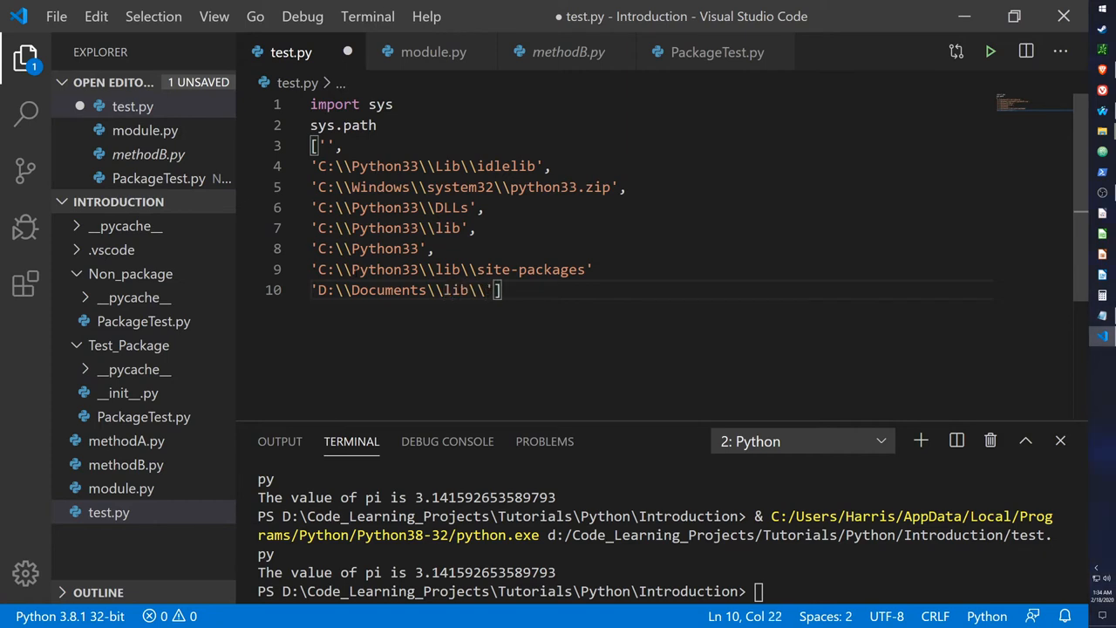
pyautogui.write("your'")
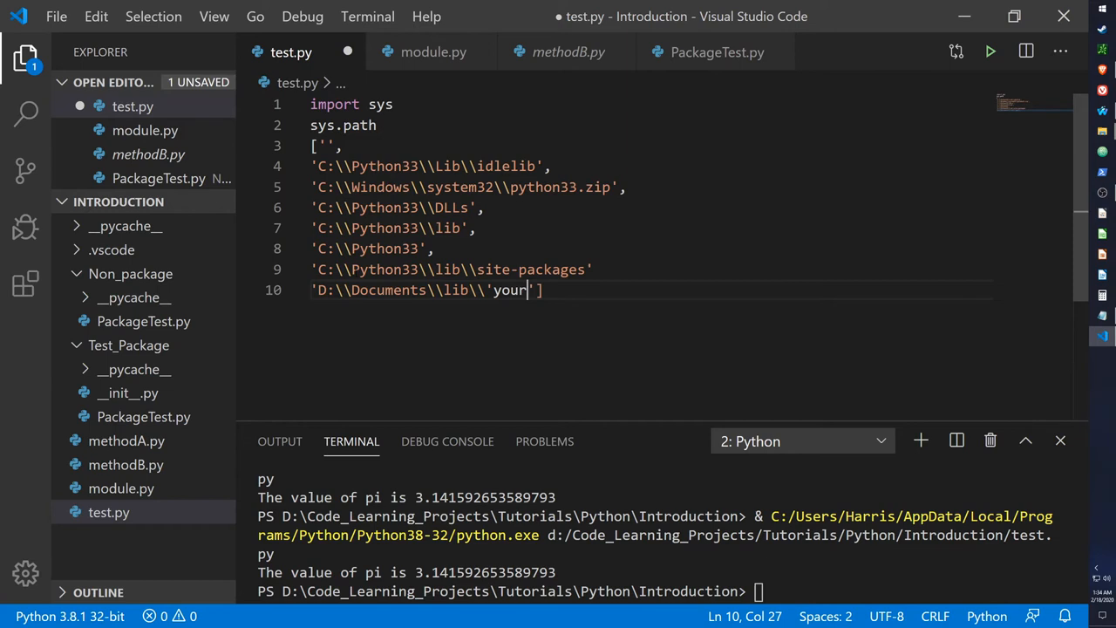
pyautogui.press('Backspace')
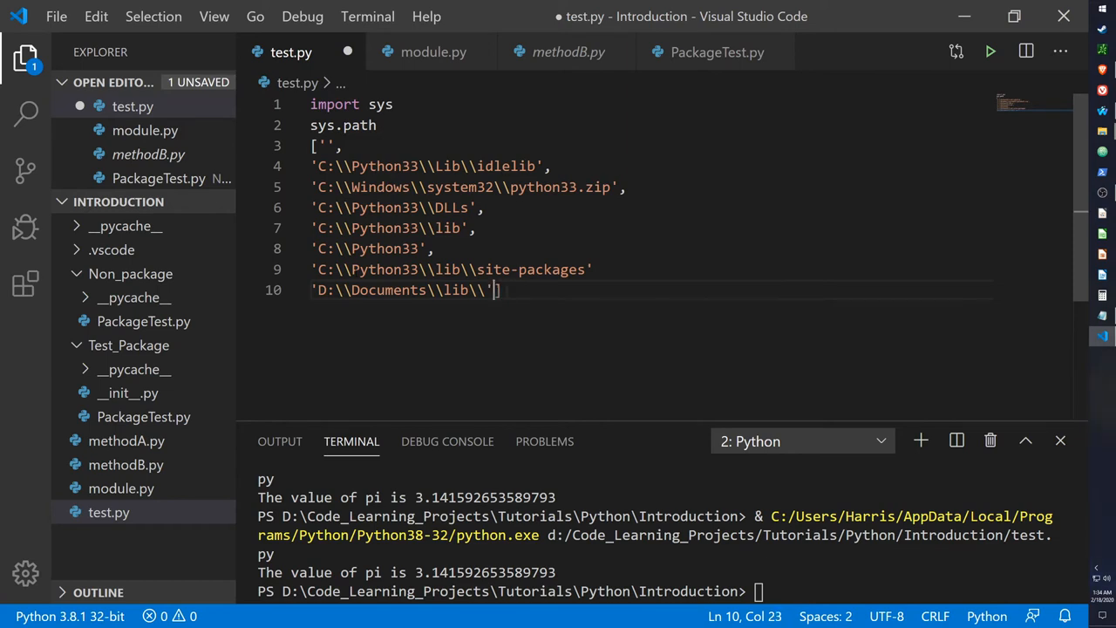
pyautogui.write('yourmodule')
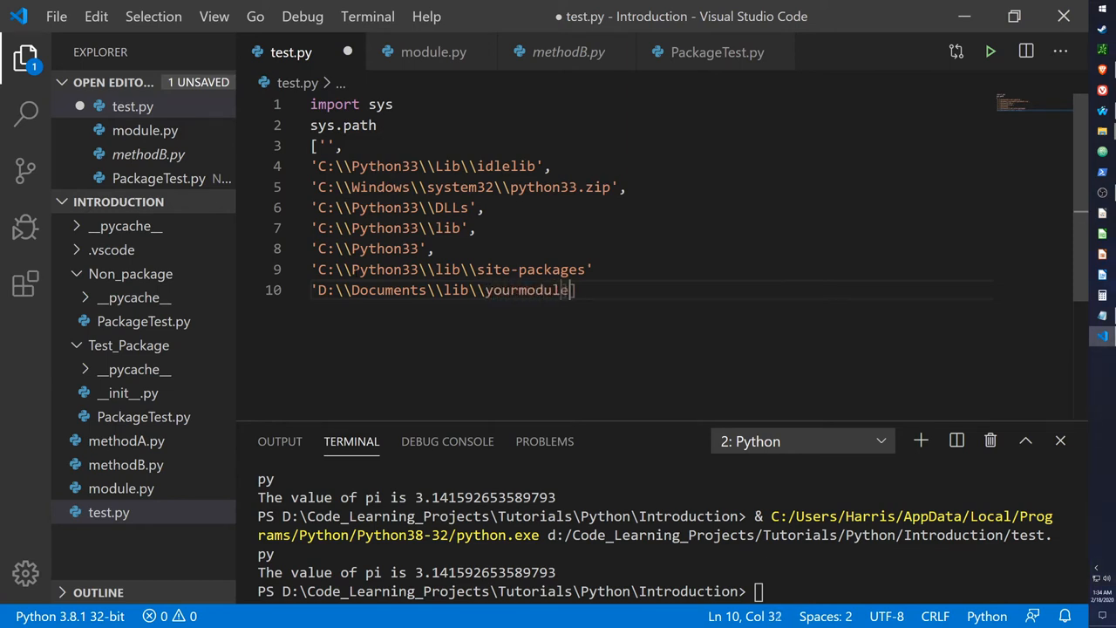
pyautogui.write(']')
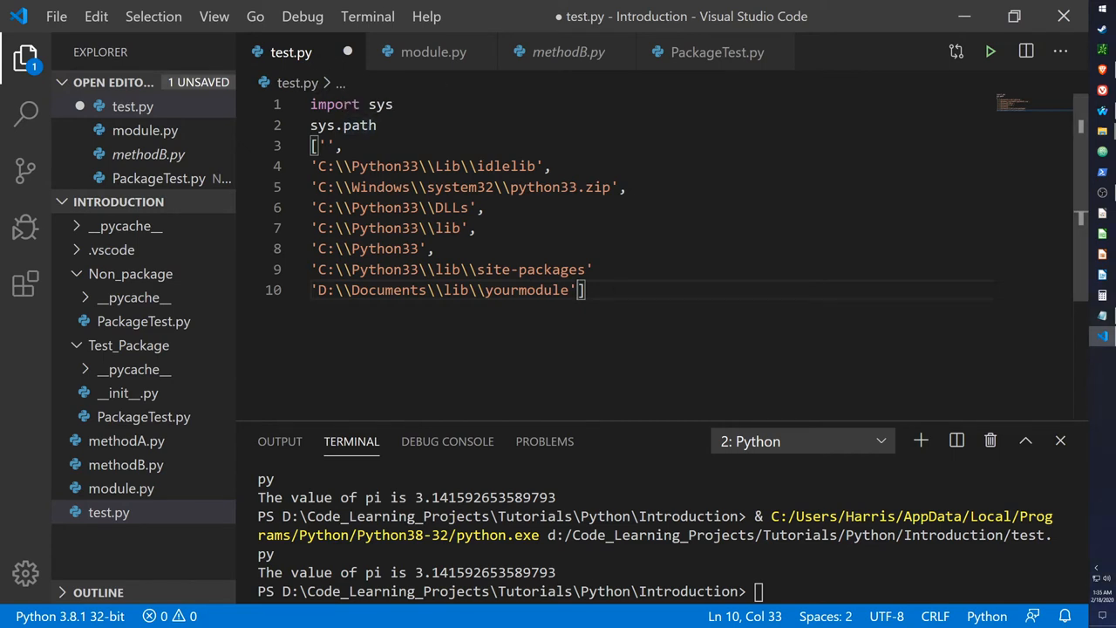
pyautogui.press('ctrl+a')
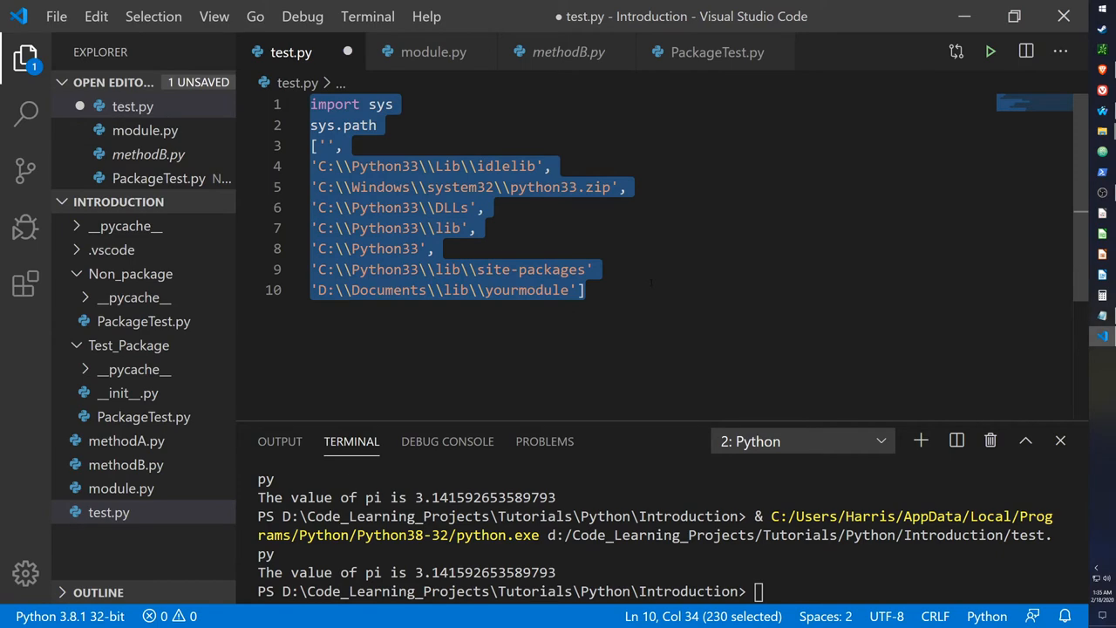
# Delete the sys.path example from test.py and bring the Introduction folder window forward
pyautogui.press('Delete')
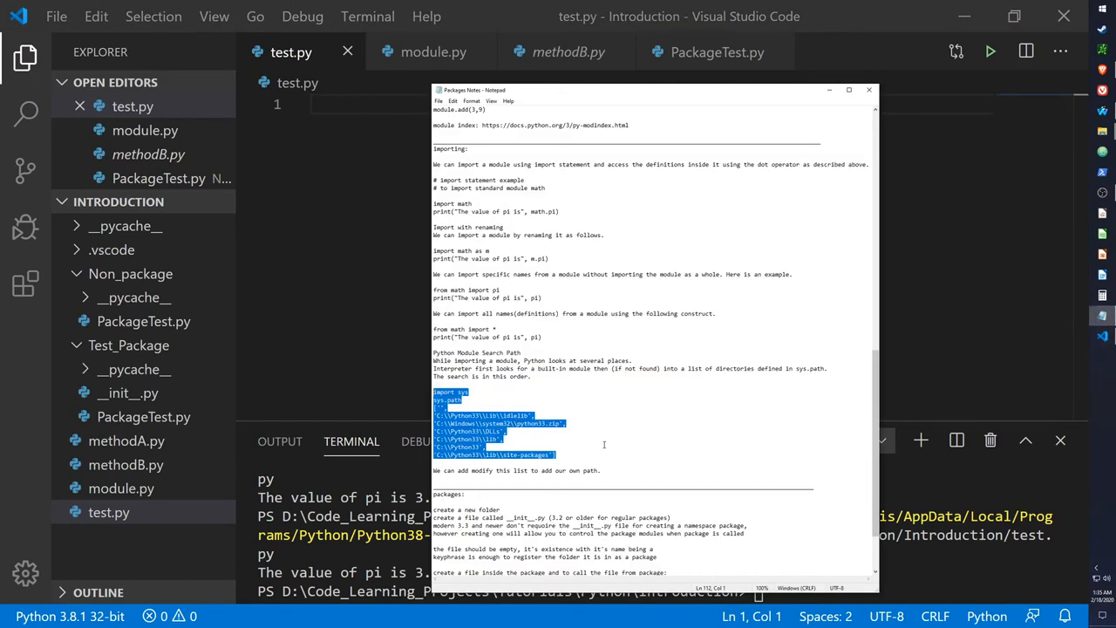
pyautogui.scroll(-3)
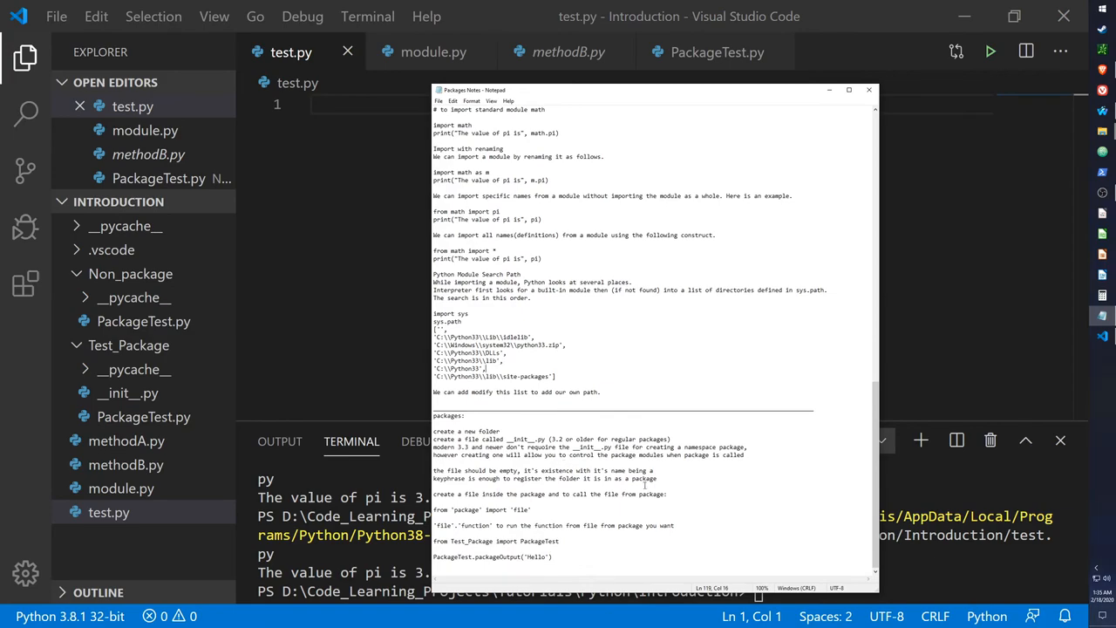
pyautogui.click(868, 89)
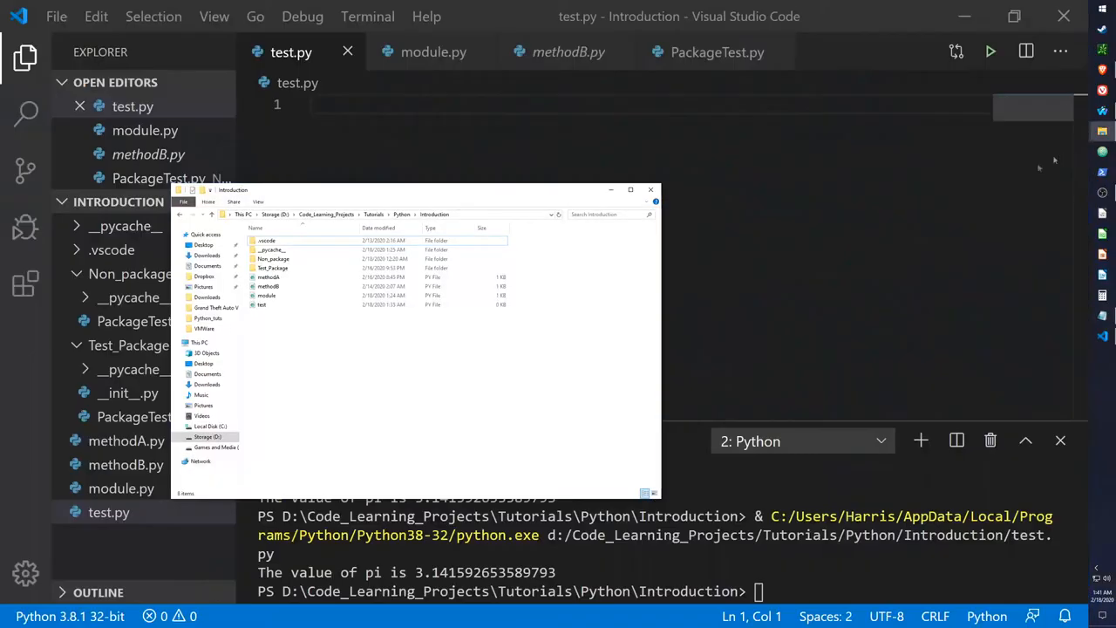
pyautogui.click(275, 268)
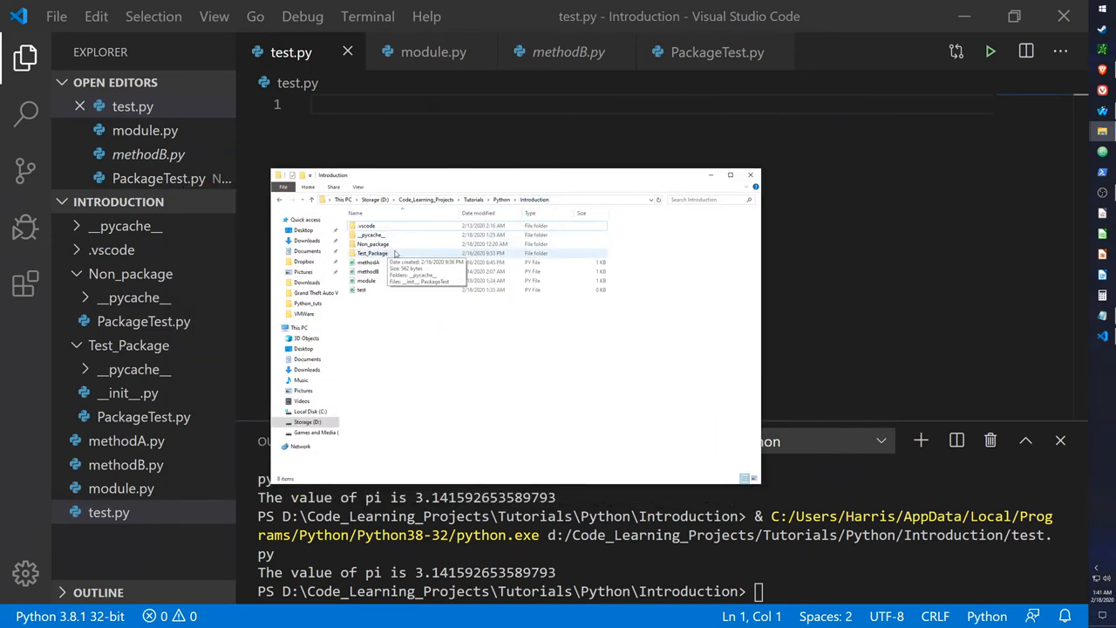
pyautogui.moveTo(423, 257)
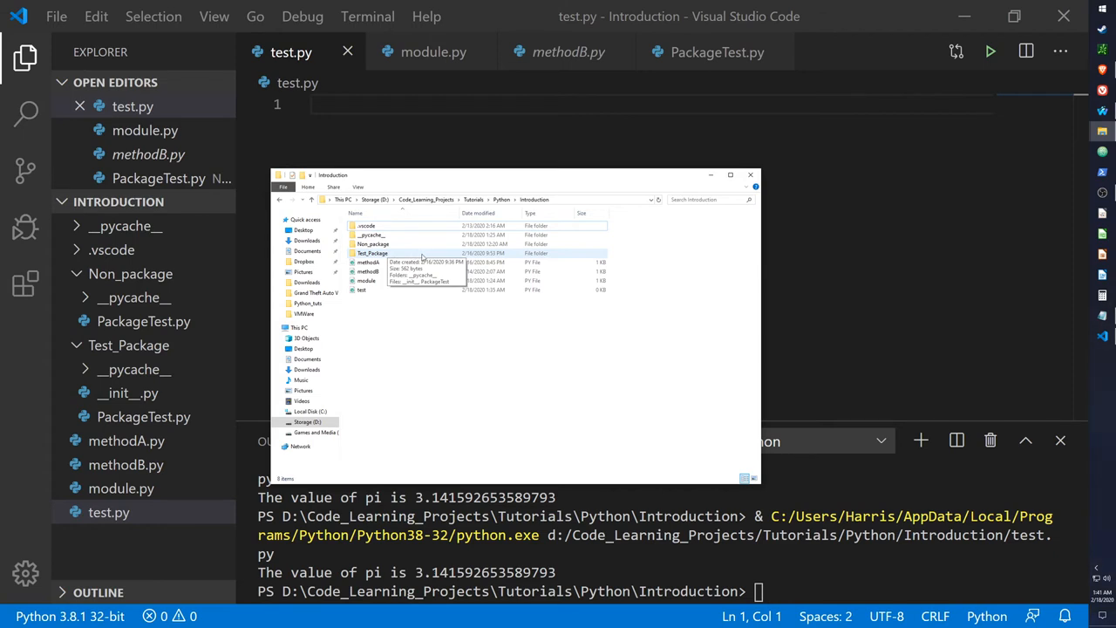
# Open Test_Package to view its __pycache__, __init__ and PackageTest files
pyautogui.doubleClick(372, 253)
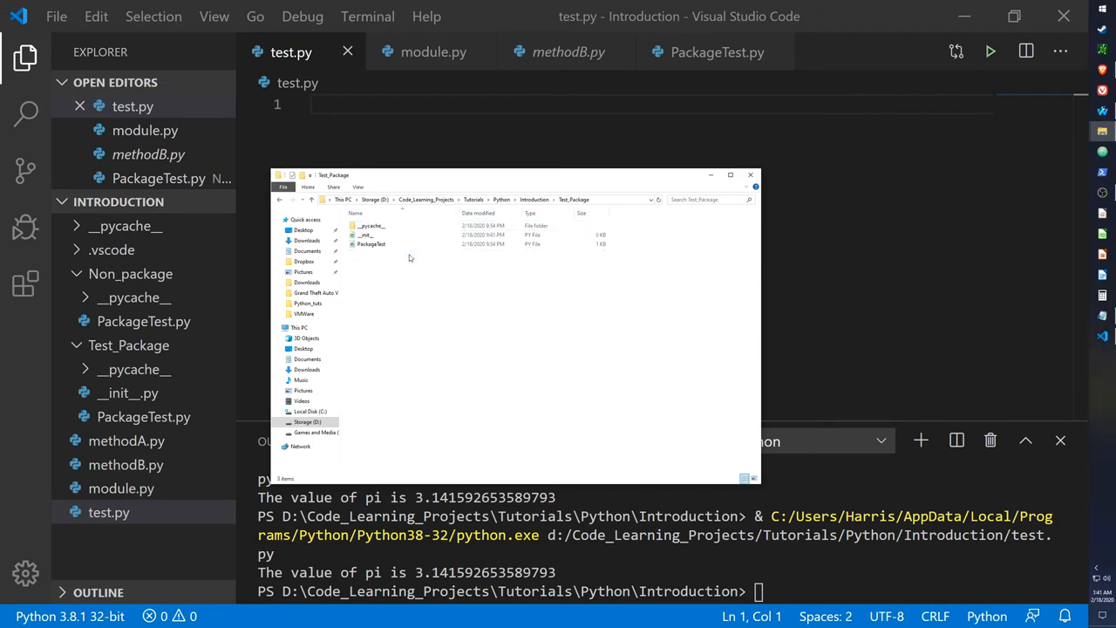
pyautogui.moveTo(381, 234)
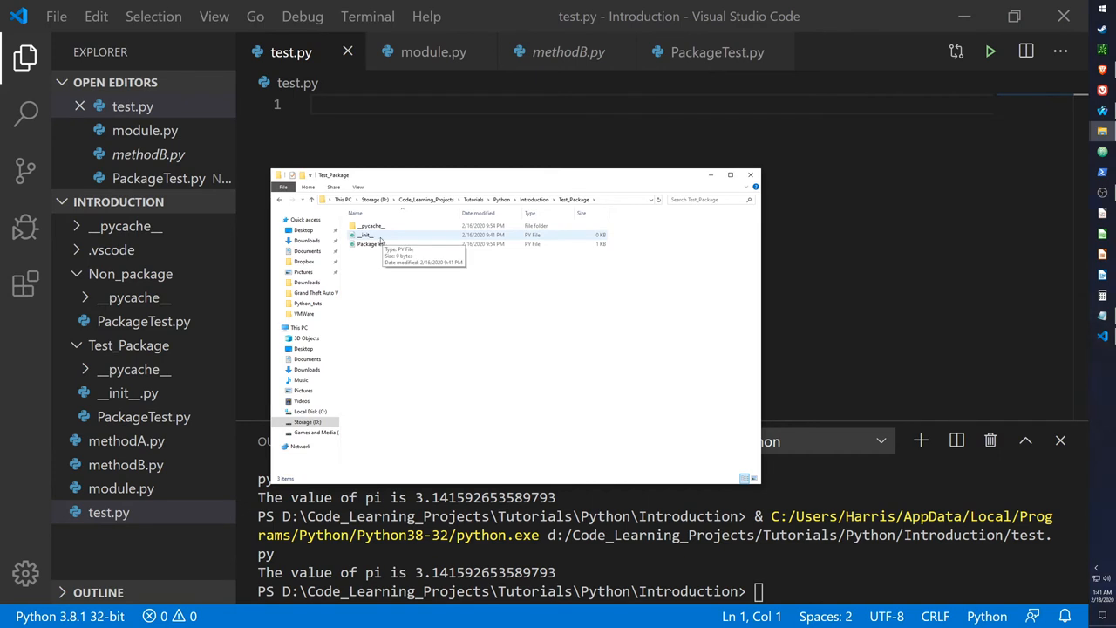
pyautogui.moveTo(367, 234)
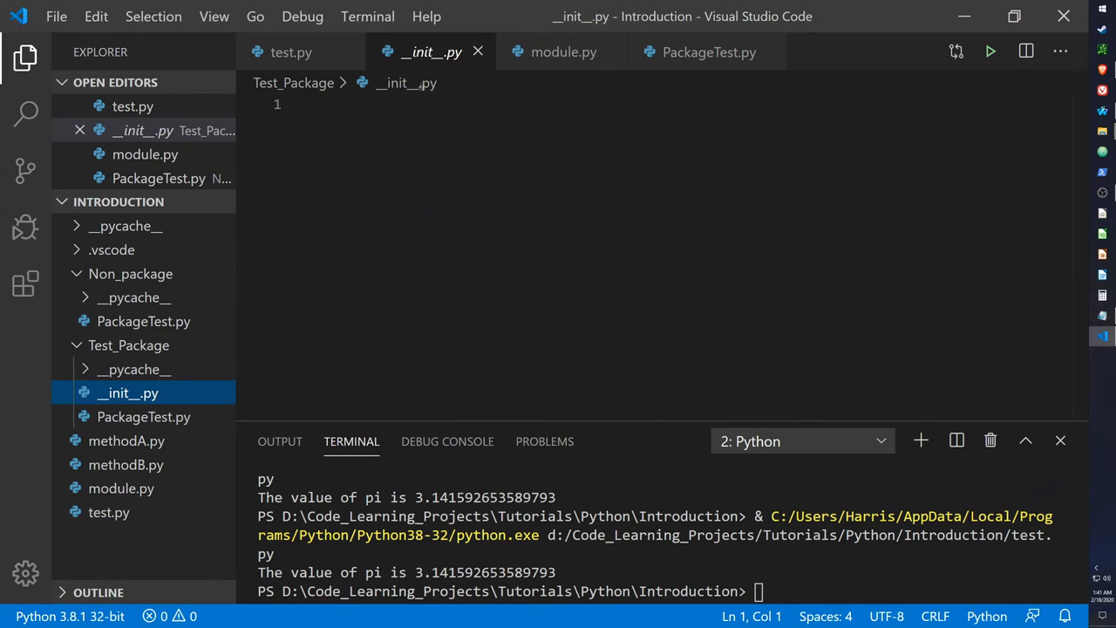
pyautogui.moveTo(401, 83)
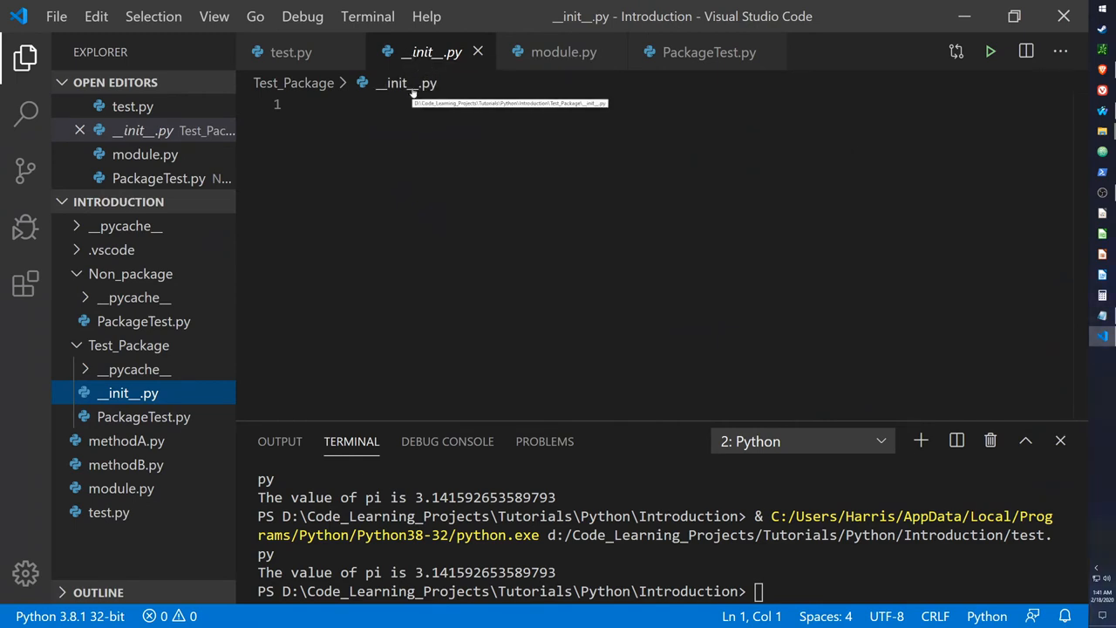
pyautogui.moveTo(419, 82)
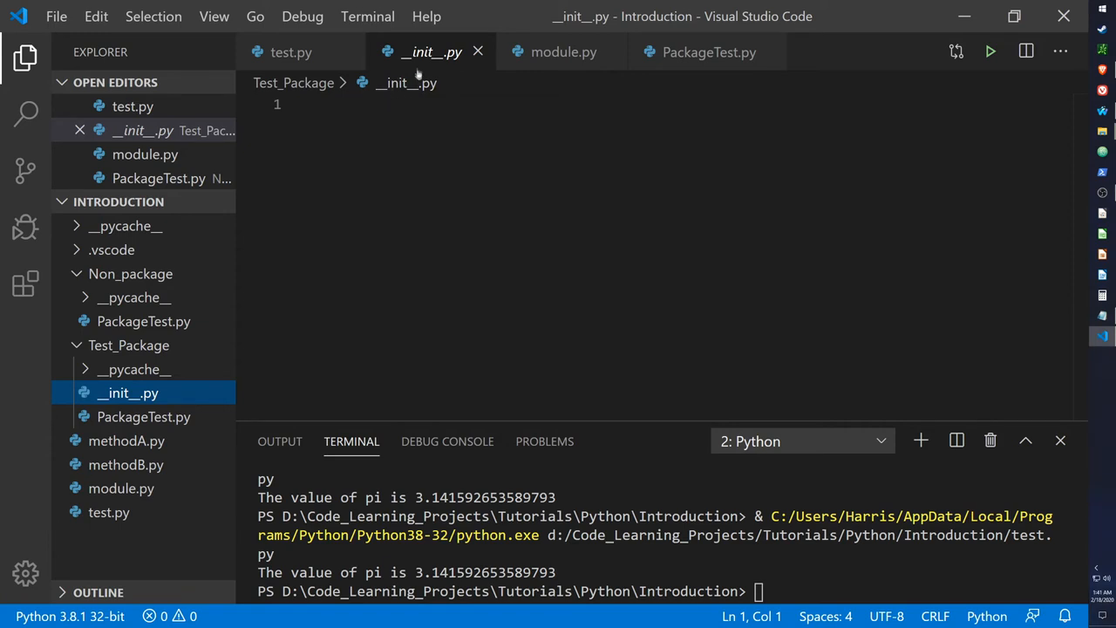
pyautogui.moveTo(431, 51)
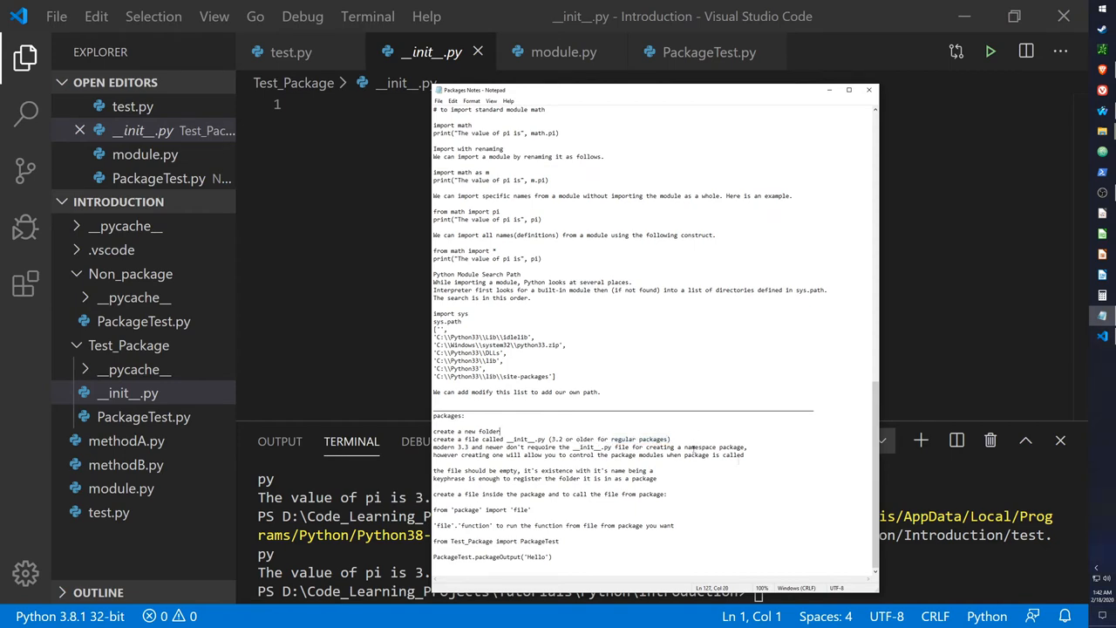
# Return to Test_Package's empty __init__.py in the editor
pyautogui.click(869, 89)
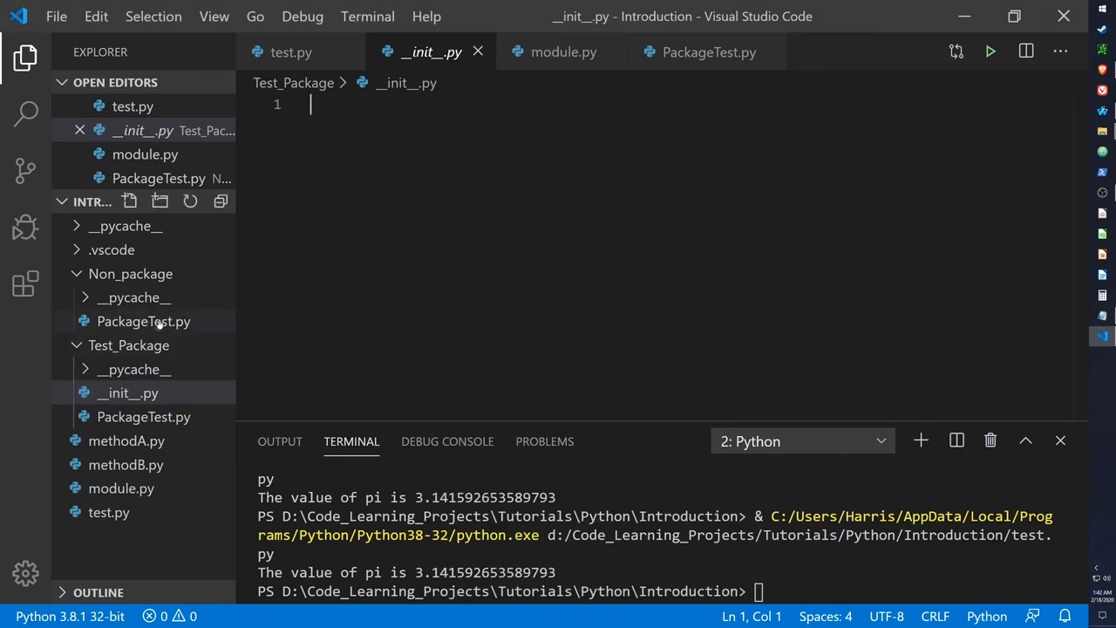
pyautogui.moveTo(130, 273)
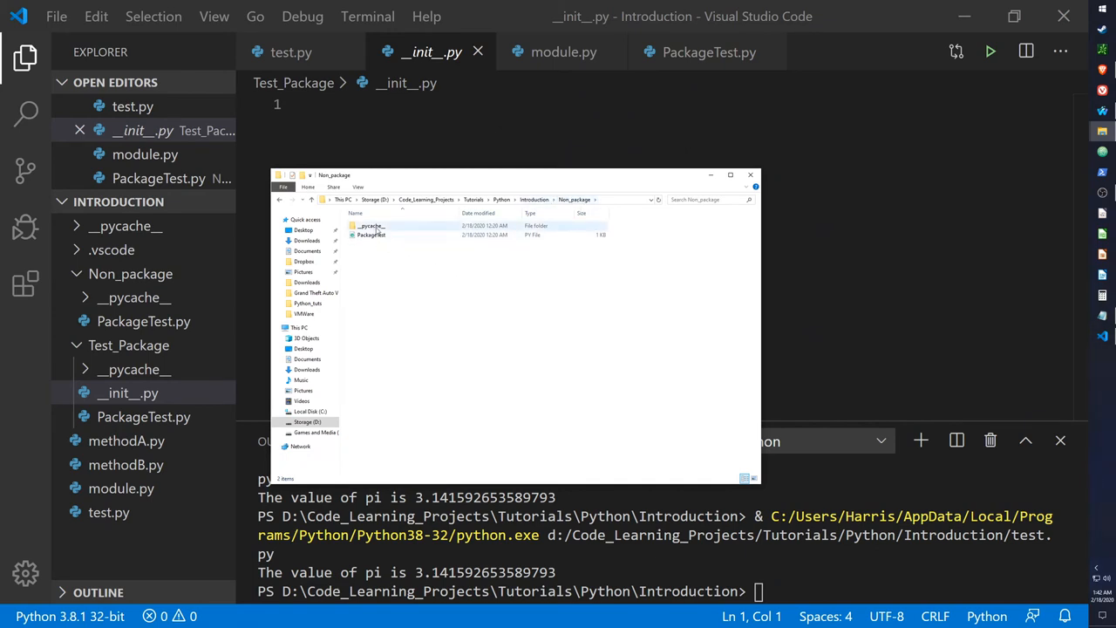
pyautogui.moveTo(424, 233)
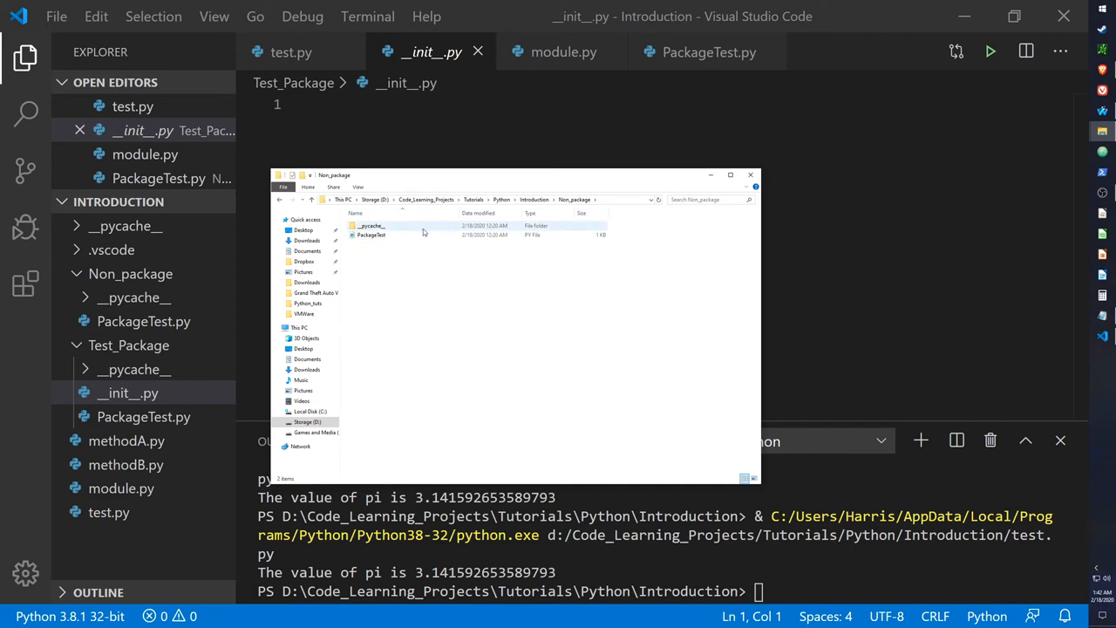
pyautogui.moveTo(424, 235)
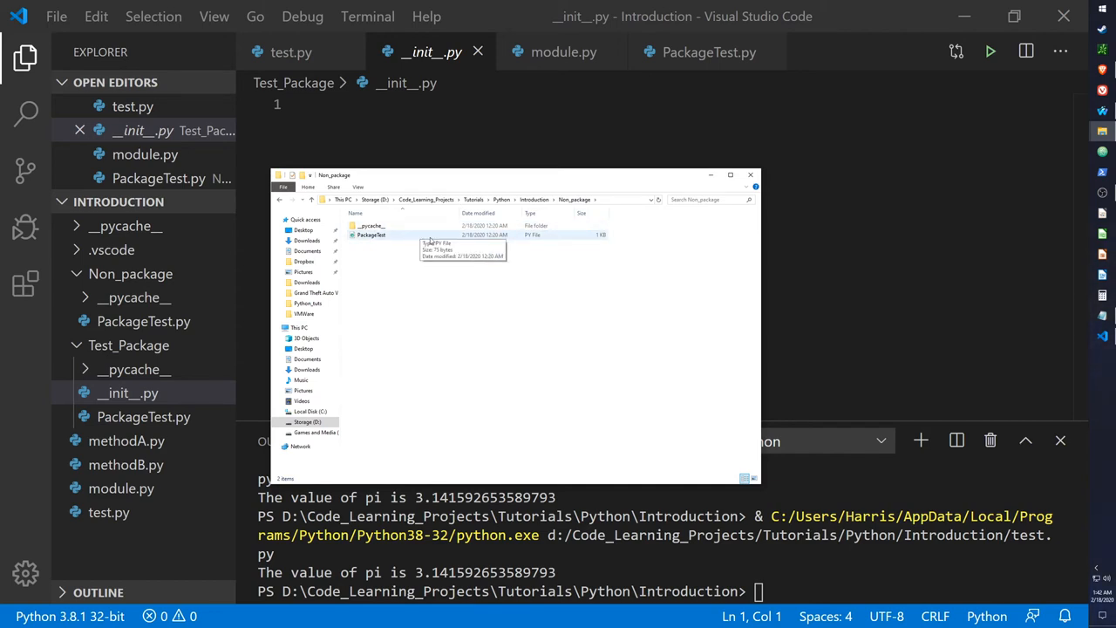
pyautogui.moveTo(433, 278)
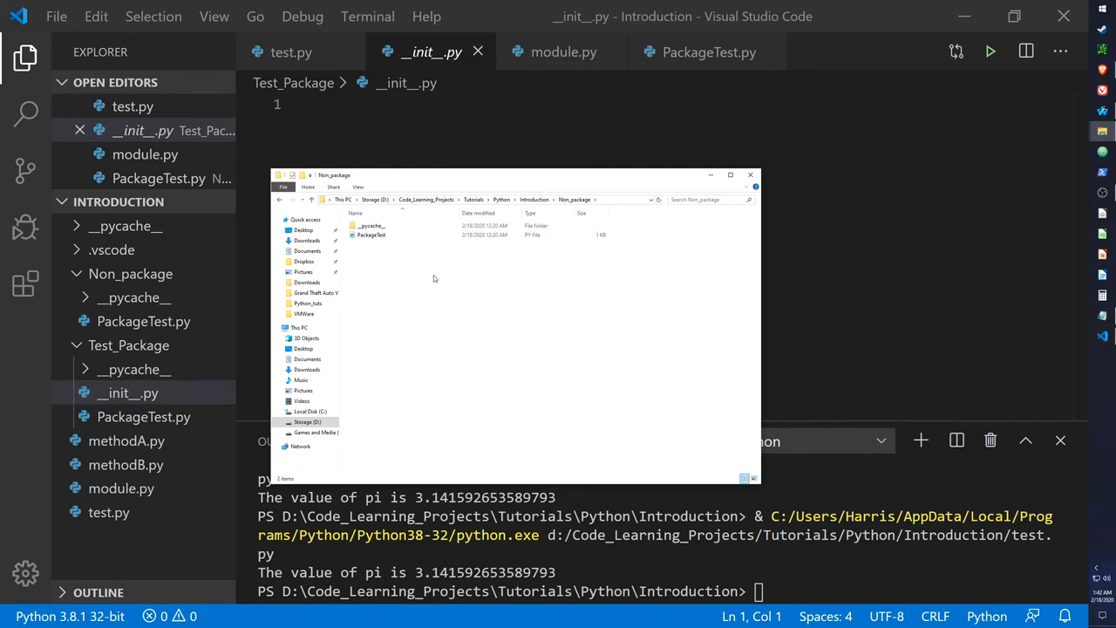
pyautogui.moveTo(423, 255)
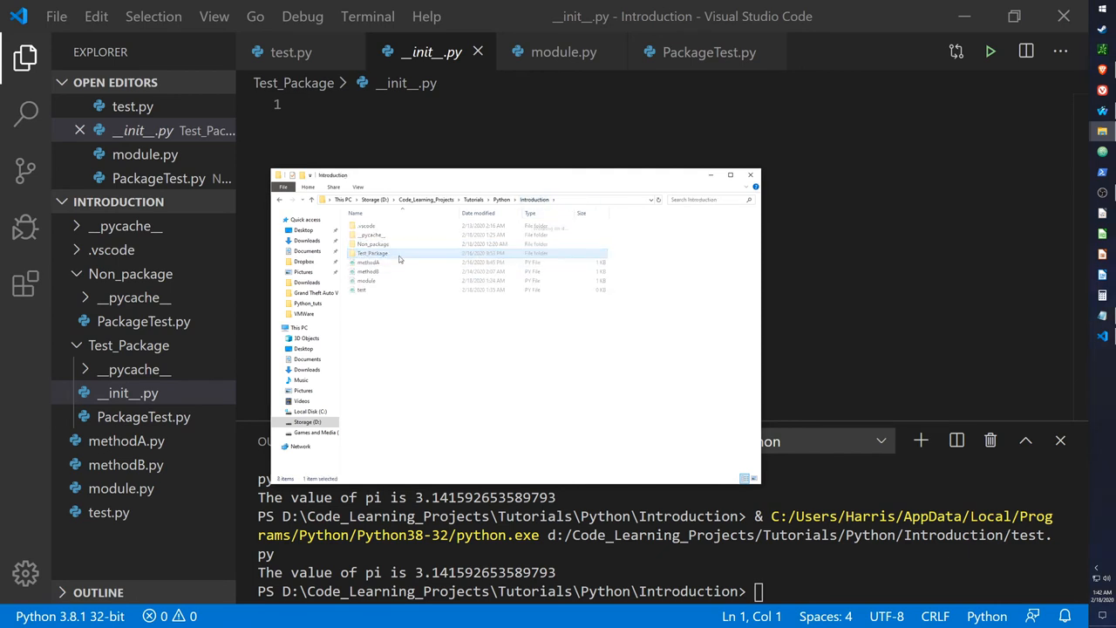
# Reopen the Test_Package folder after browsing Non_package
pyautogui.doubleClick(373, 253)
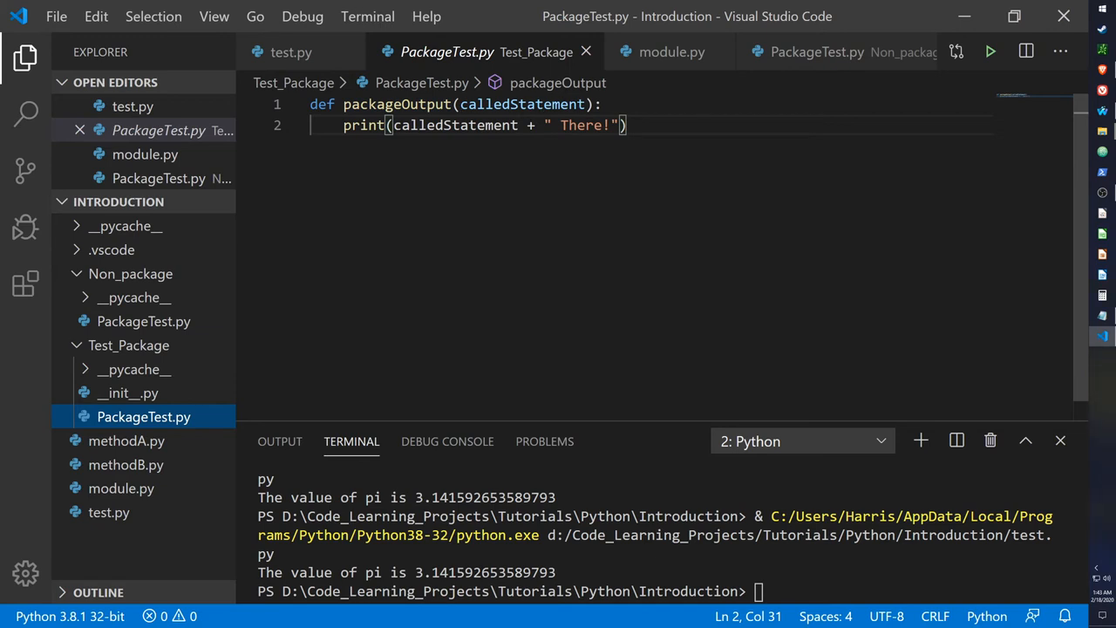
# Highlight calledStatement in PackageTest.py's packageOutput, then switch to test.py
pyautogui.doubleClick(523, 104)
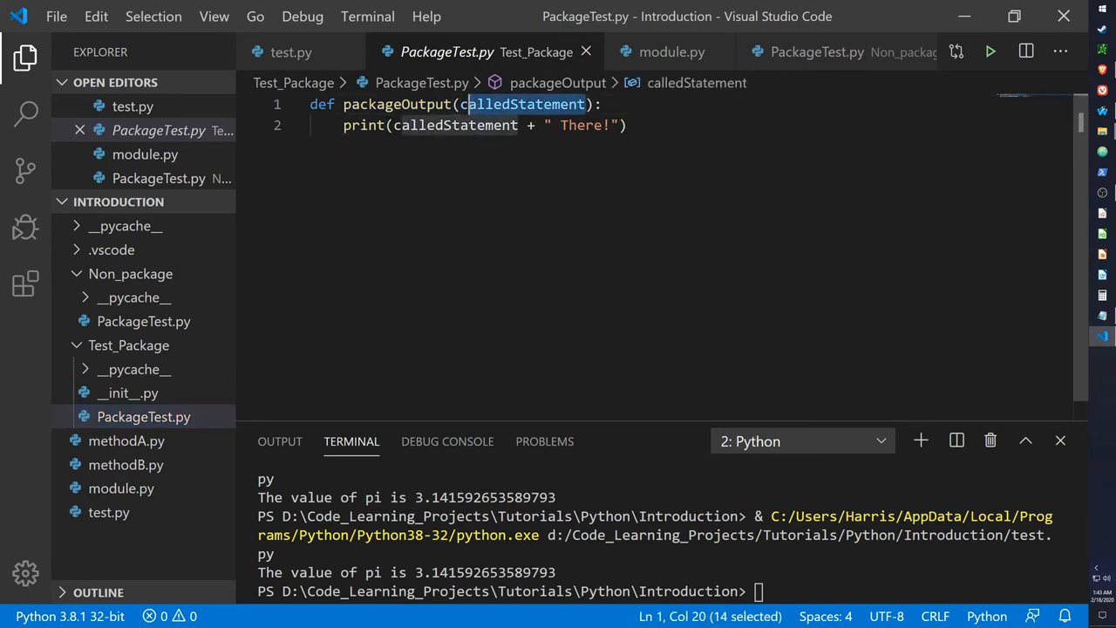
pyautogui.click(291, 51)
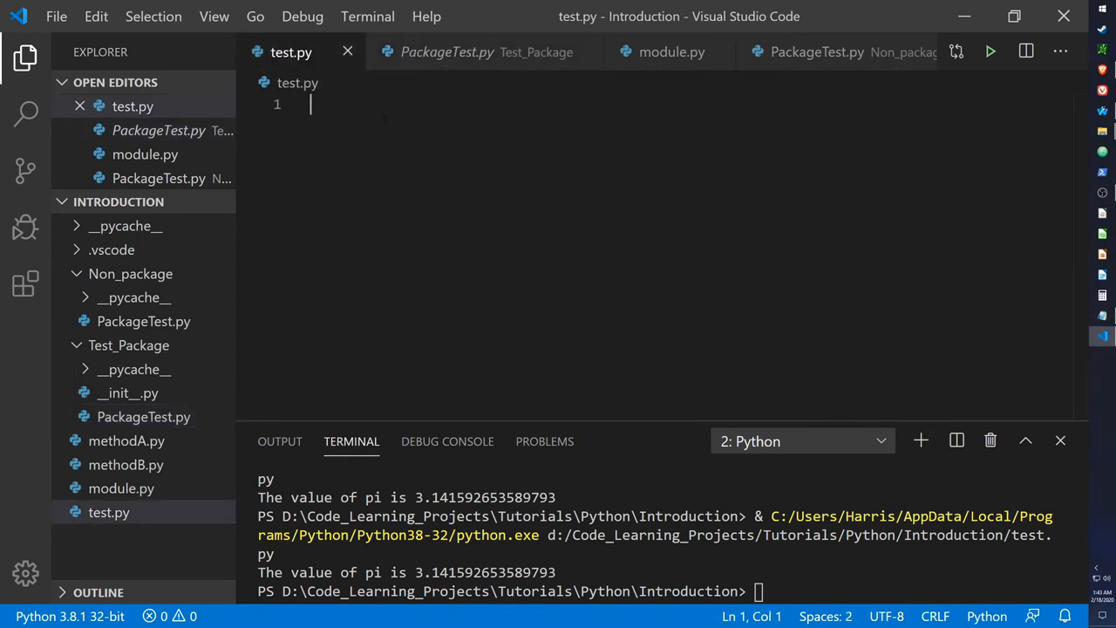
# Write the Test_Package PackageTest import and packageOutput("Hello") call, then run test.py
pyautogui.write('from')
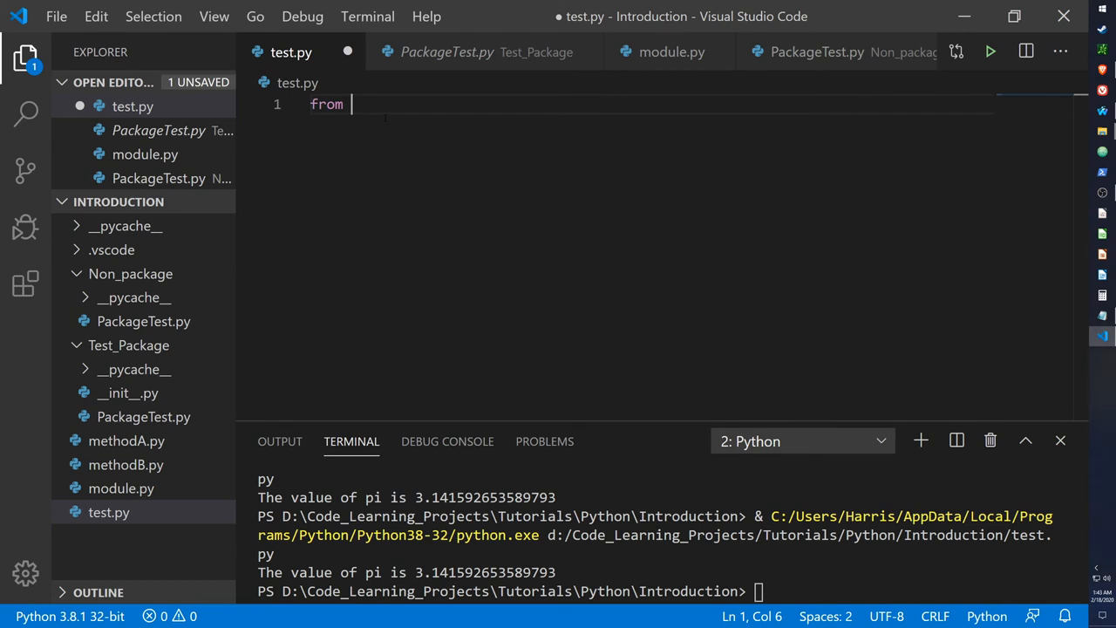
pyautogui.write('Test_Package import')
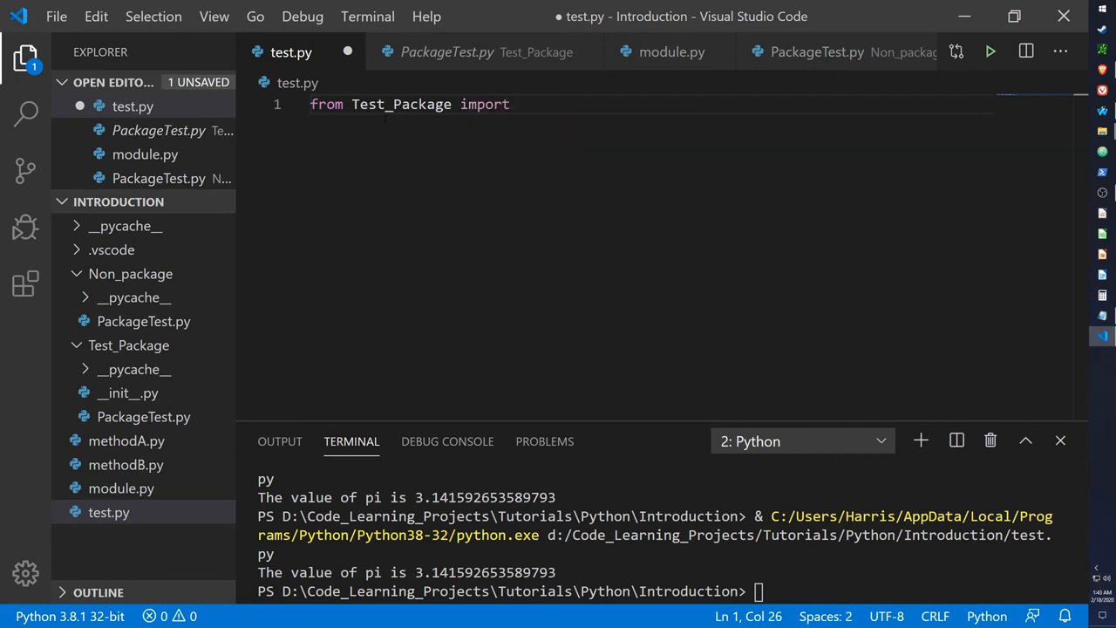
pyautogui.write('pa')
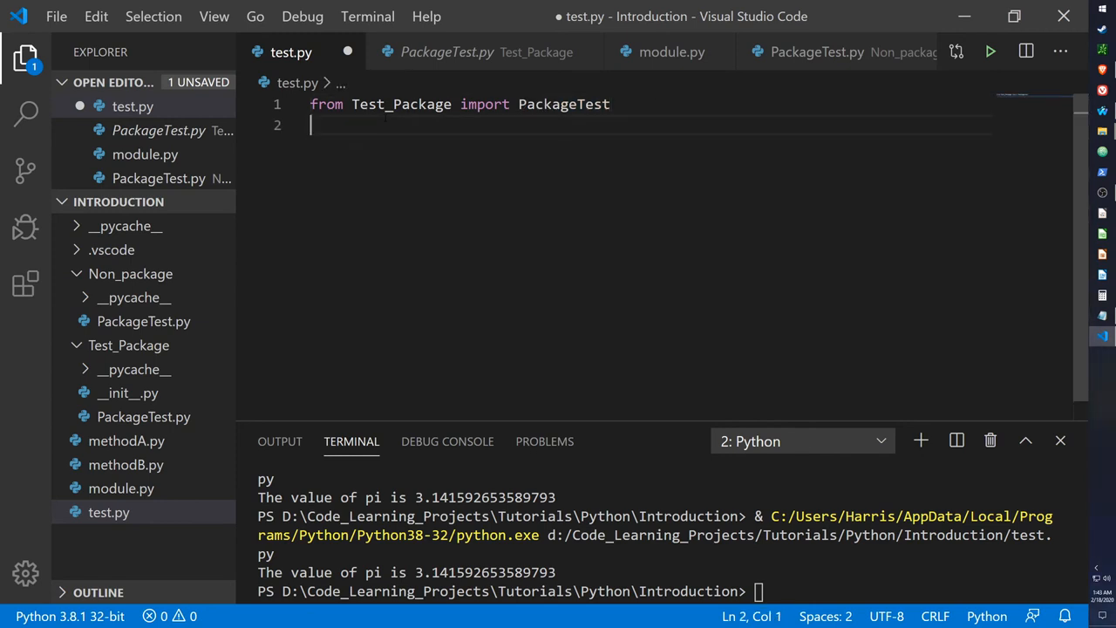
pyautogui.write('pa')
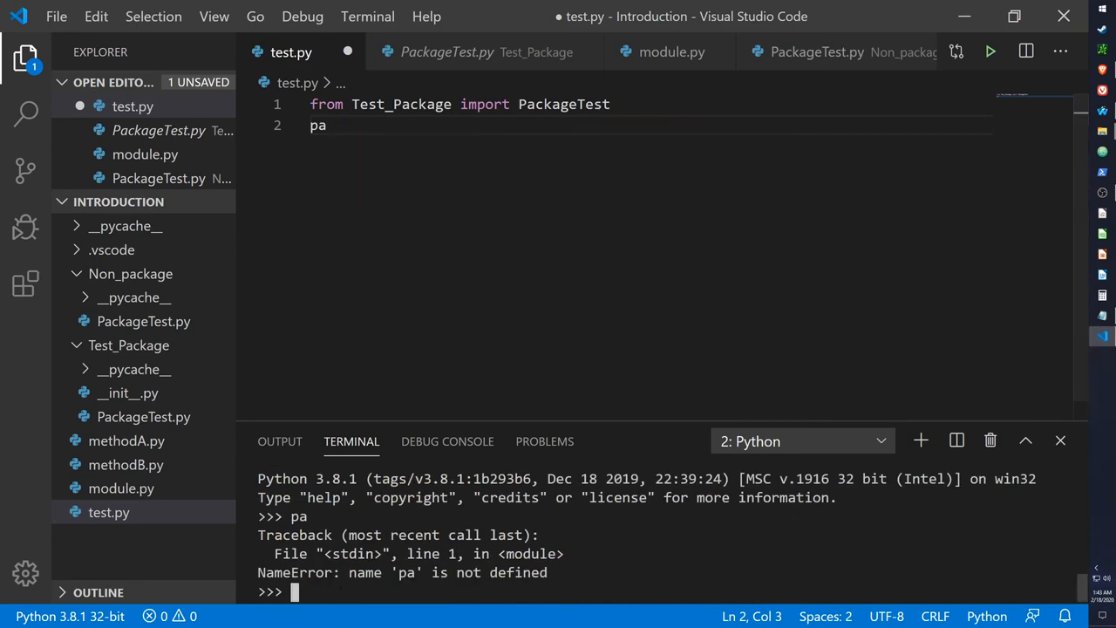
pyautogui.write('cls')
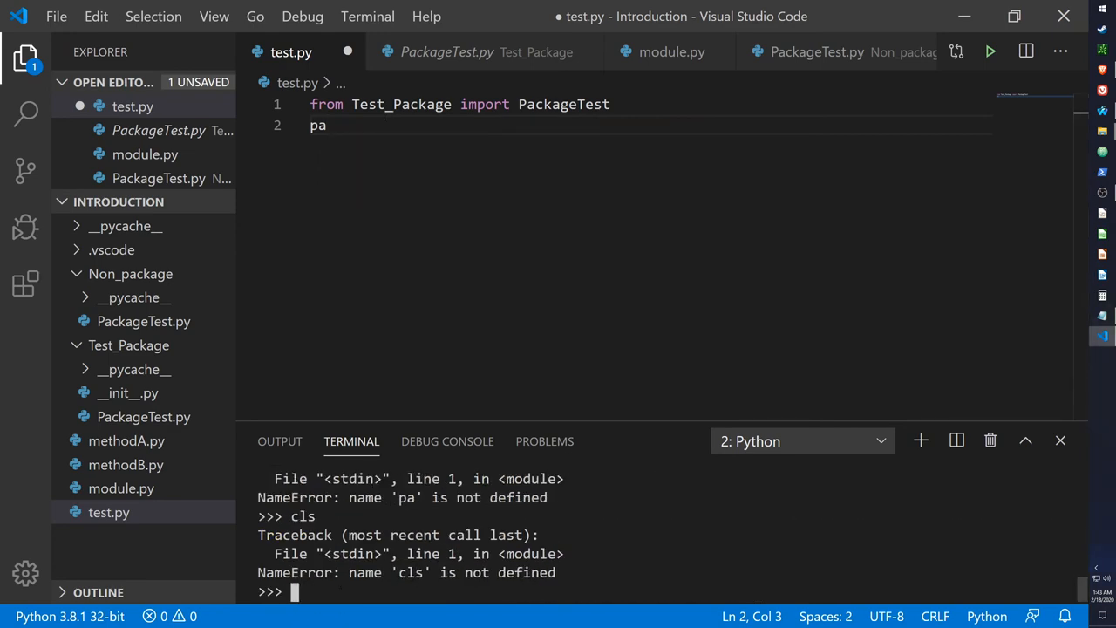
pyautogui.write('^Z')
pyautogui.click(652, 126)
pyautogui.write('PackageTest.packageOutput(')
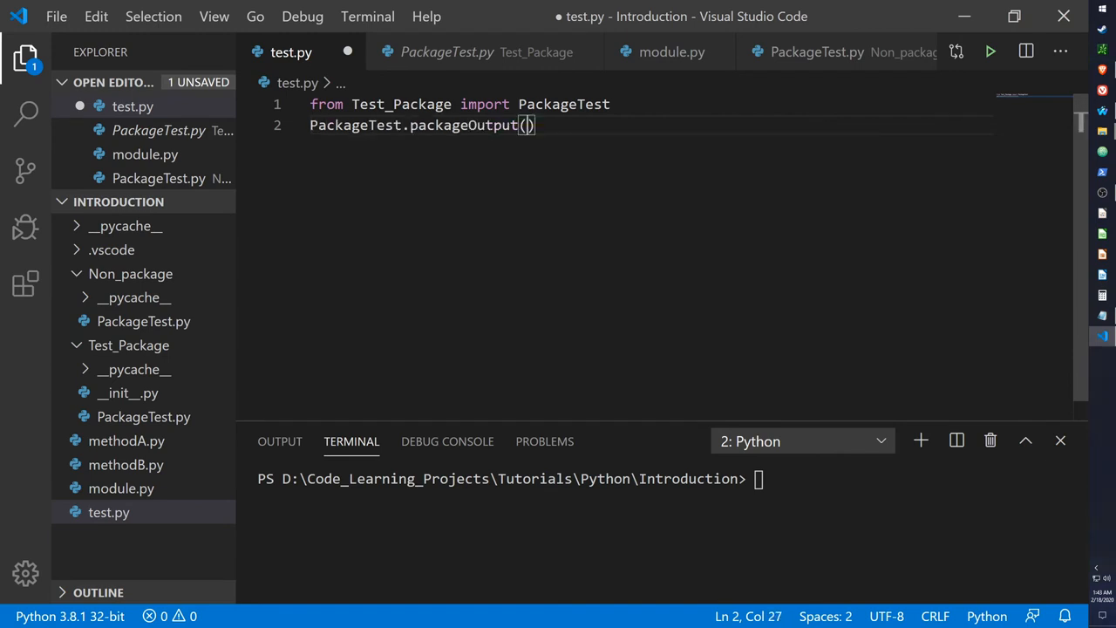
pyautogui.write('"H')
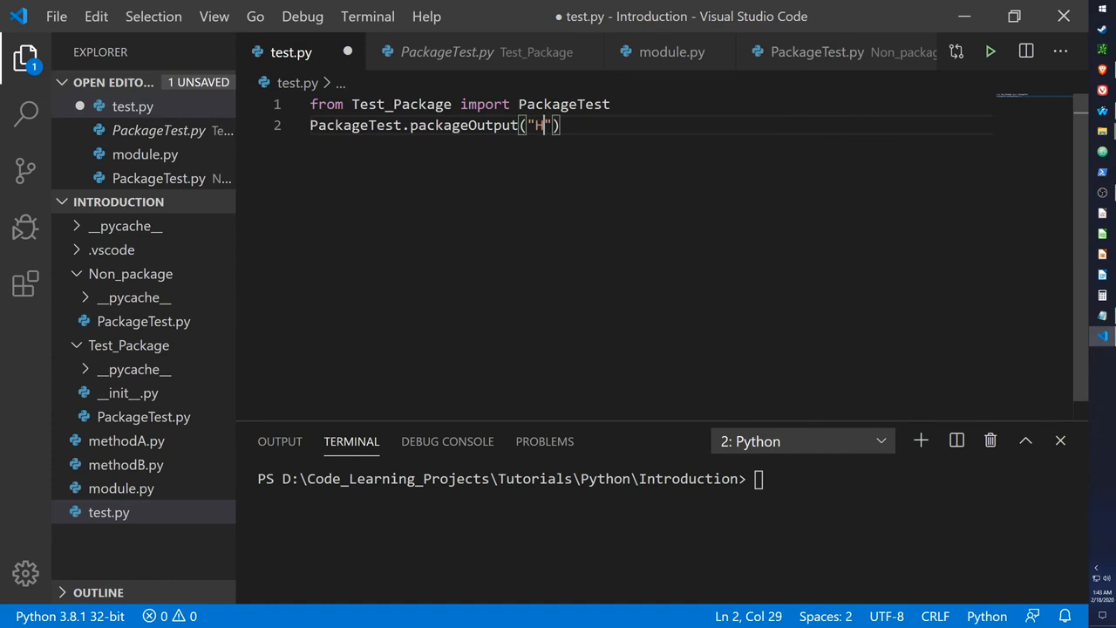
pyautogui.write('ello')
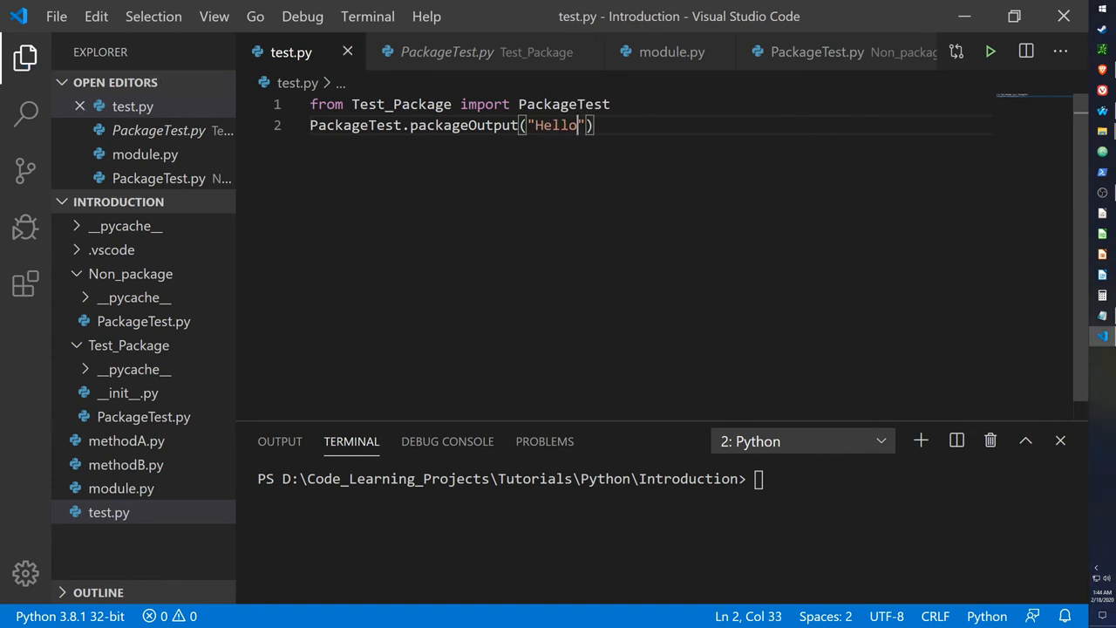
pyautogui.click(990, 50)
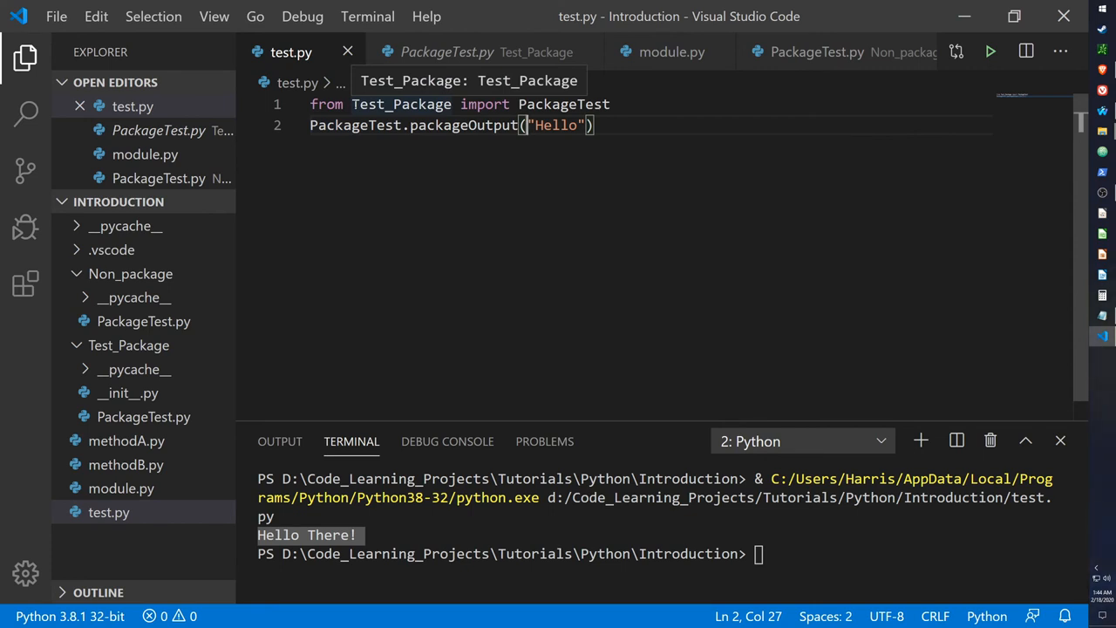
pyautogui.moveTo(564, 104)
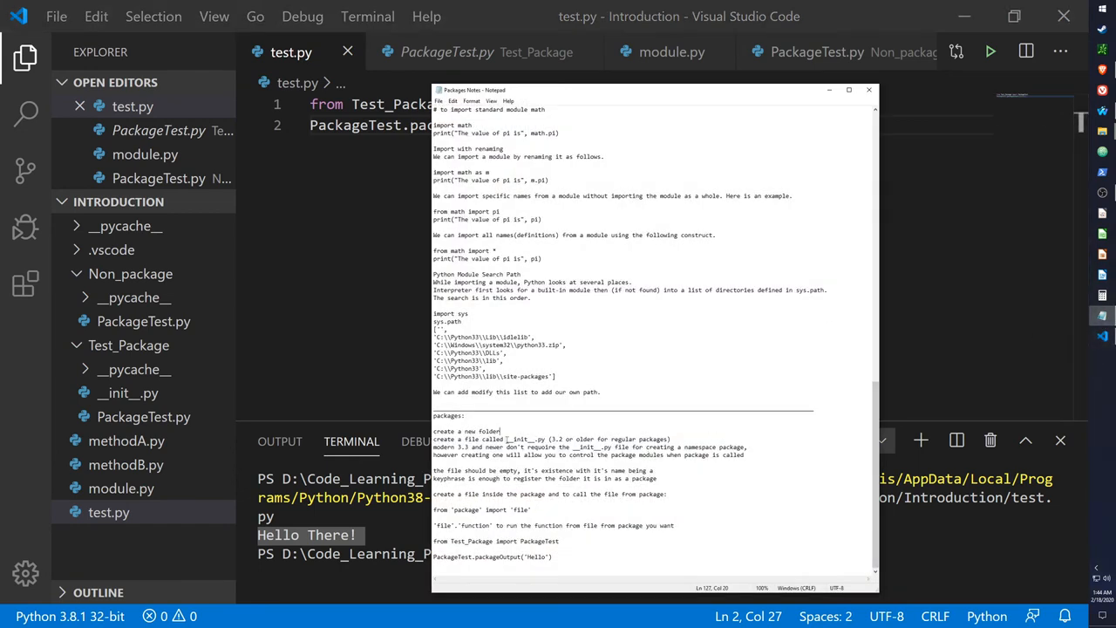
# Highlight __init__.py in the notes, open Test_Package's __init__.py, then select Test_Package in the import
pyautogui.doubleClick(526, 439)
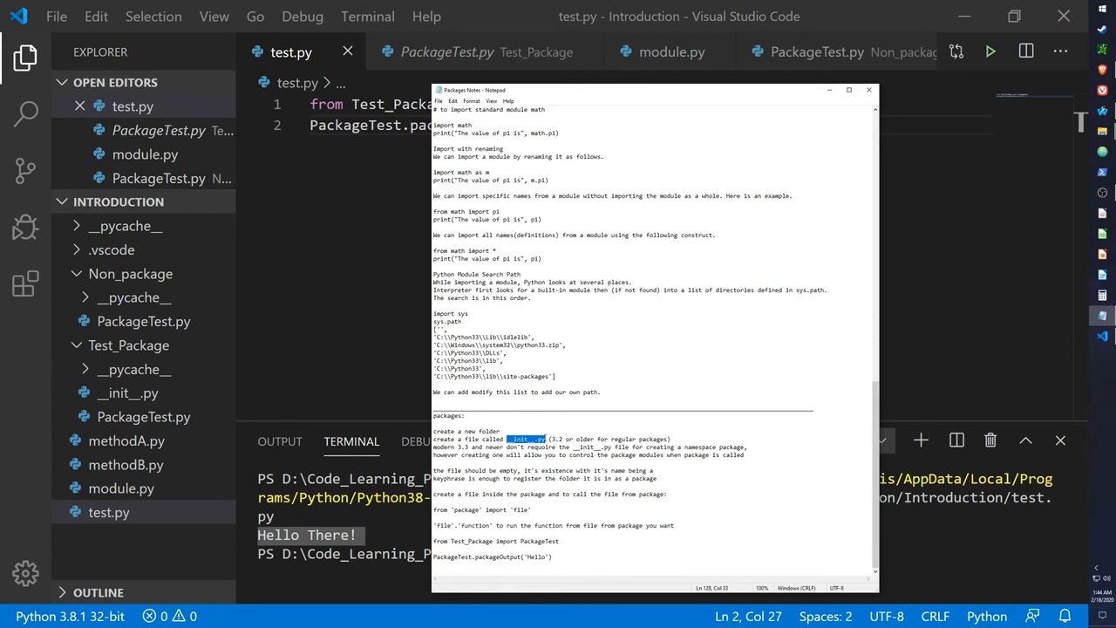
pyautogui.click(869, 89)
pyautogui.write('"Hello")')
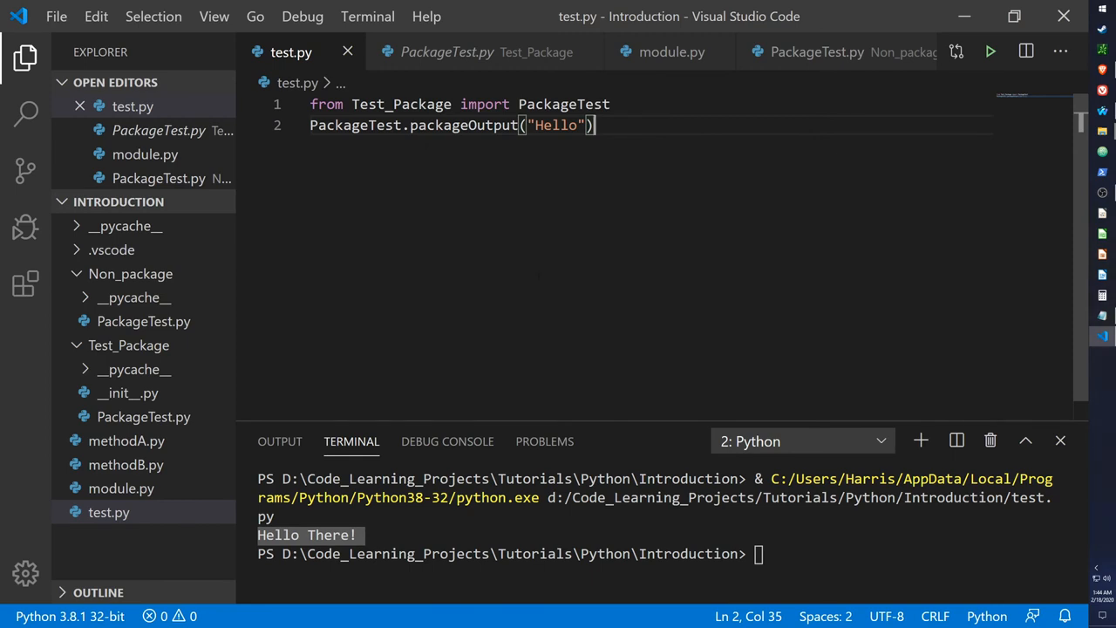
pyautogui.click(128, 392)
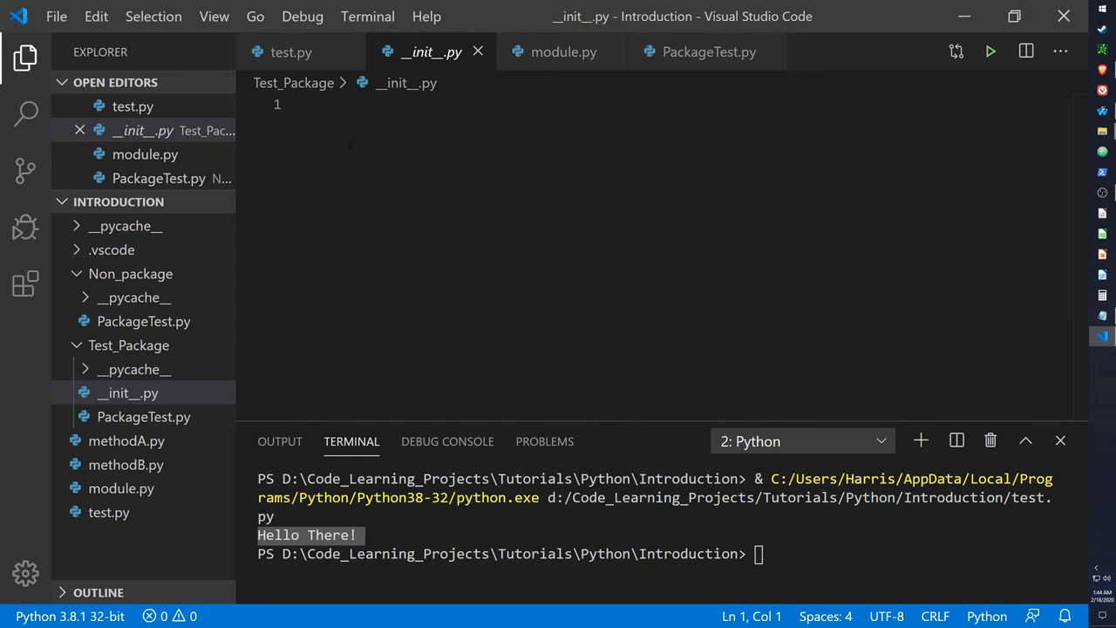
pyautogui.click(309, 105)
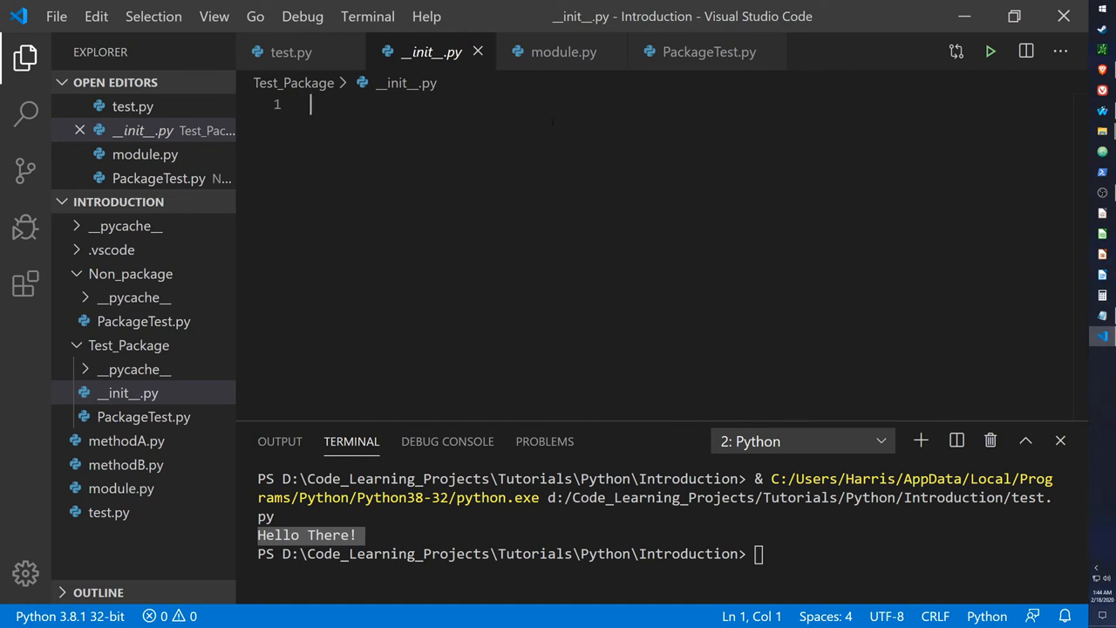
pyautogui.moveTo(421, 53)
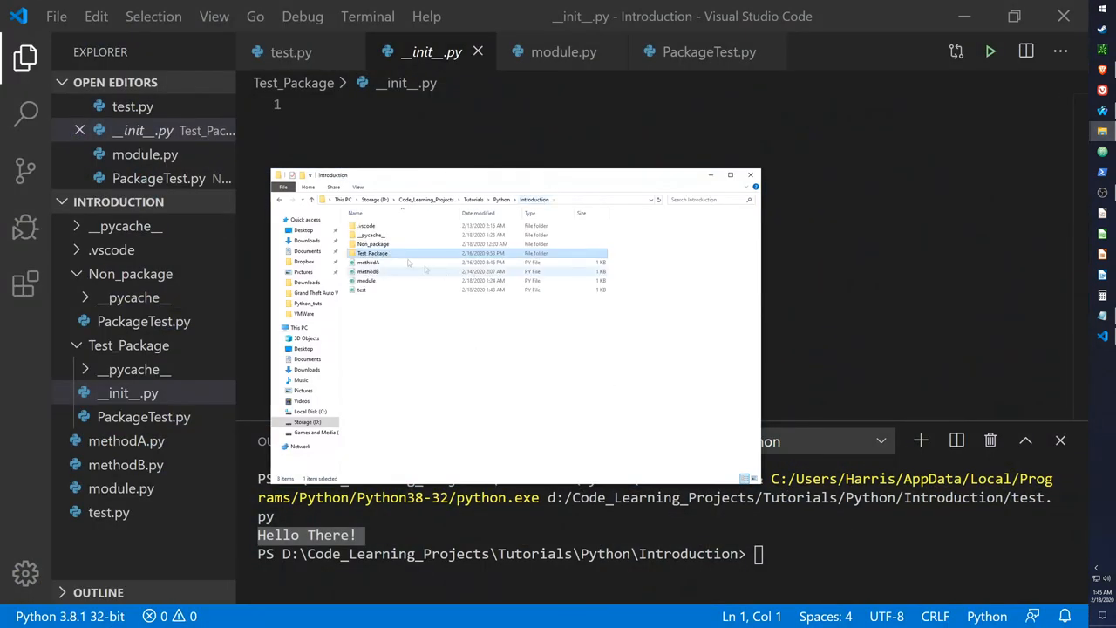
pyautogui.doubleClick(374, 243)
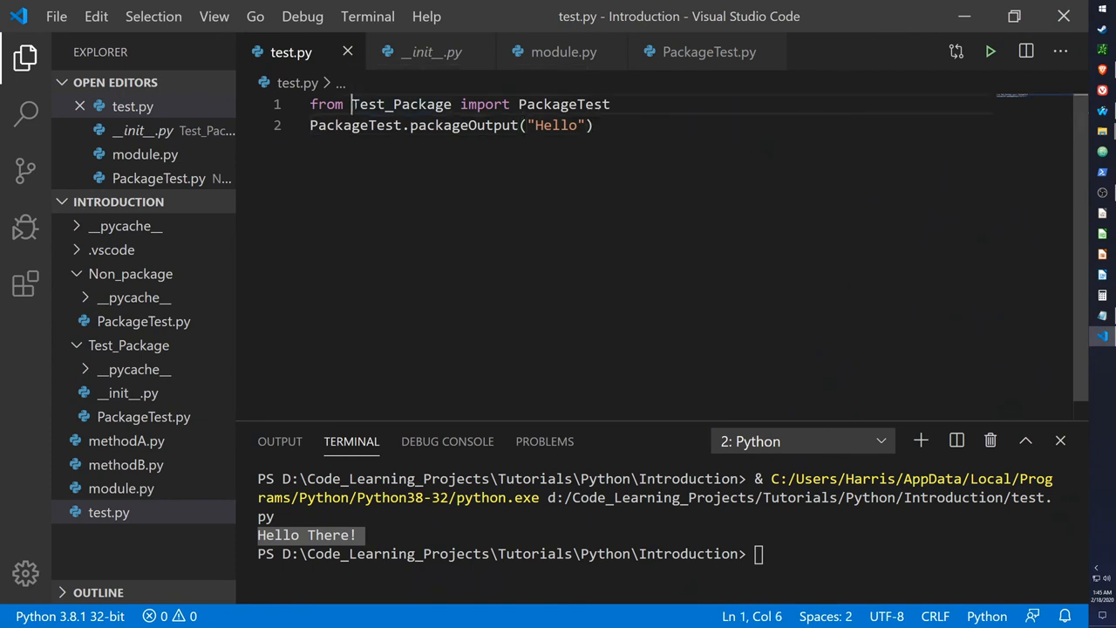
# Change test.py's import to take PackageTest from Non_package, then rerun it
pyautogui.write('Non_package')
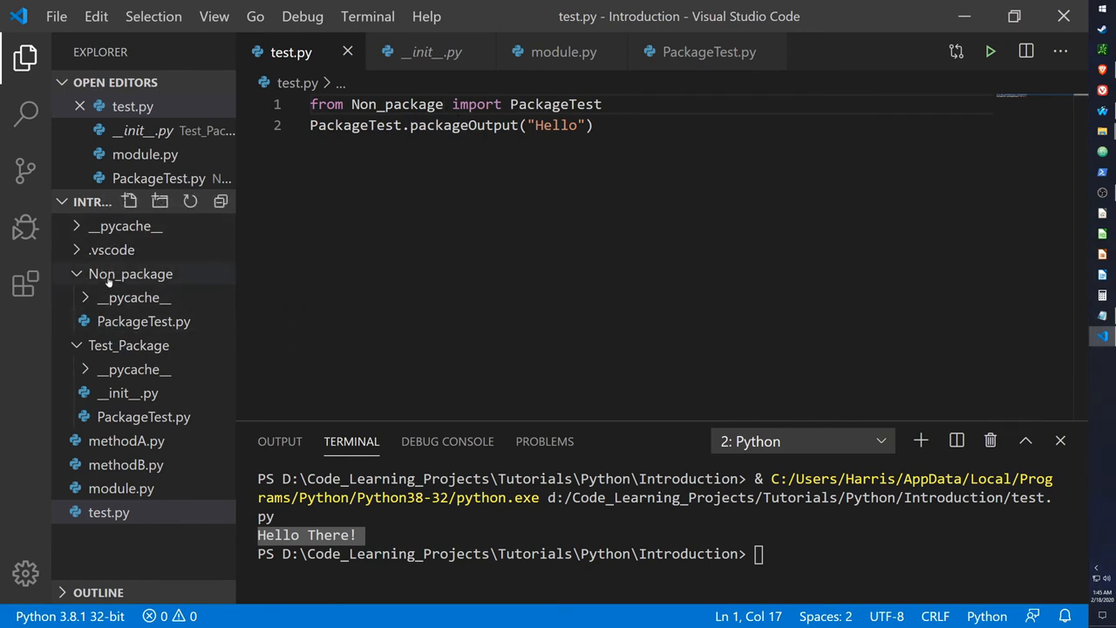
pyautogui.click(989, 51)
pyautogui.write('"""""')
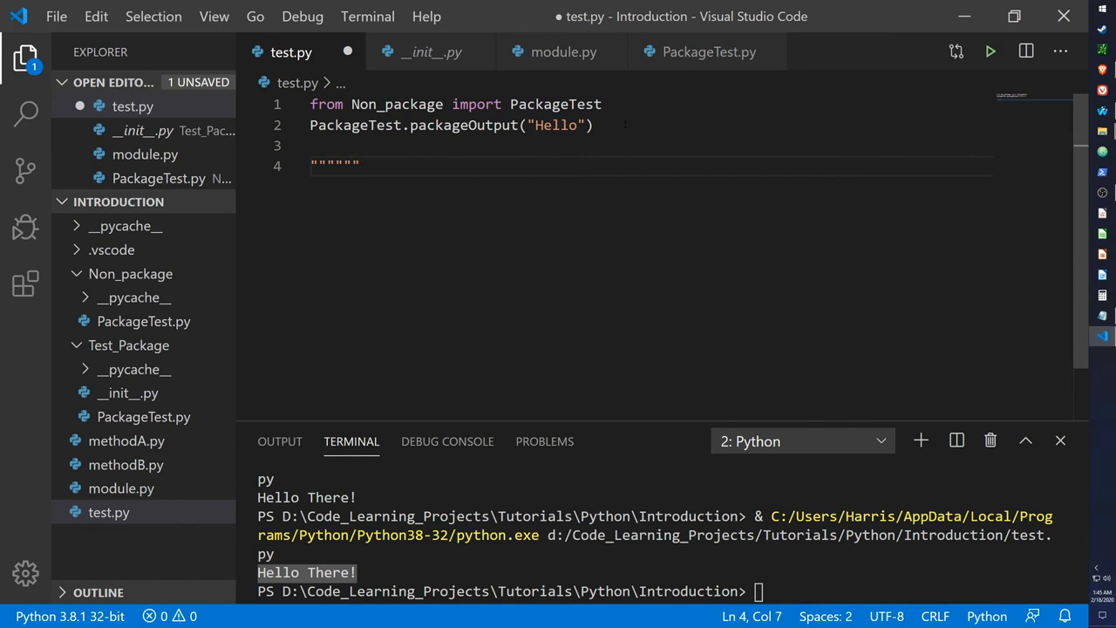
# Write in the docstring that Python 3.2 or lower, like 2.7, needs __init__.py for packages
pyautogui.write('If you are using')
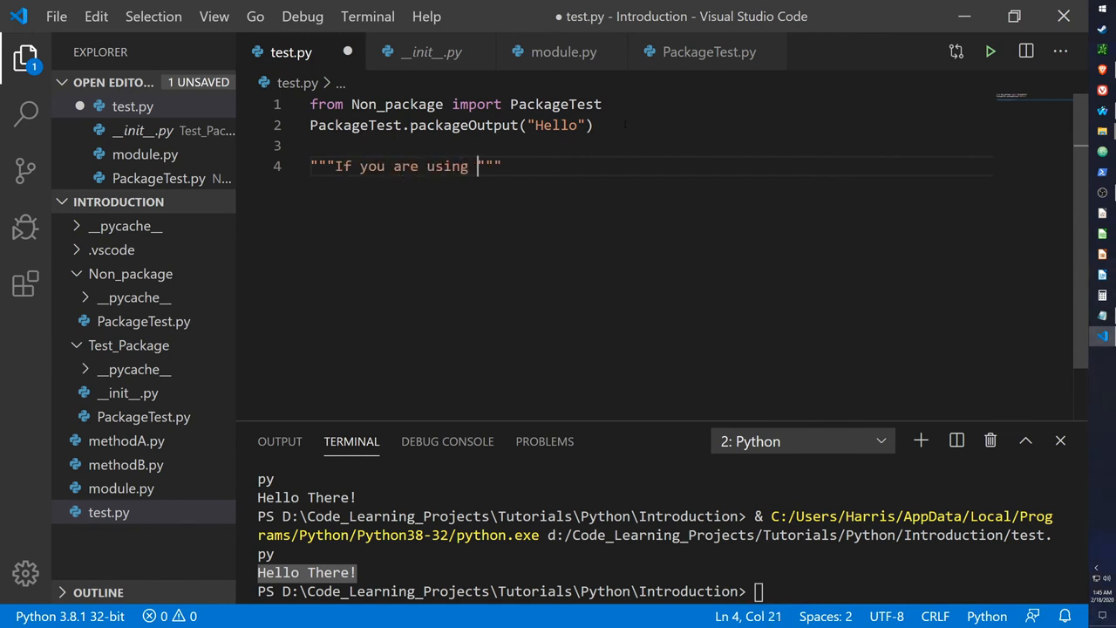
pyautogui.write('python 3.')
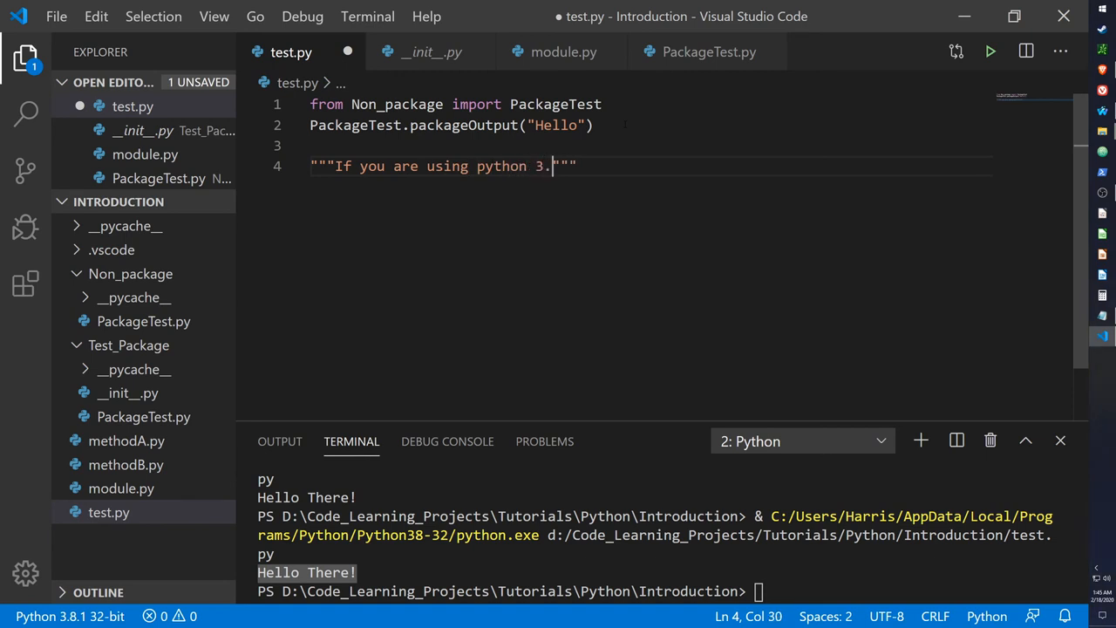
pyautogui.write('2')
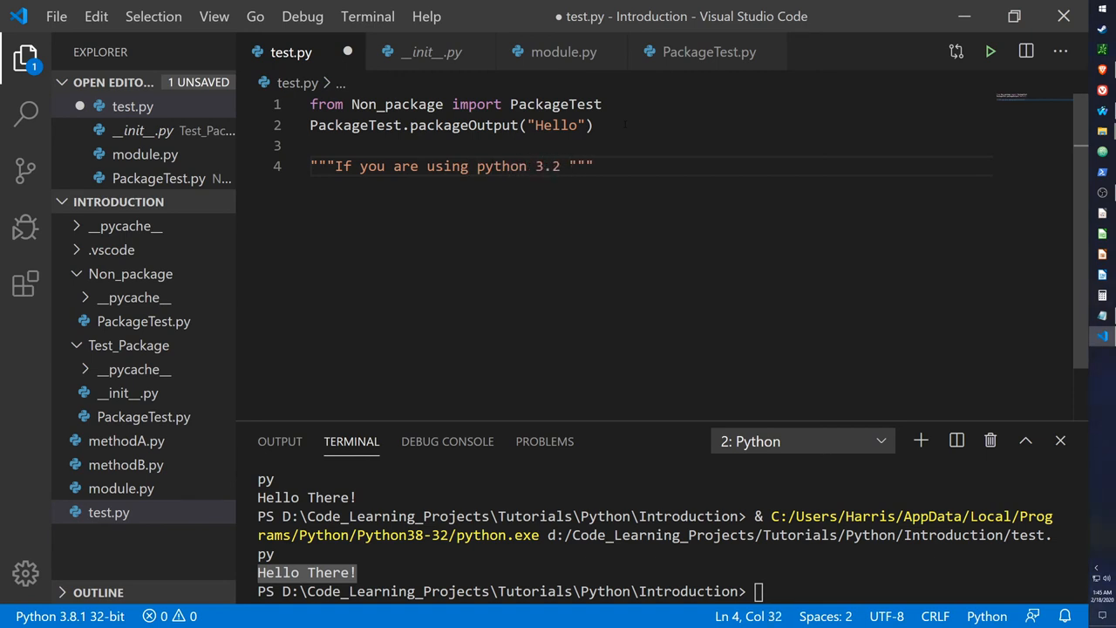
pyautogui.write('or lower such a')
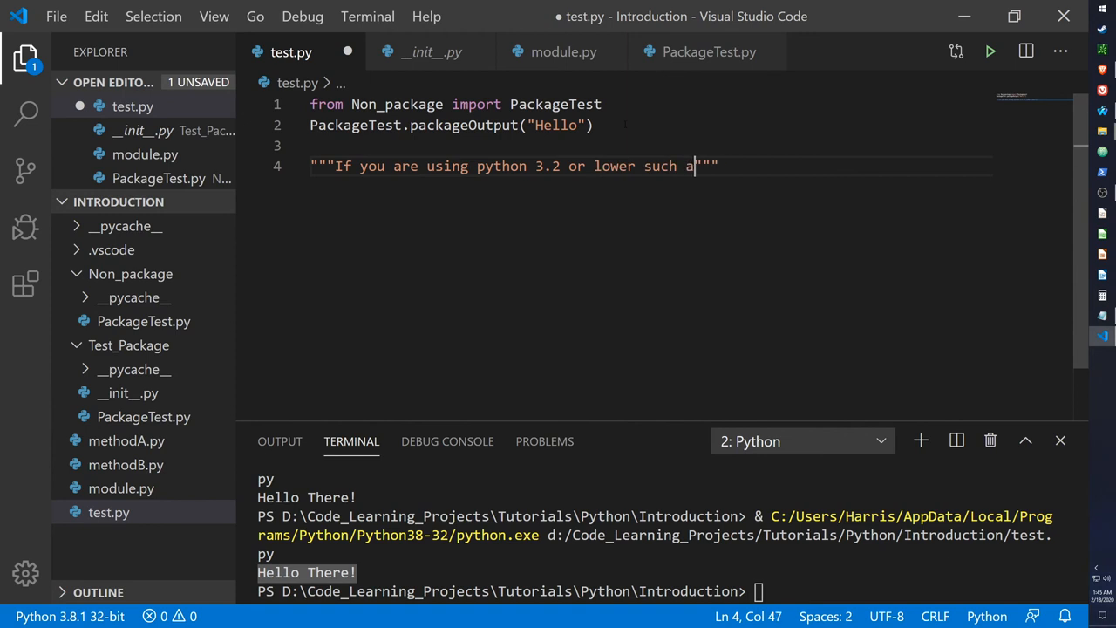
pyautogui.write('s python 2.')
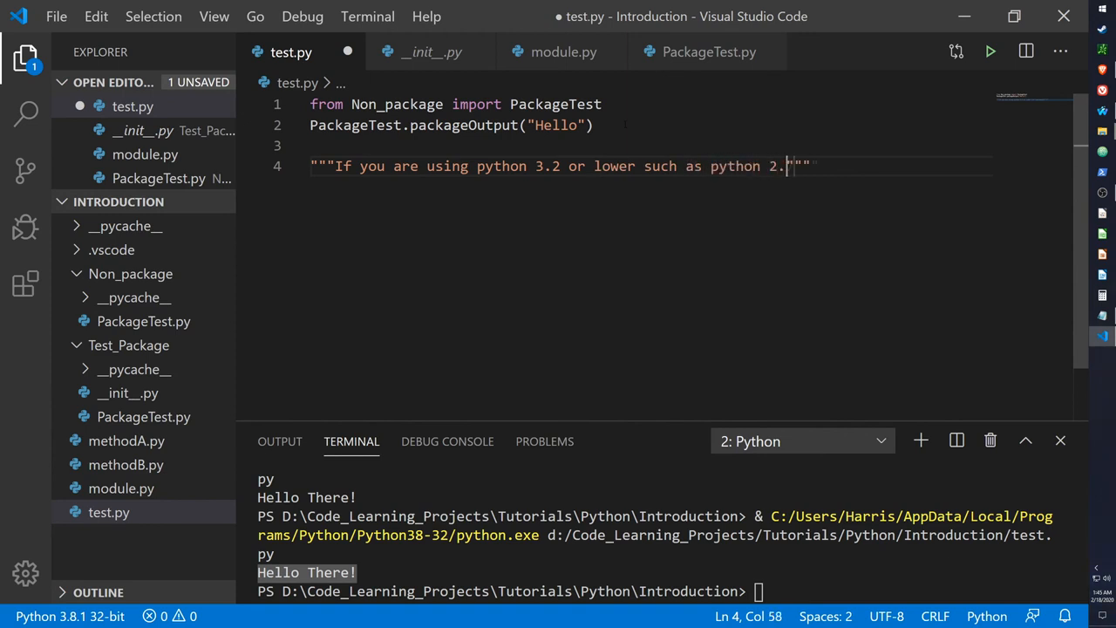
pyautogui.write('7, use t')
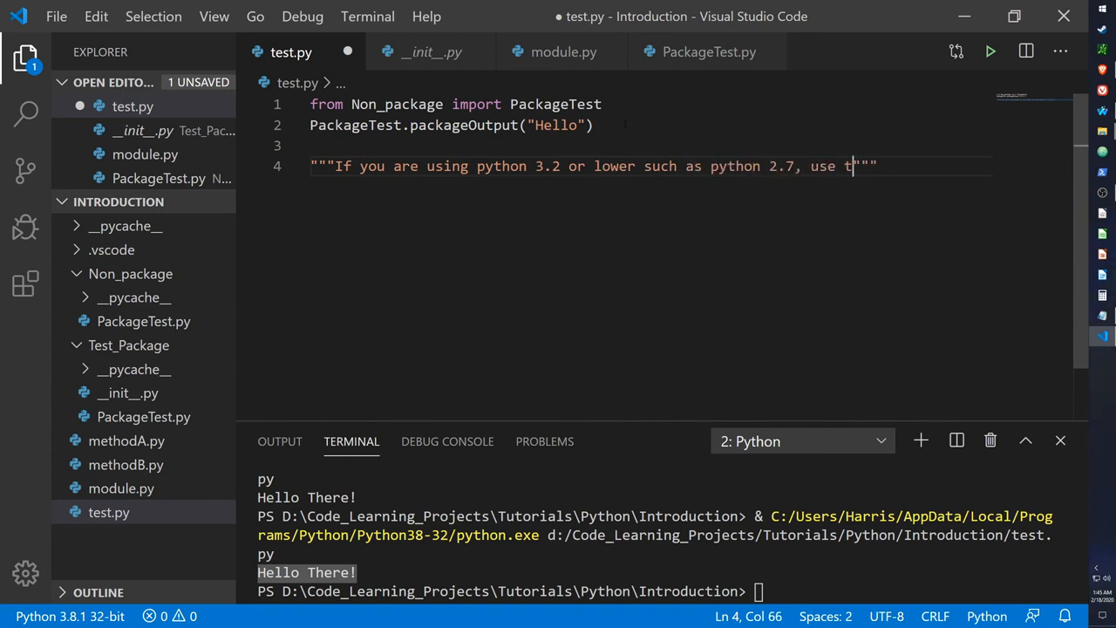
pyautogui.write('he __init__.py')
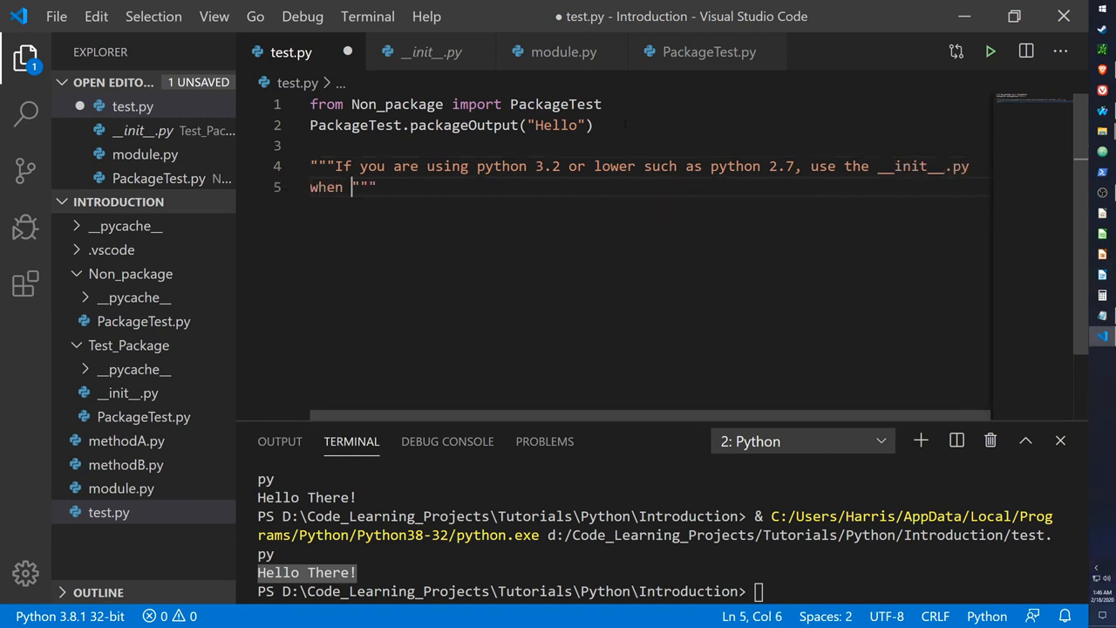
pyautogui.write('creating a pack')
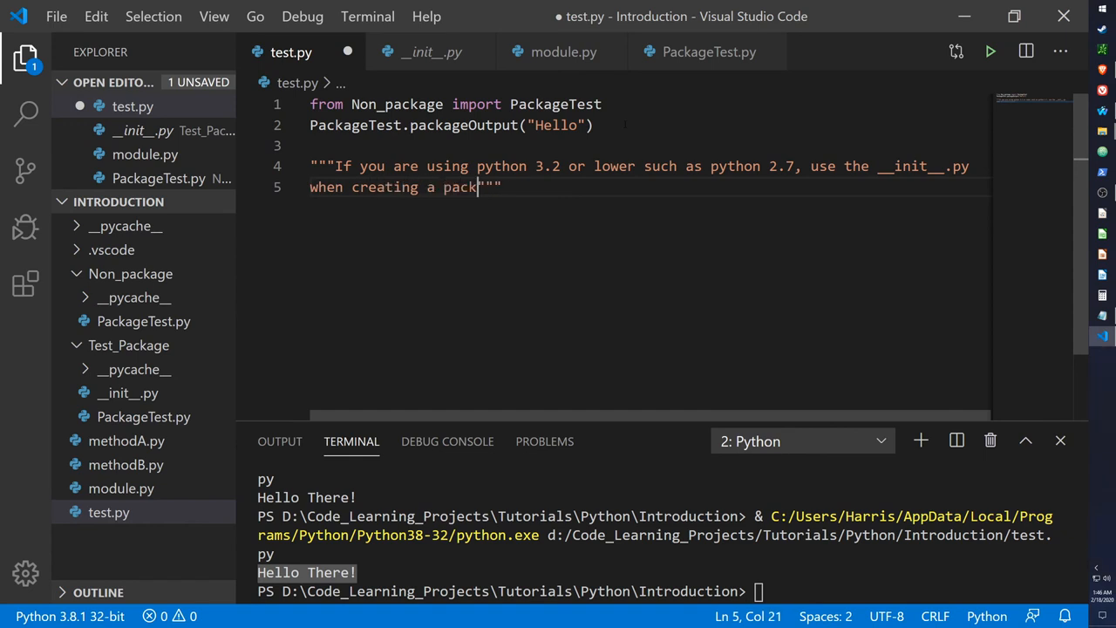
pyautogui.write('age;')
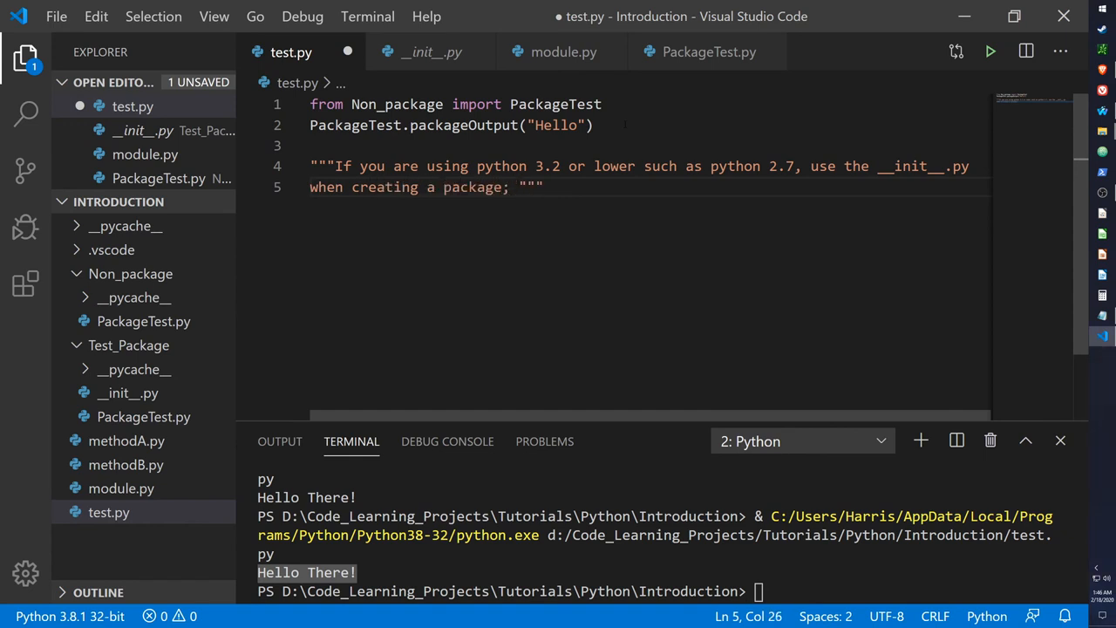
# Add that Python 3.3+ needs no __init__.py, creating a namespace package instead
pyautogui.write('however for')
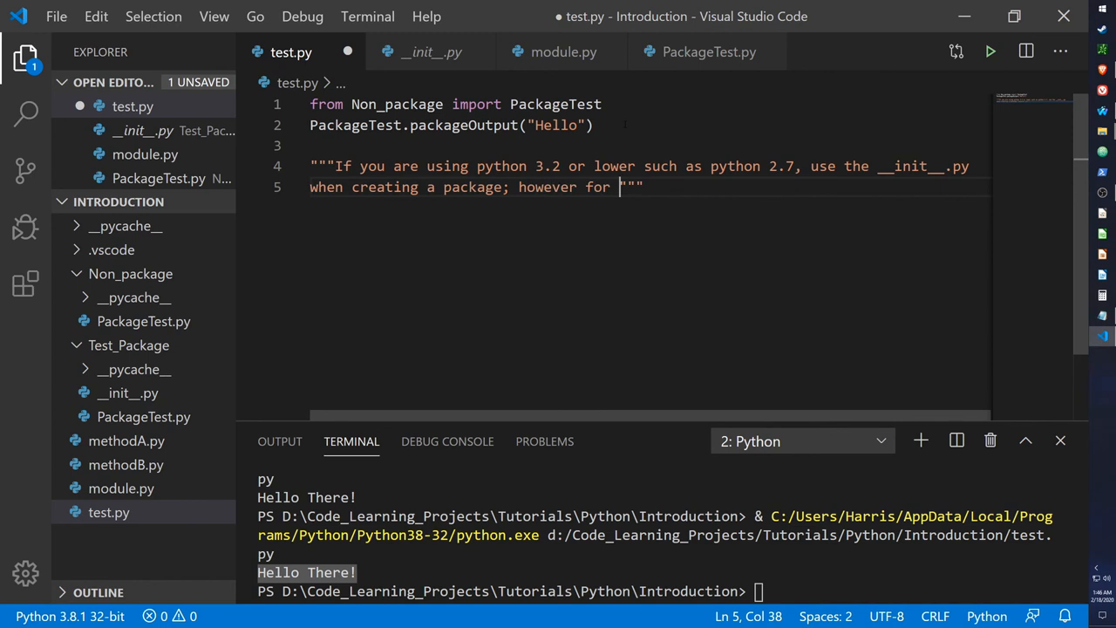
pyautogui.write('python 3')
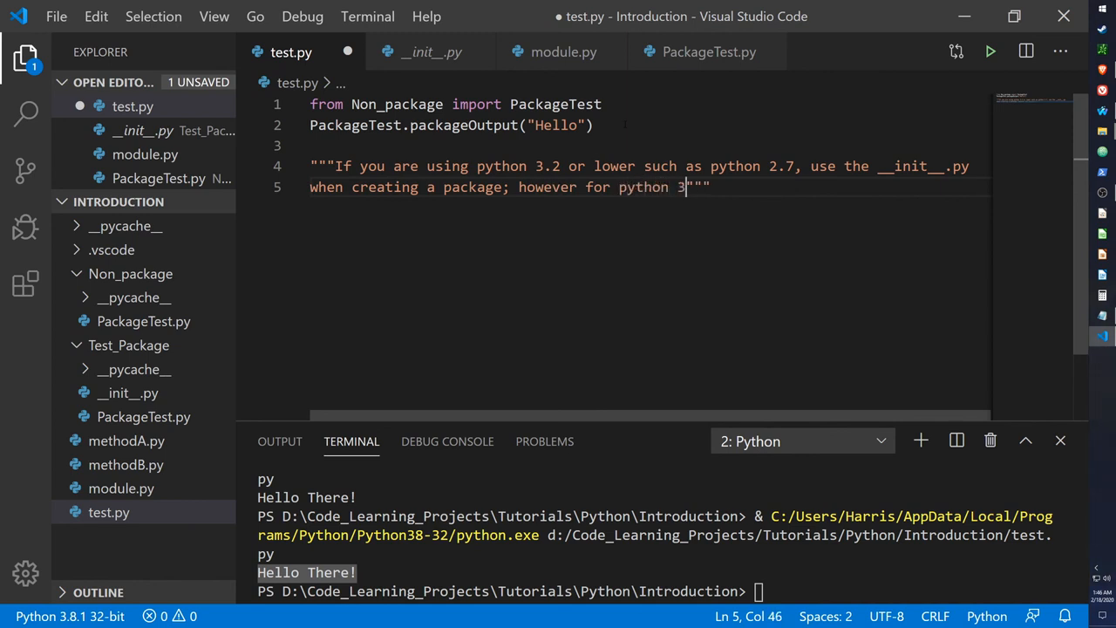
pyautogui.write('.3 and')
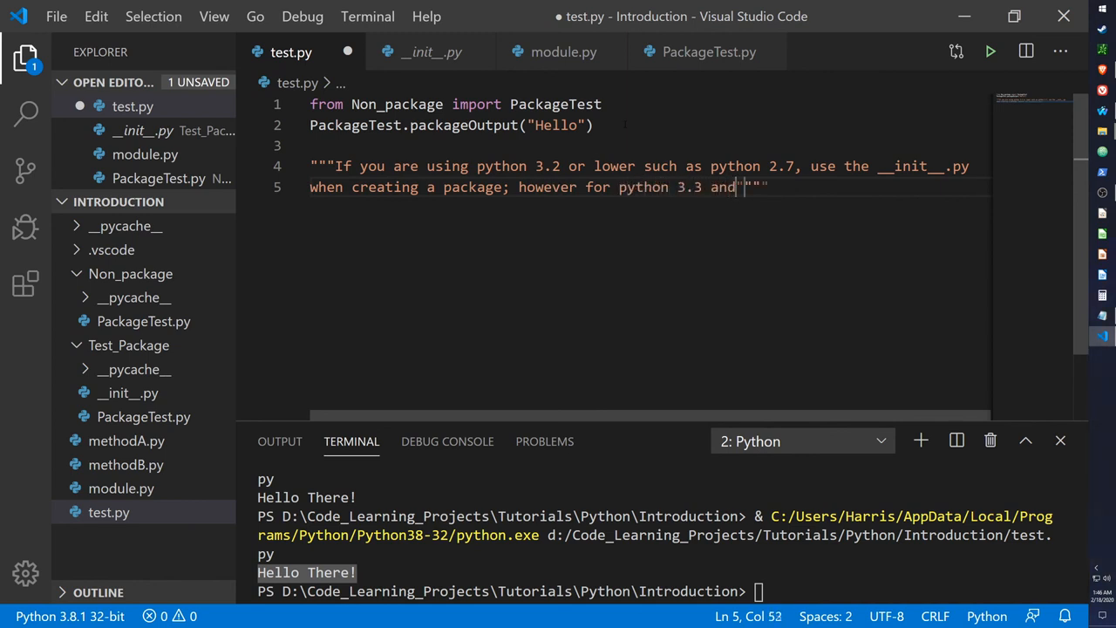
pyautogui.write('newer')
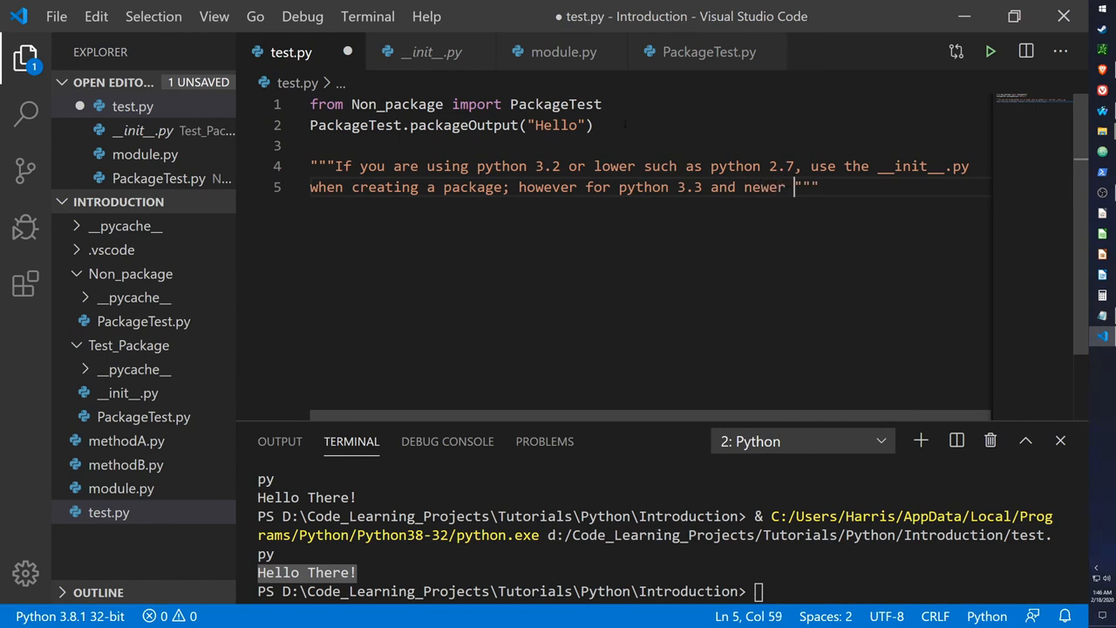
pyautogui.write('you do not need')
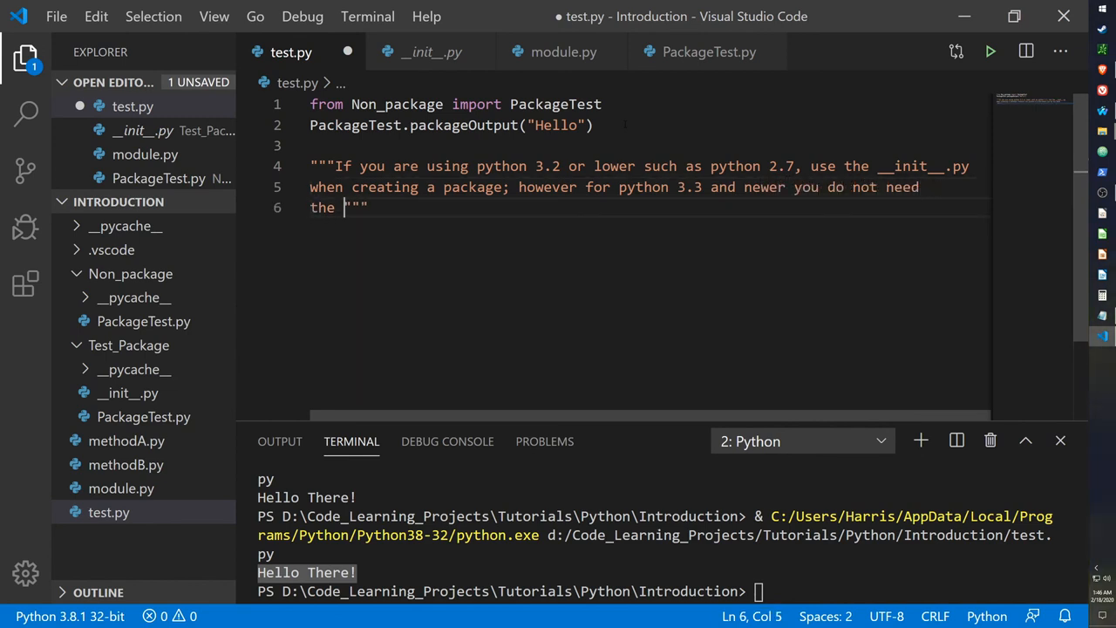
pyautogui.write('__init.')
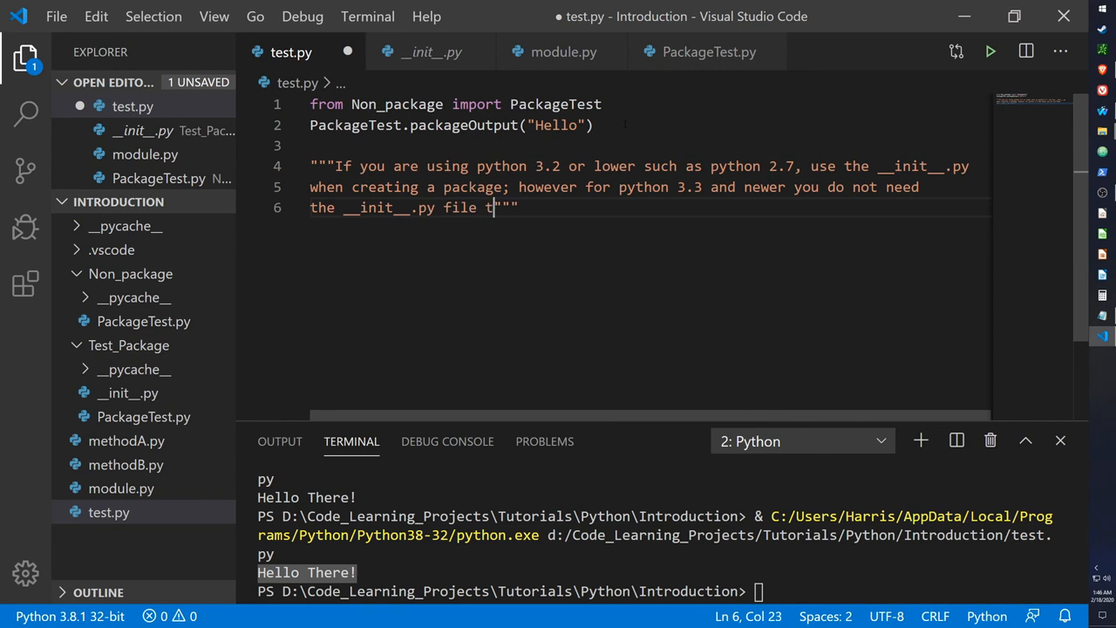
pyautogui.write('o create a')
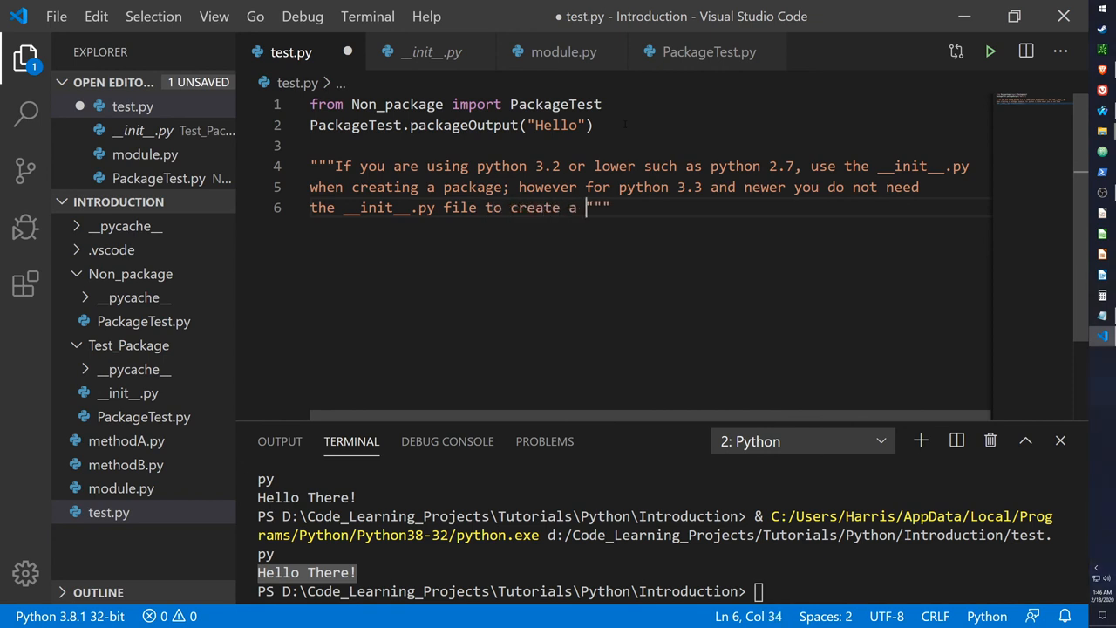
pyautogui.write('package,')
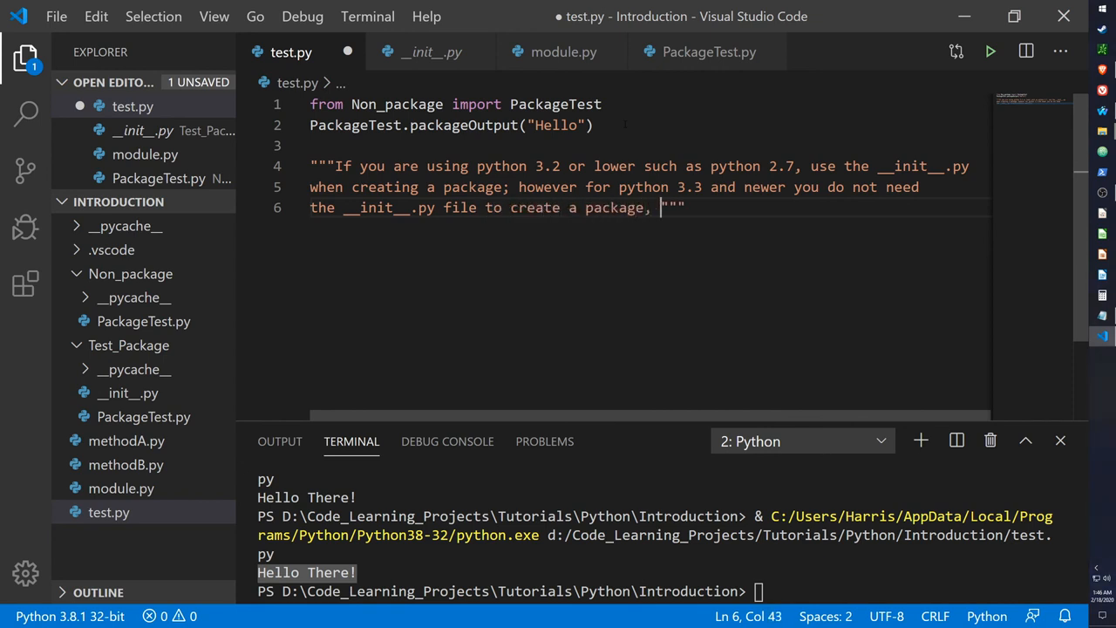
pyautogui.write('but')
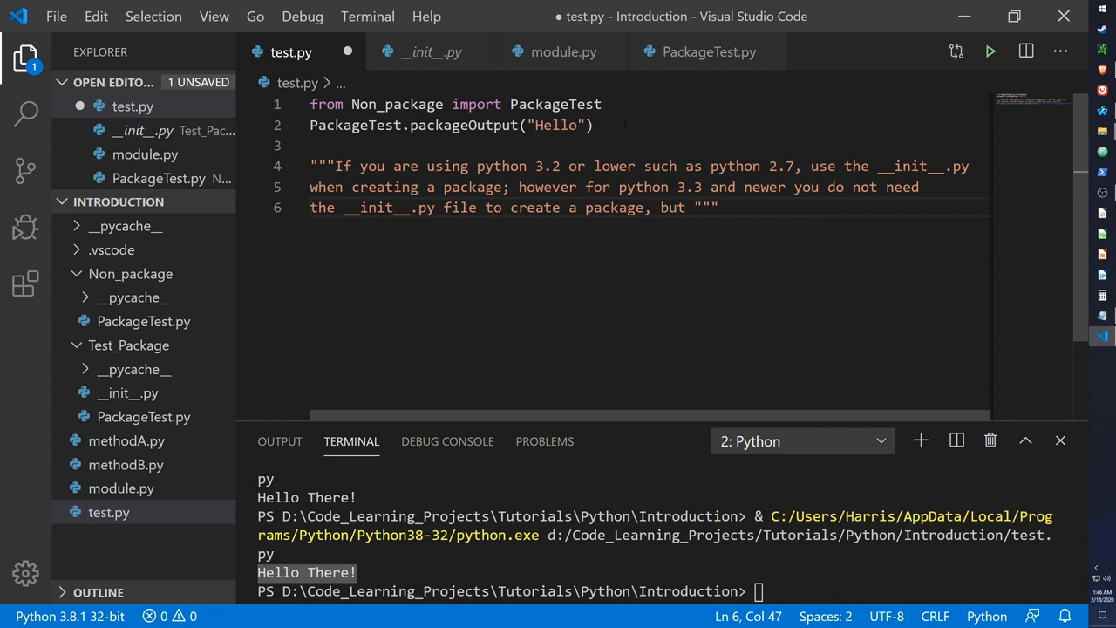
pyautogui.press('BackSpace')
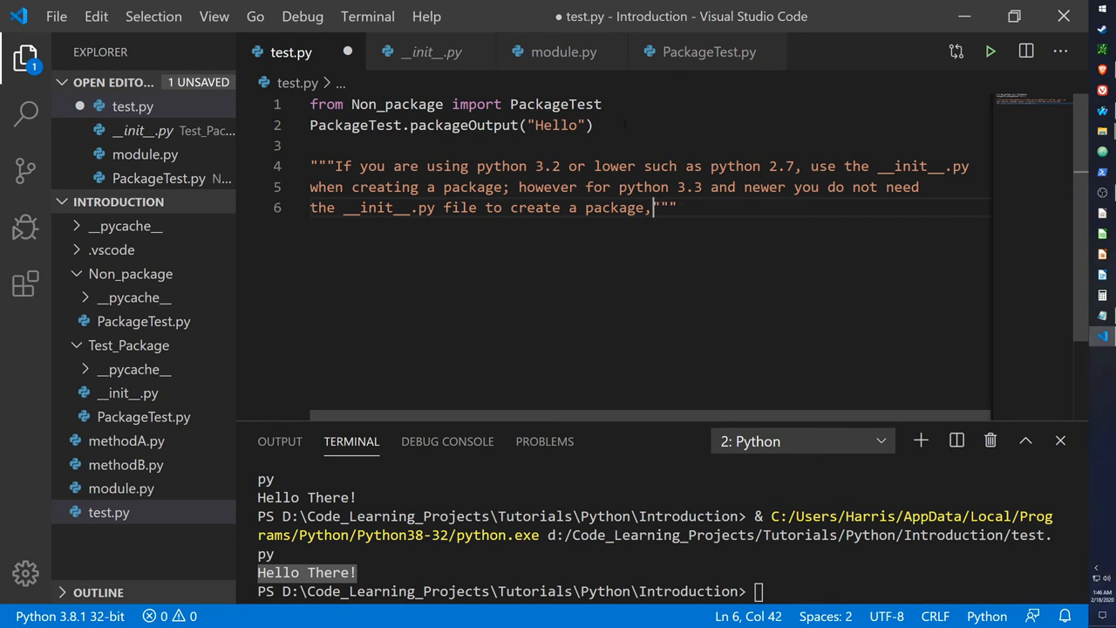
pyautogui.write('it will be c')
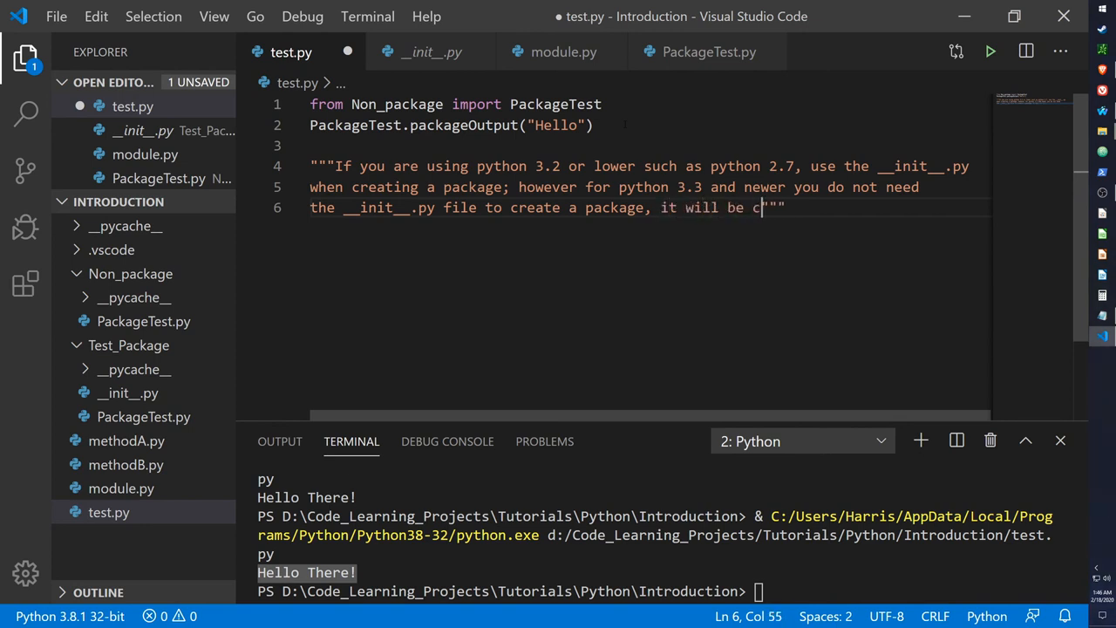
pyautogui.write('reated as a namespac')
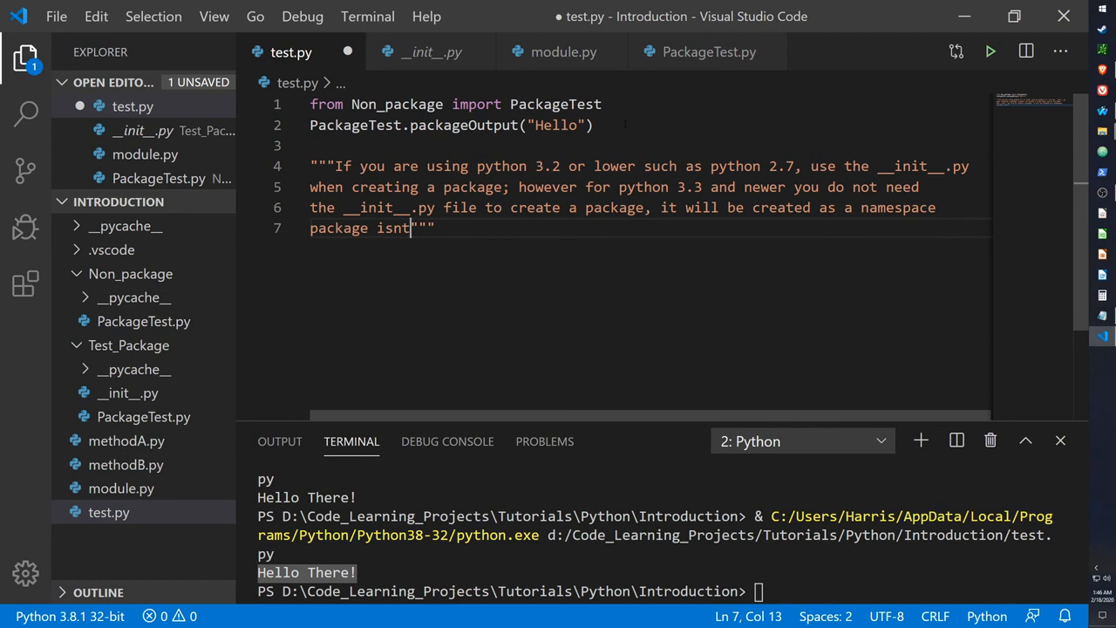
# Continue the docstring: creating the __init__.py file makes your package different
pyautogui.write('ead')
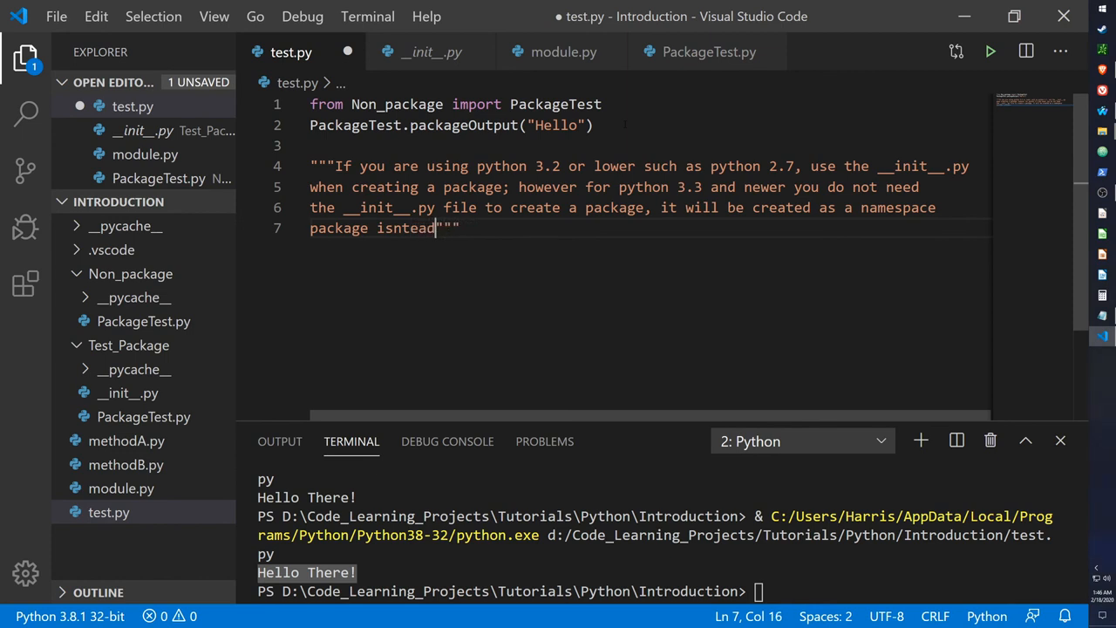
pyautogui.write(', but')
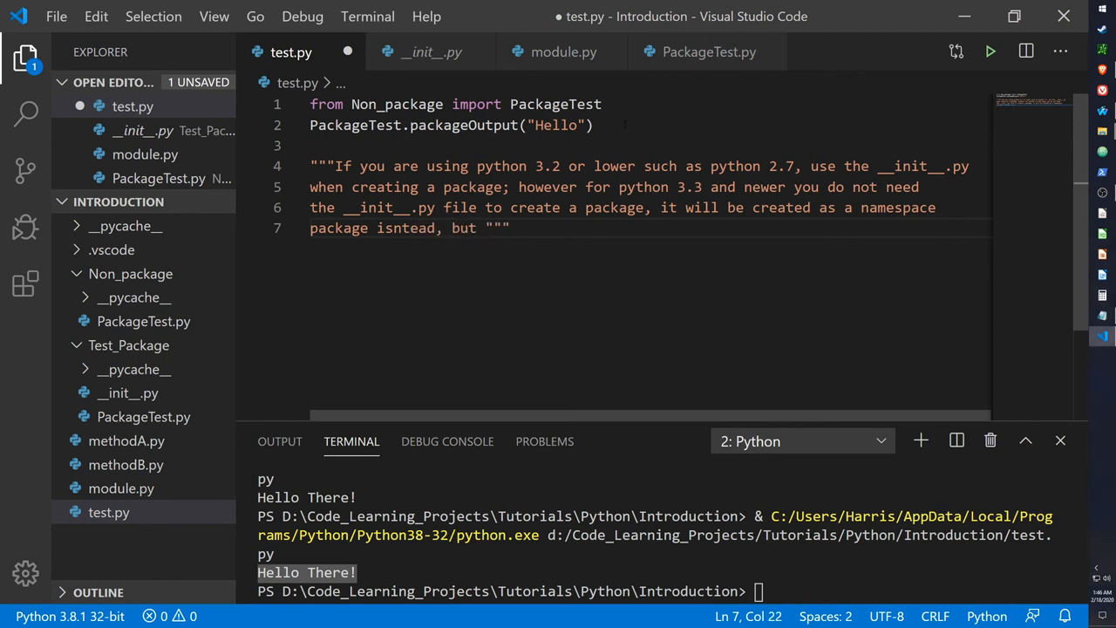
pyautogui.write('if you do c')
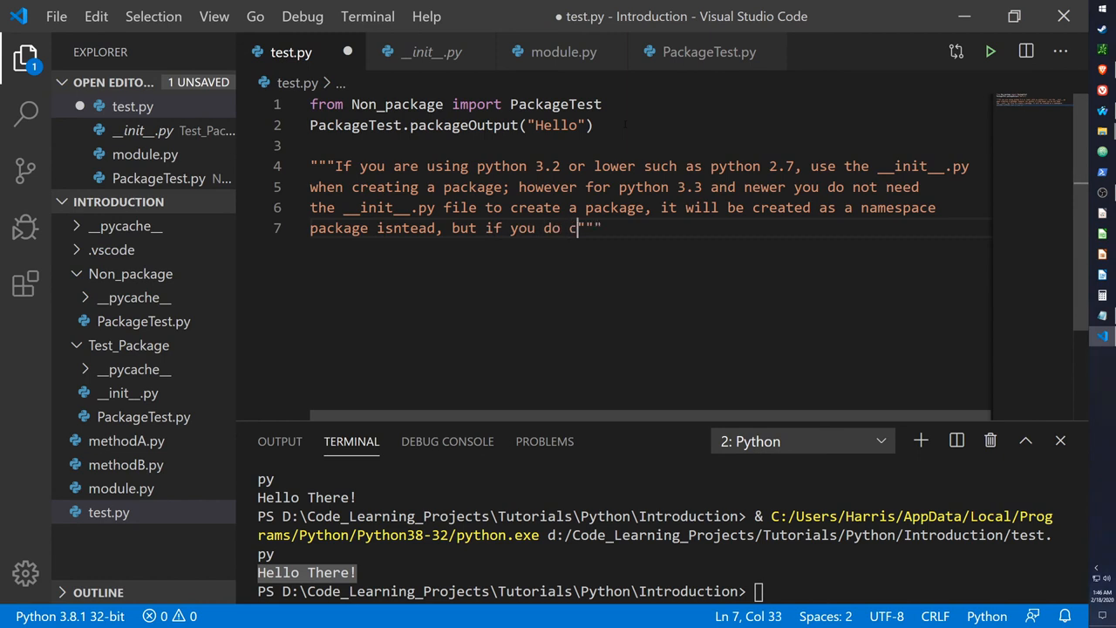
pyautogui.write('reate the __')
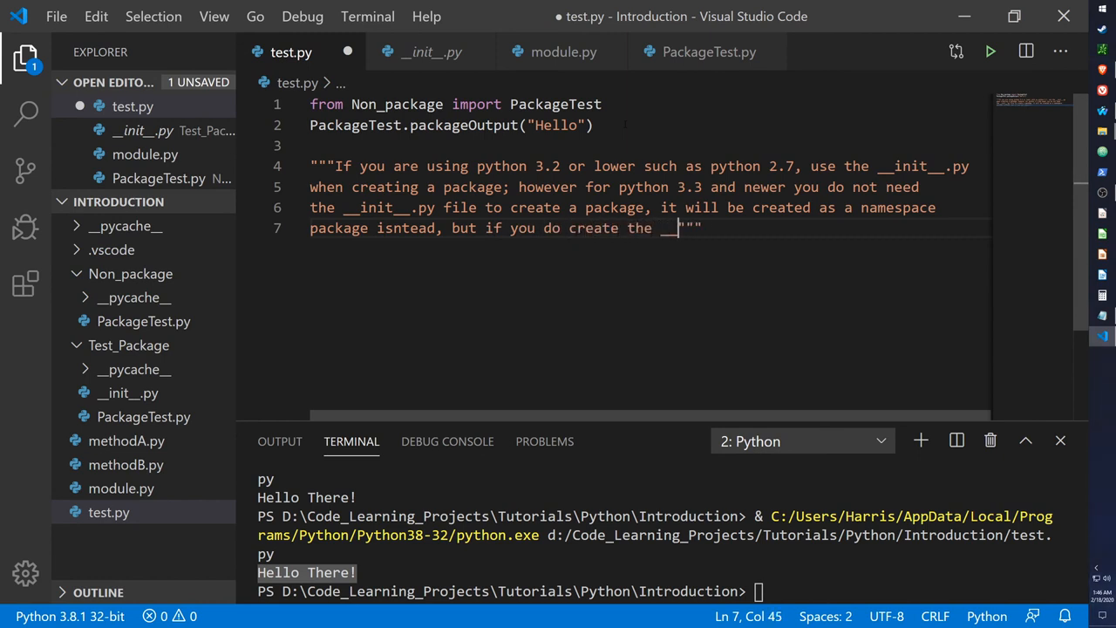
pyautogui.write('__init__.py')
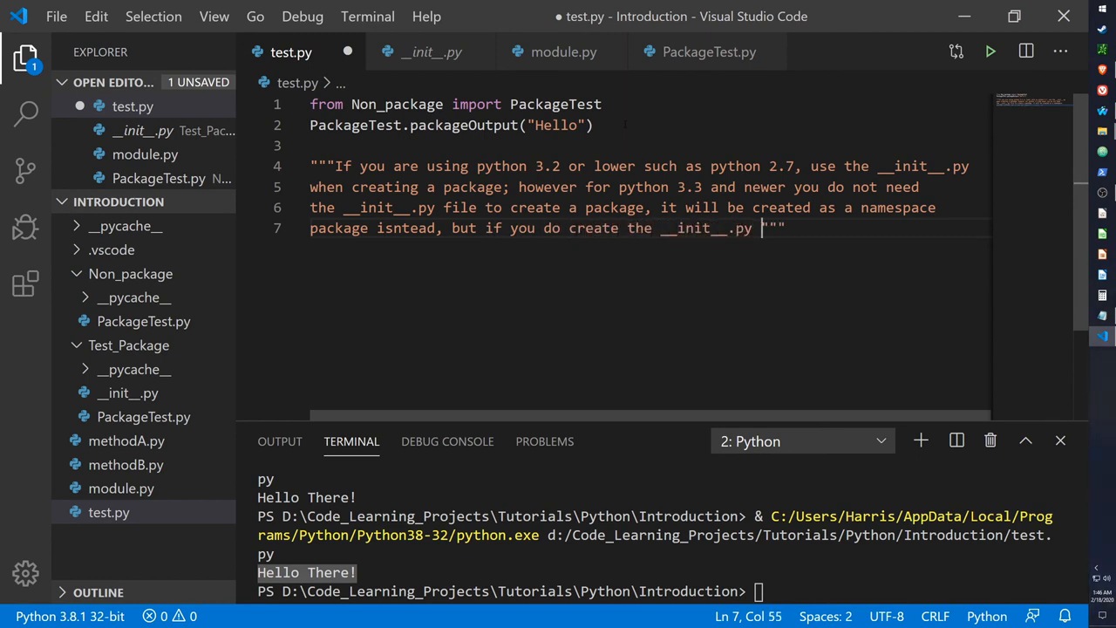
pyautogui.write('file, then')
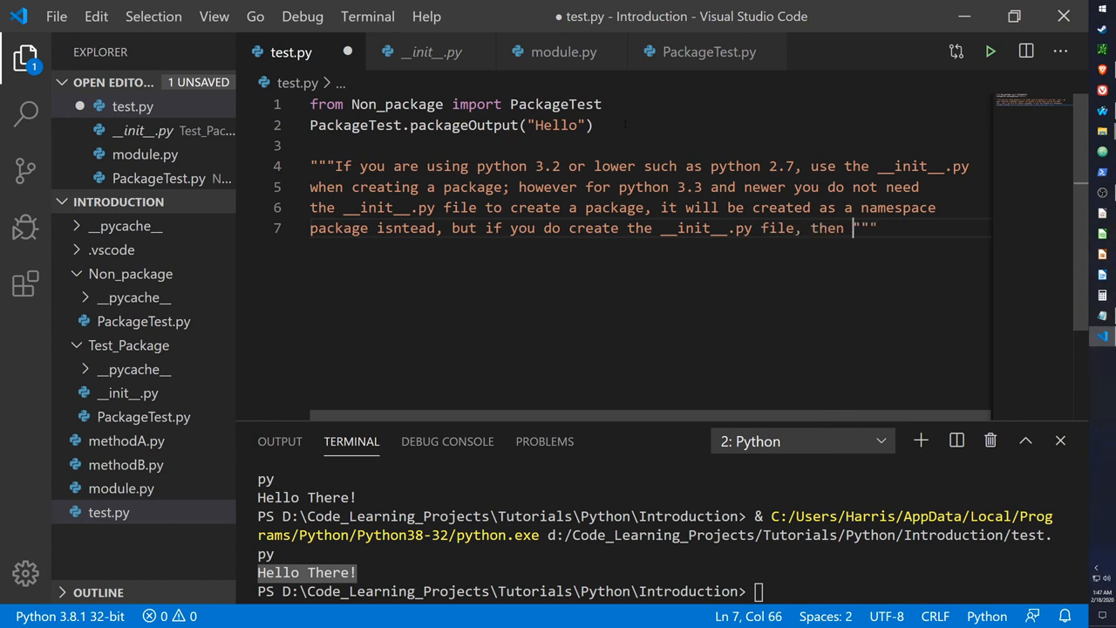
pyautogui.write('is will create')
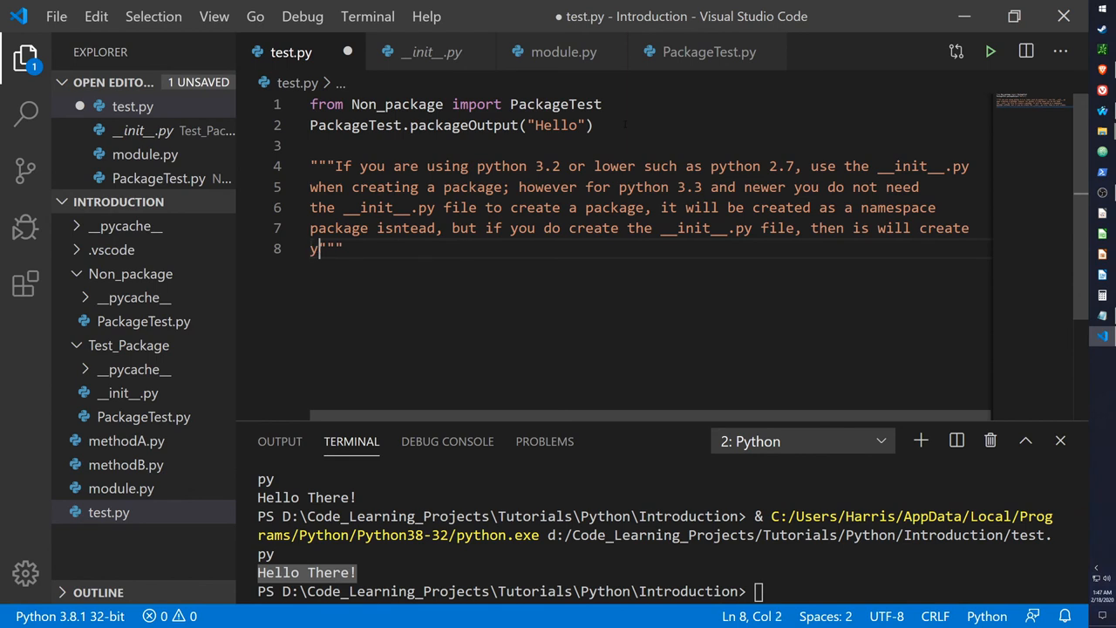
pyautogui.write('our package asa')
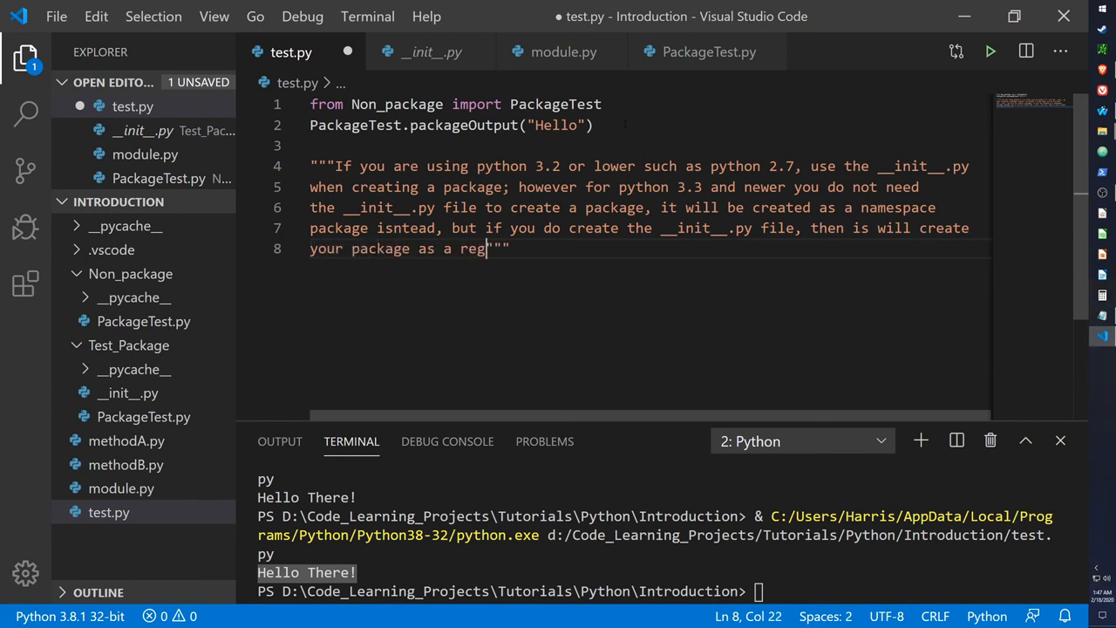
# Add that it becomes a regular package whose functionality grows by adding code to __init__.py
pyautogui.write('ular package wh')
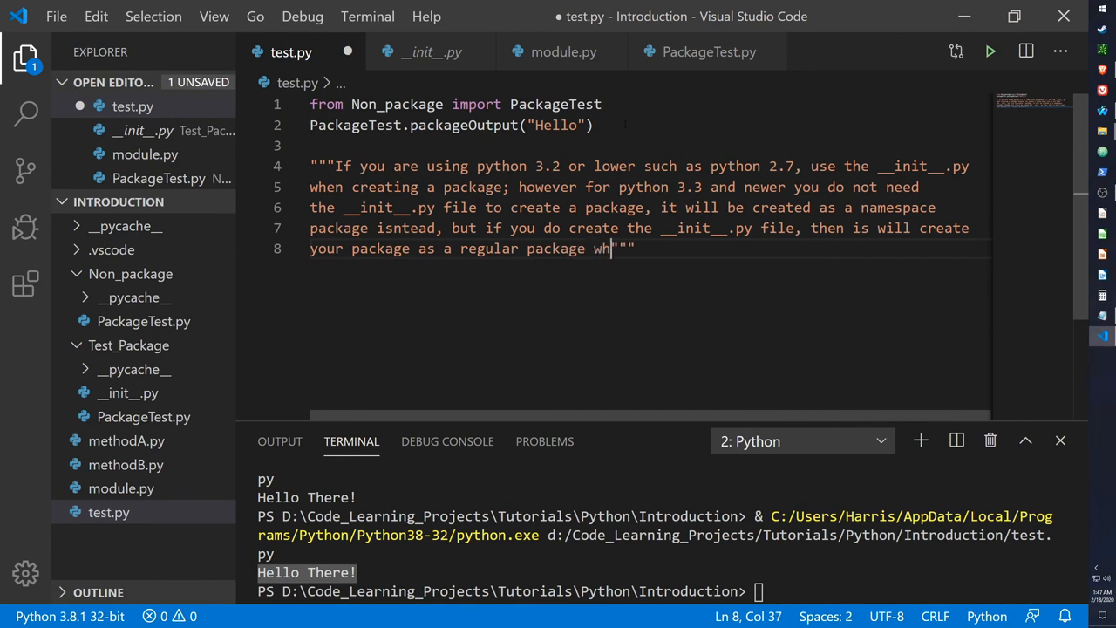
pyautogui.write('ich will allow')
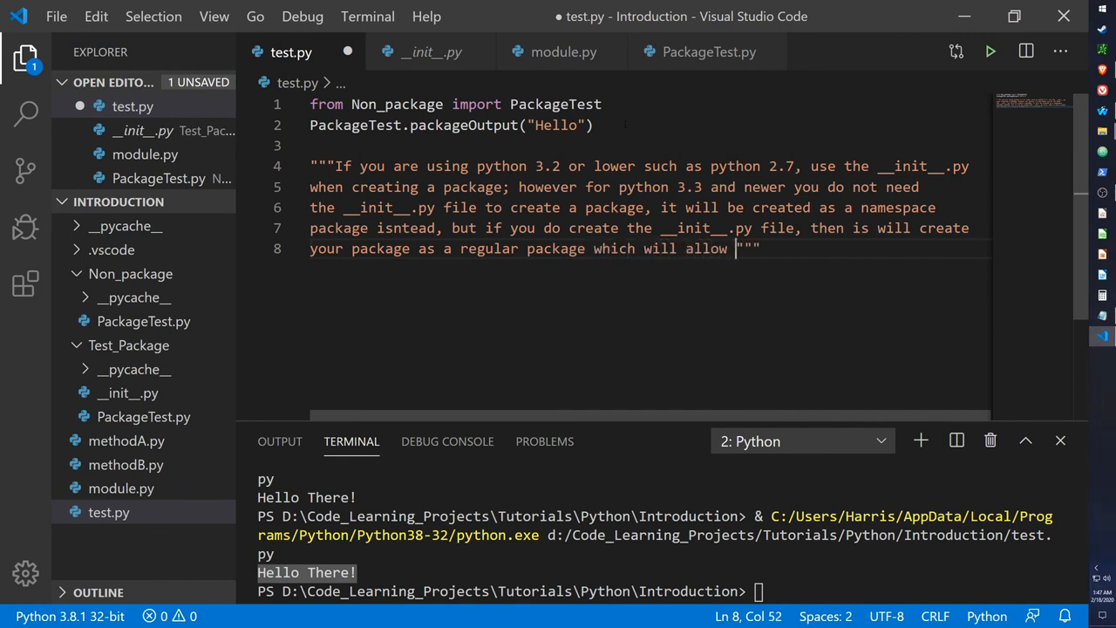
pyautogui.write('you to m')
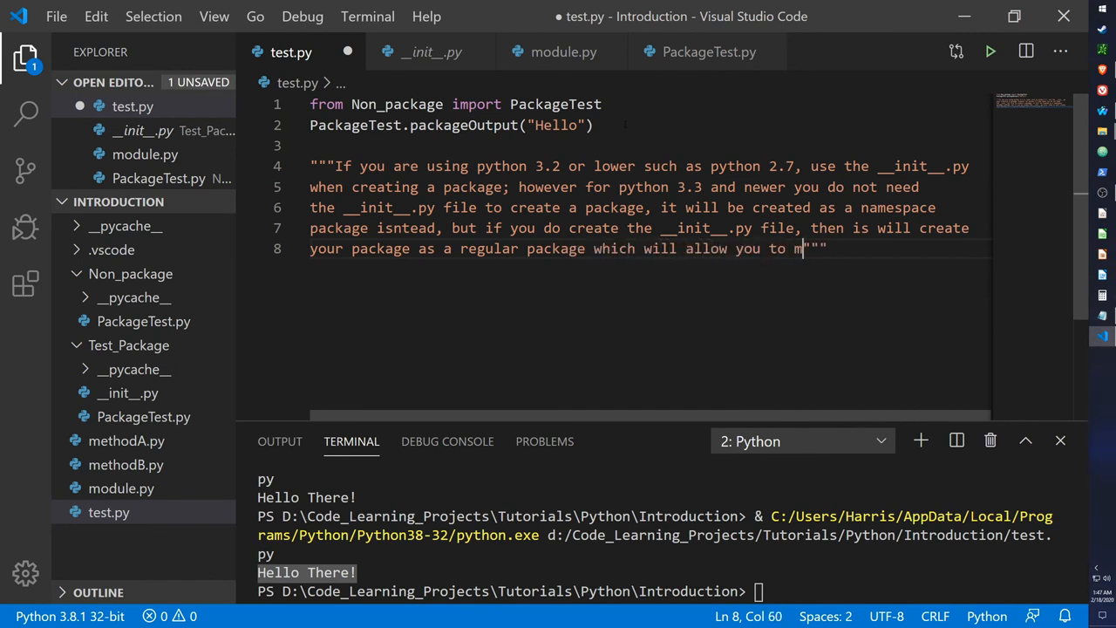
pyautogui.write('odify and add')
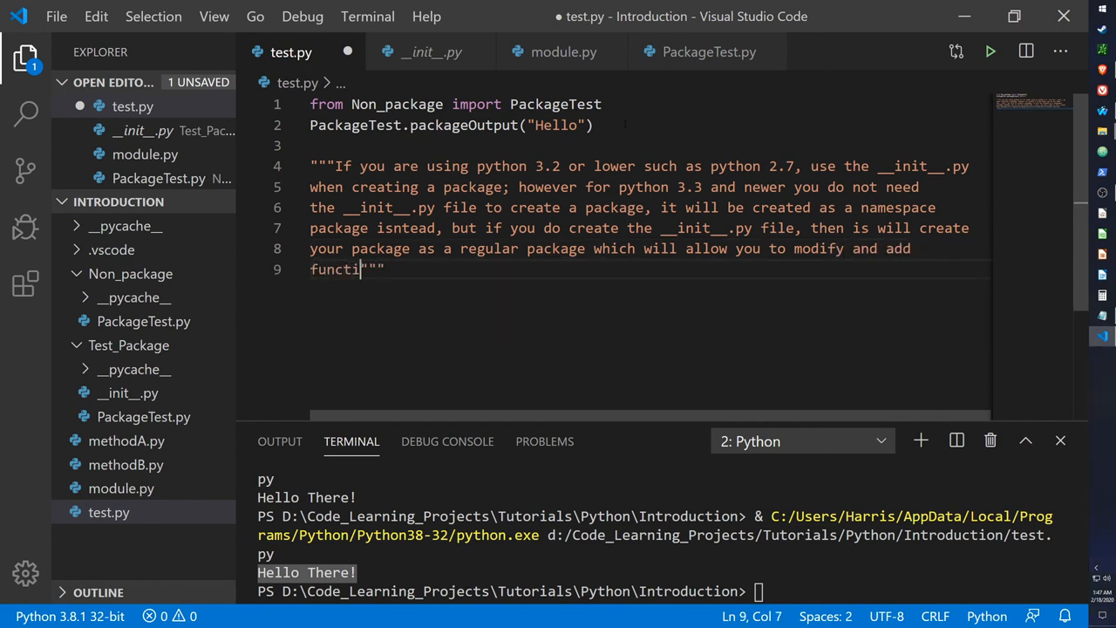
pyautogui.write('onalityh')
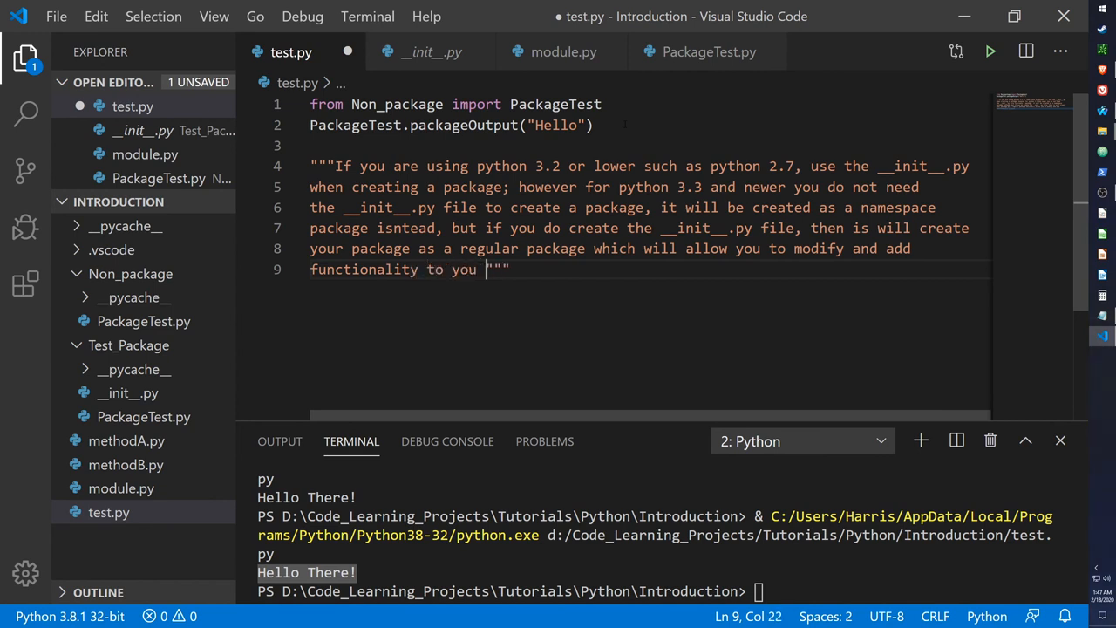
pyautogui.write('pakcage by')
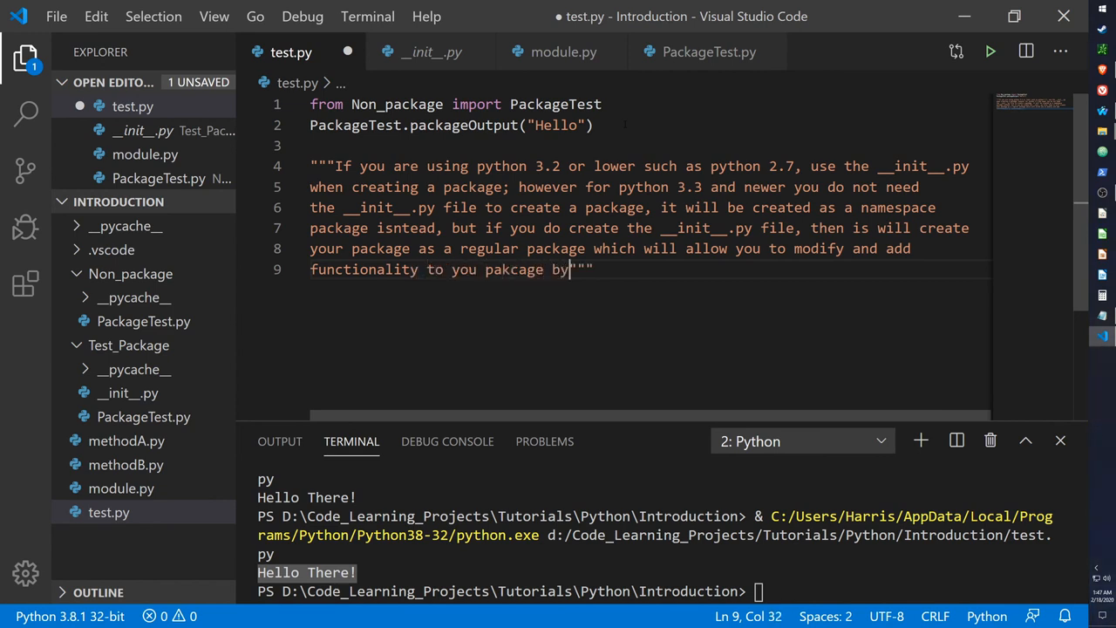
pyautogui.write('adding code')
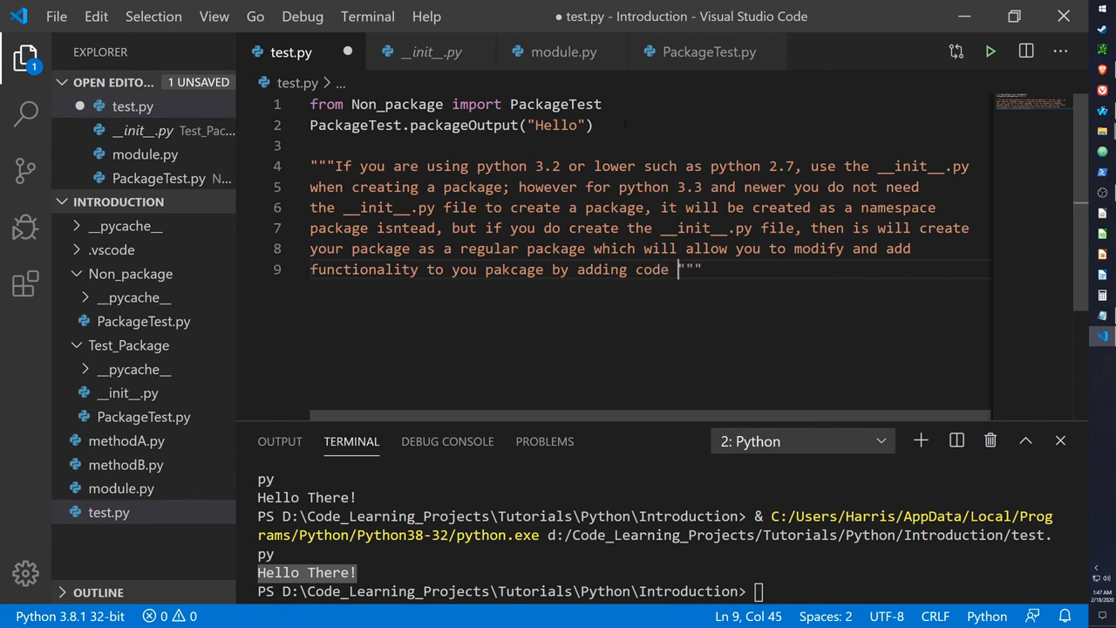
pyautogui.write('to the __init__.py')
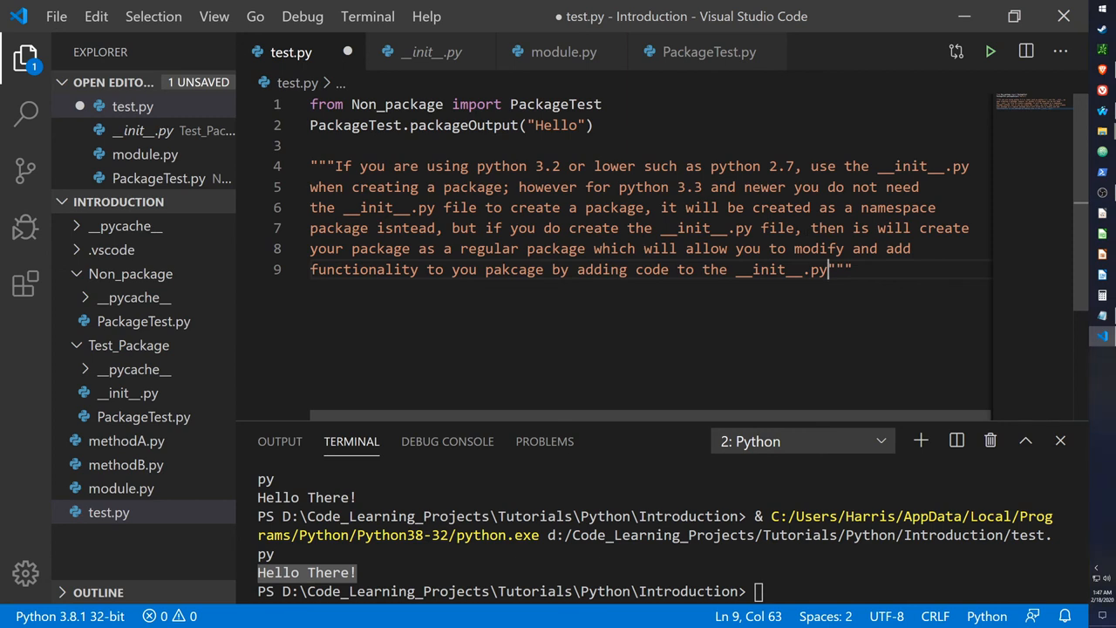
pyautogui.moveTo(997, 203)
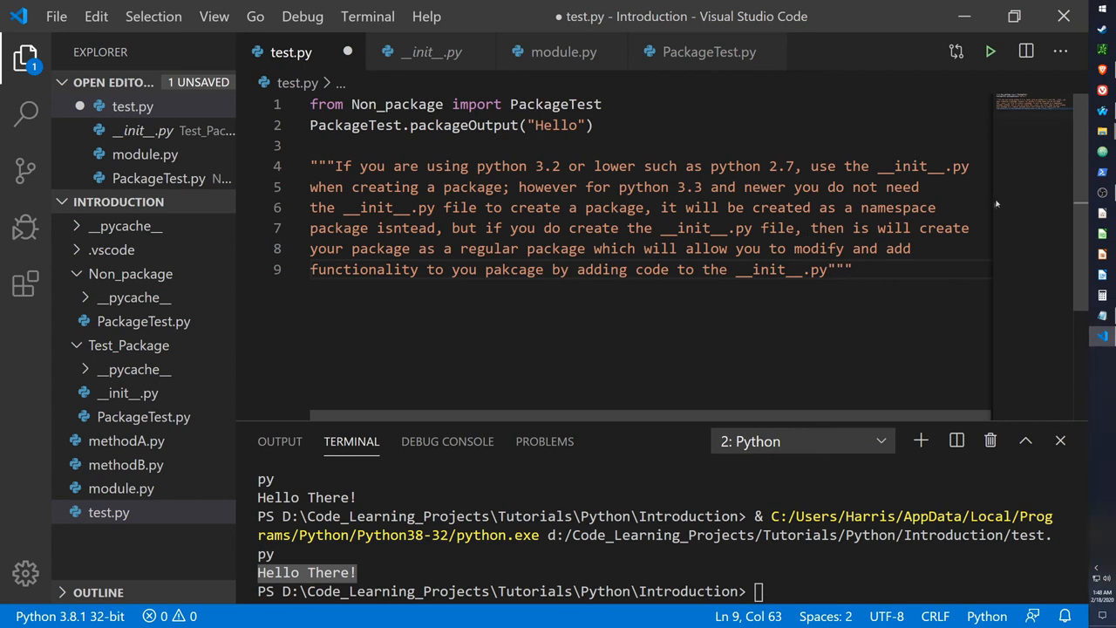